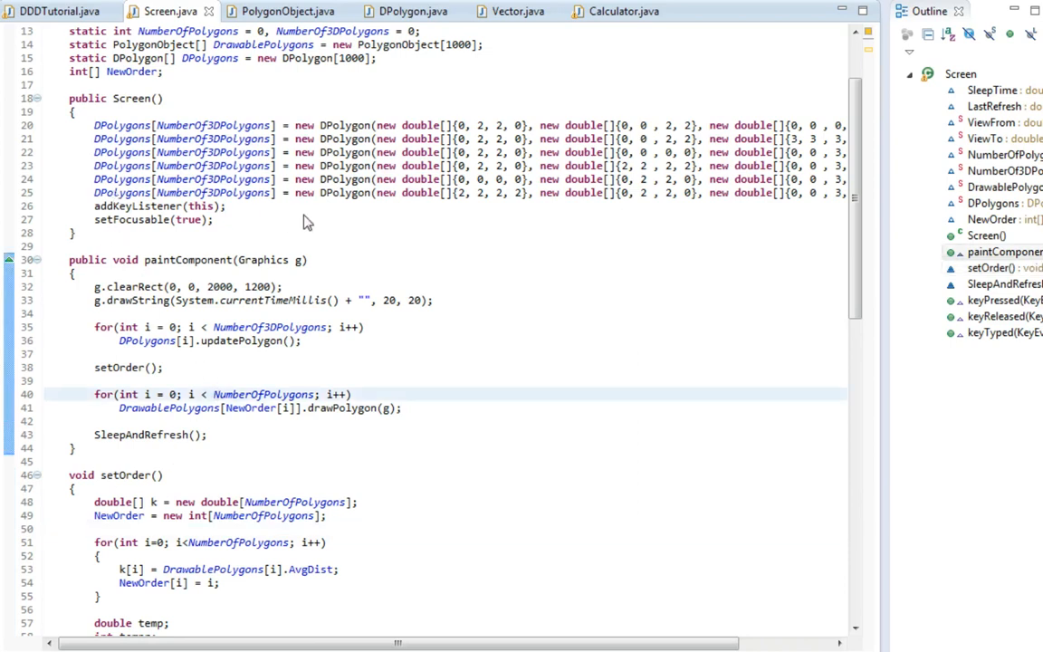
{"action": "mouse_move", "coordinate": [239, 217]}
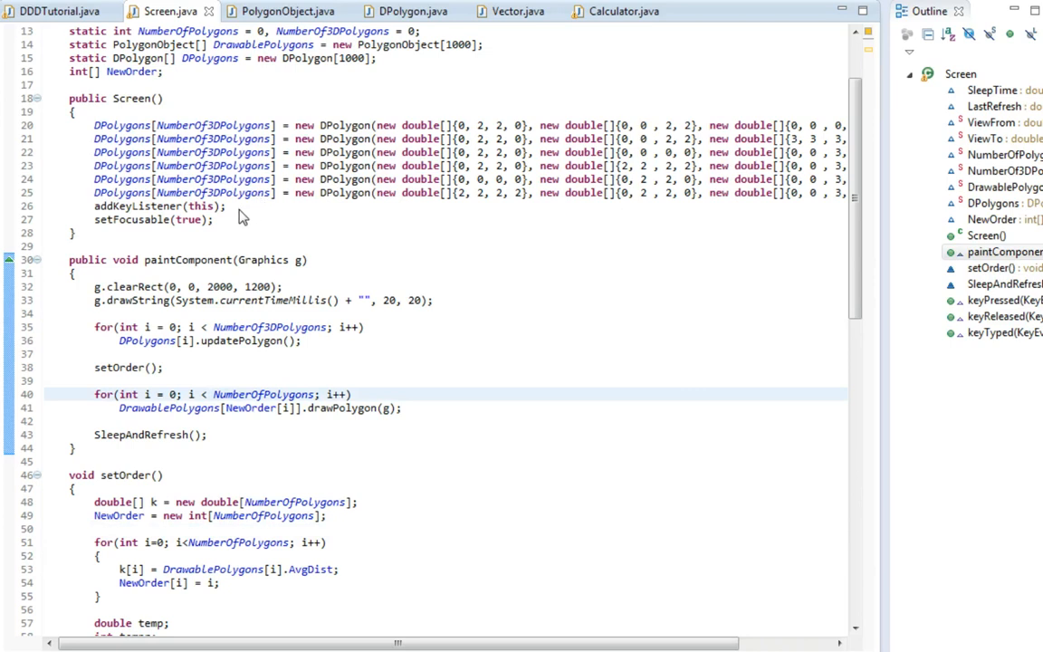
{"action": "mouse_move", "coordinate": [281, 221]}
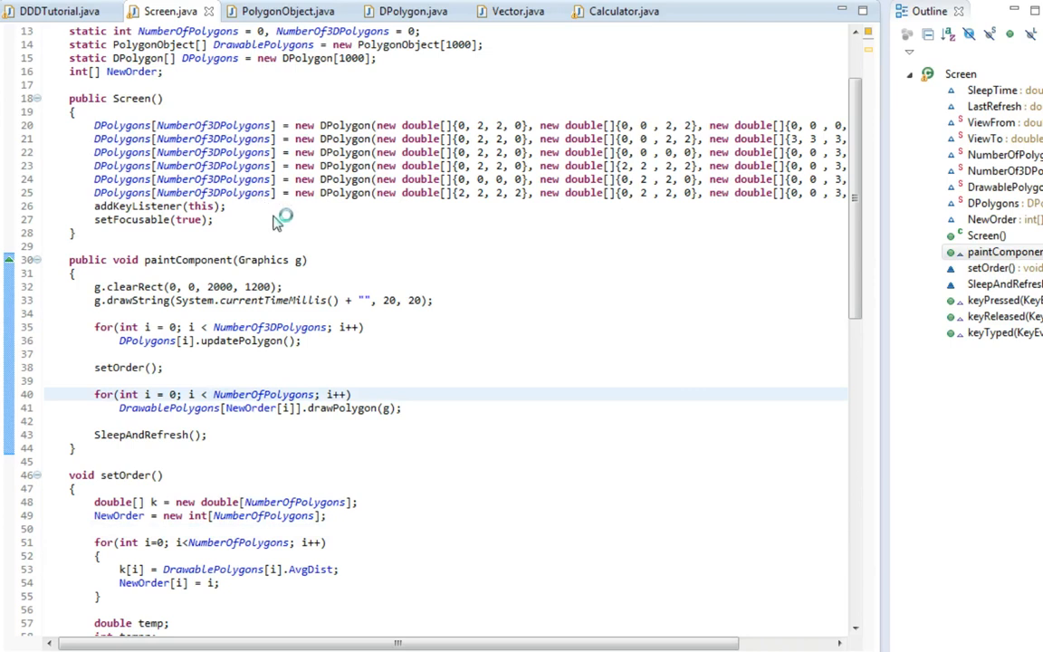
{"action": "mouse_move", "coordinate": [257, 217]}
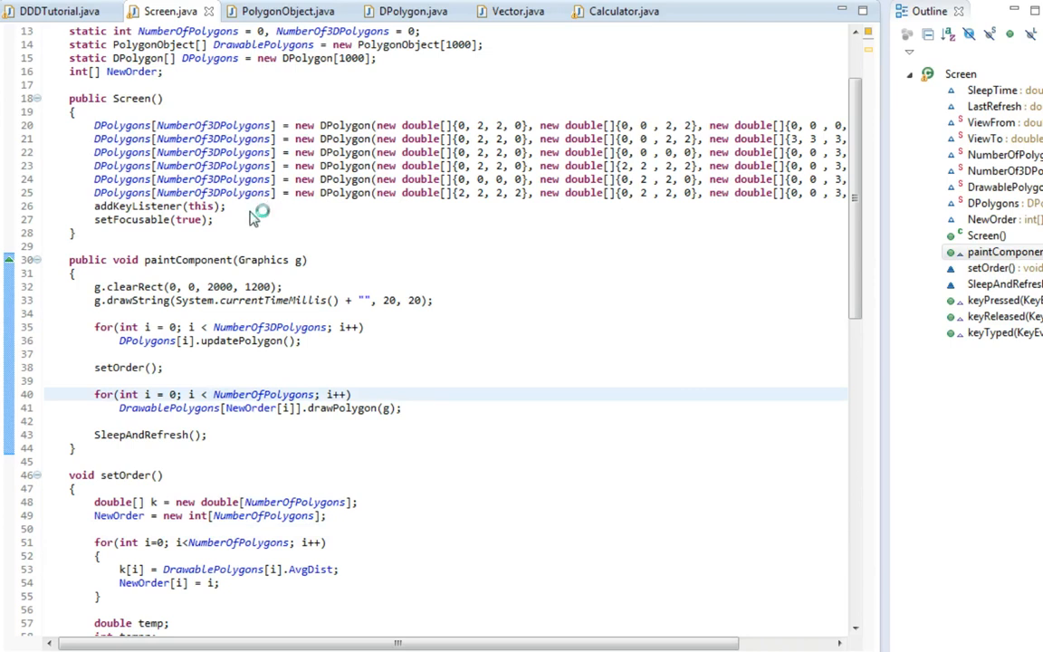
{"action": "mouse_move", "coordinate": [280, 260]}
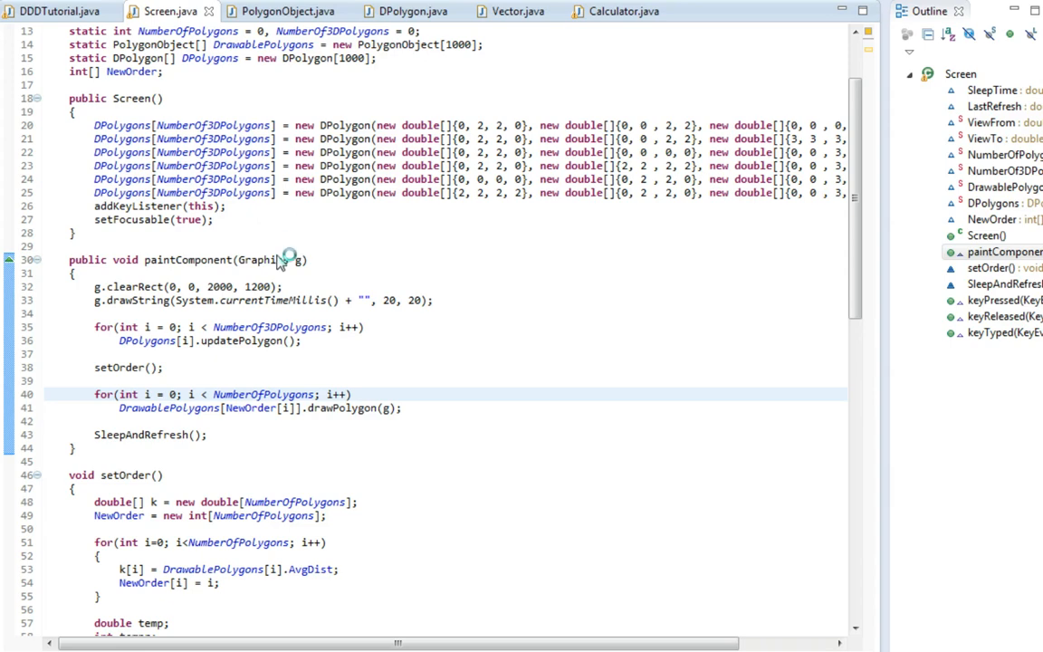
{"action": "mouse_move", "coordinate": [291, 227]}
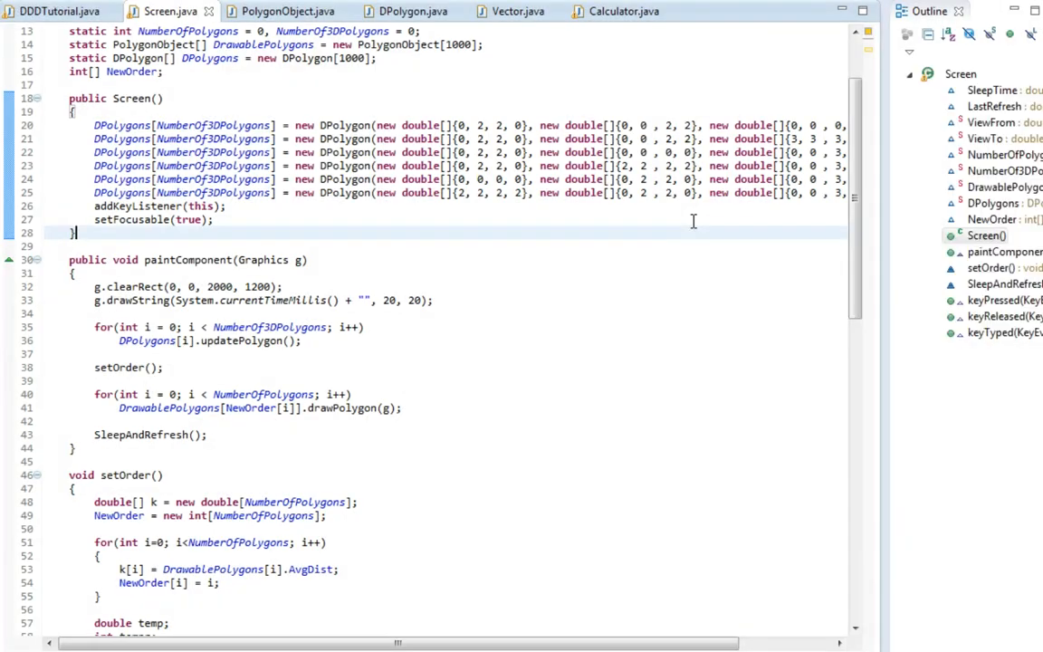
- Write nested for loops over i and j from -4 to 4 around the last DPolygon line
{"action": "left_click", "coordinate": [396, 192]}
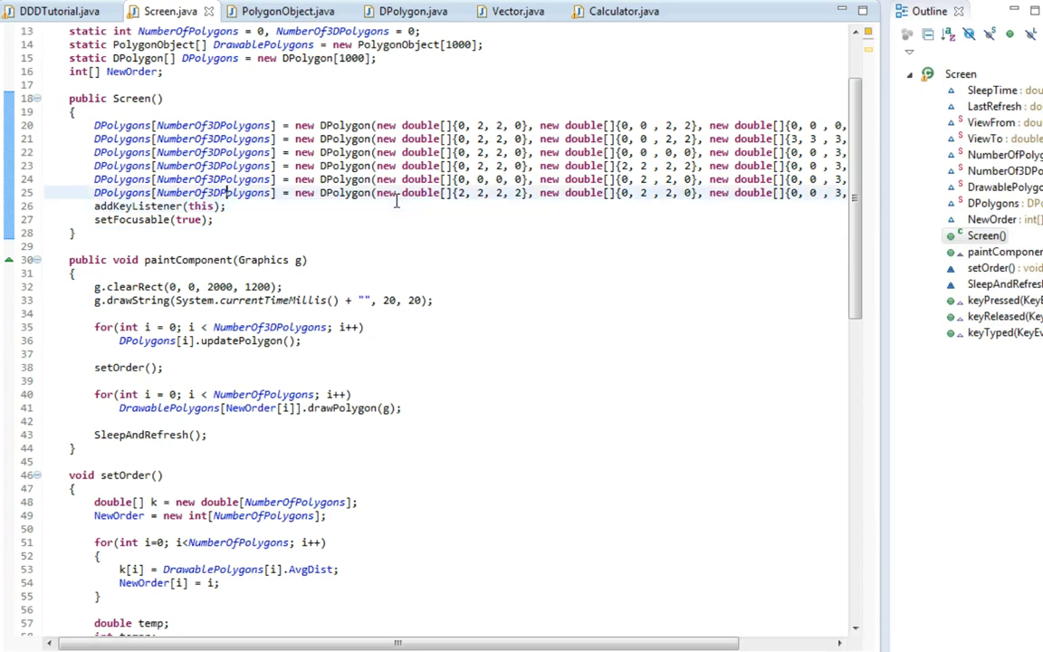
{"action": "type", "text": "for("}
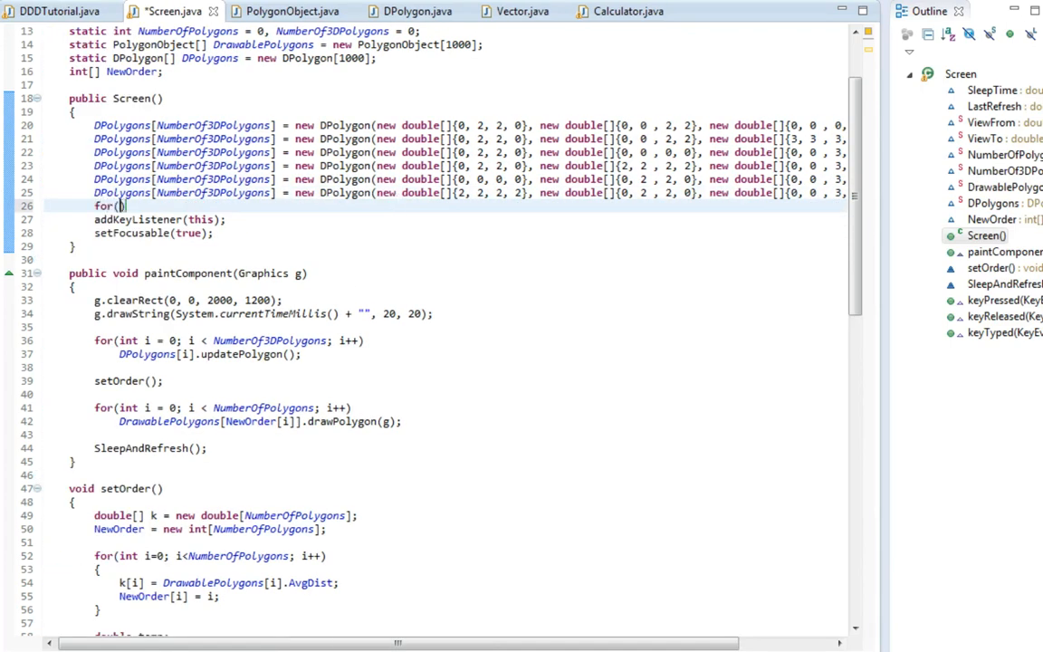
{"action": "type", "text": "int b"}
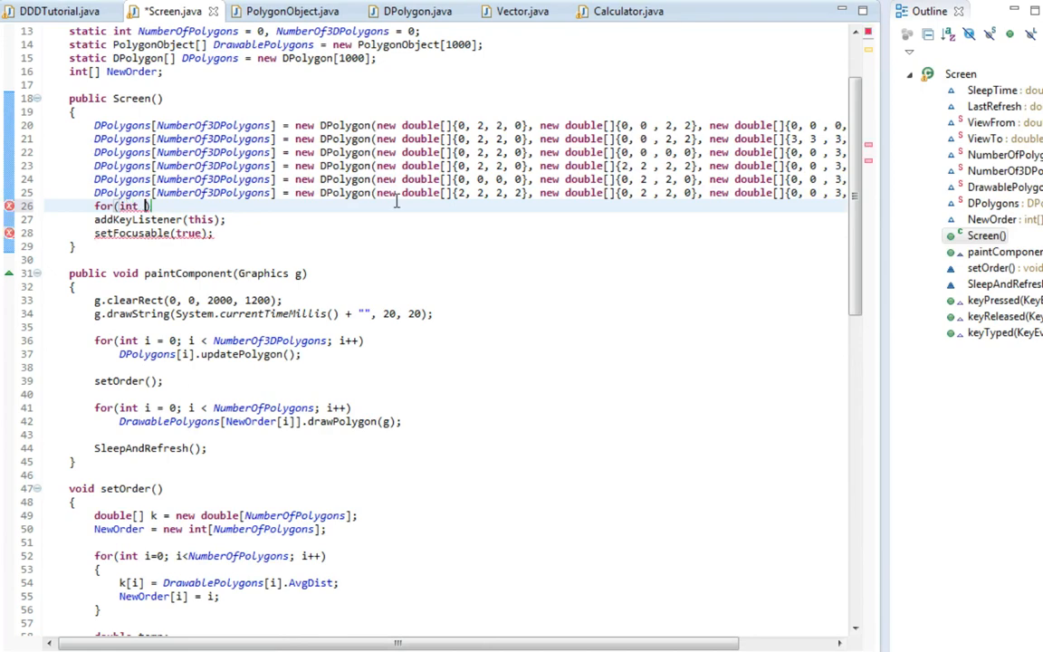
{"action": "type", "text": "i =0"}
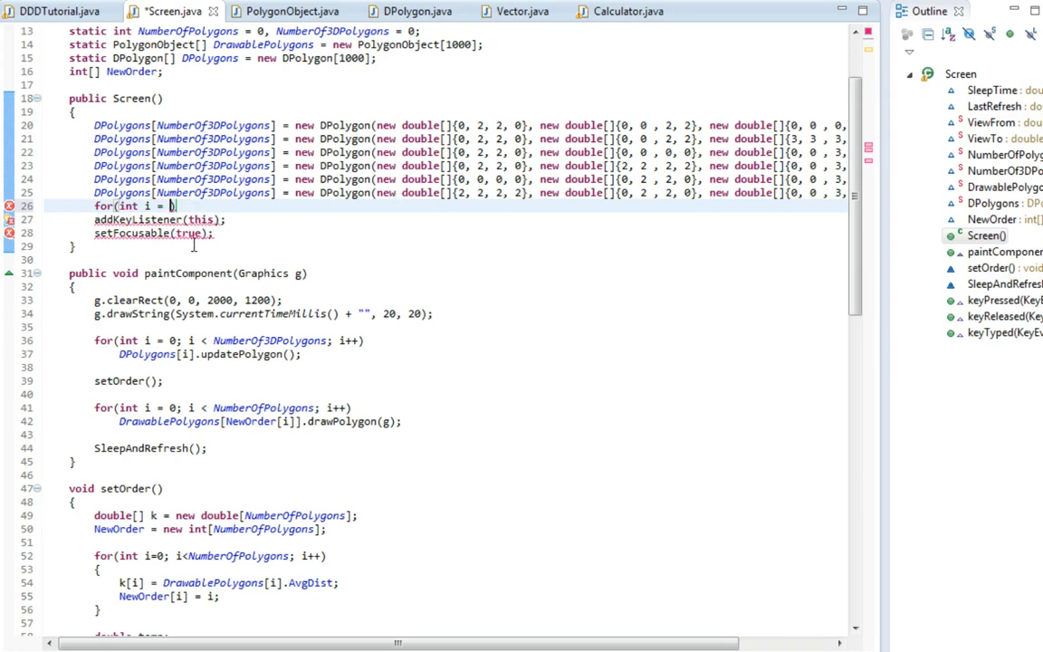
{"action": "type", "text": "-5"}
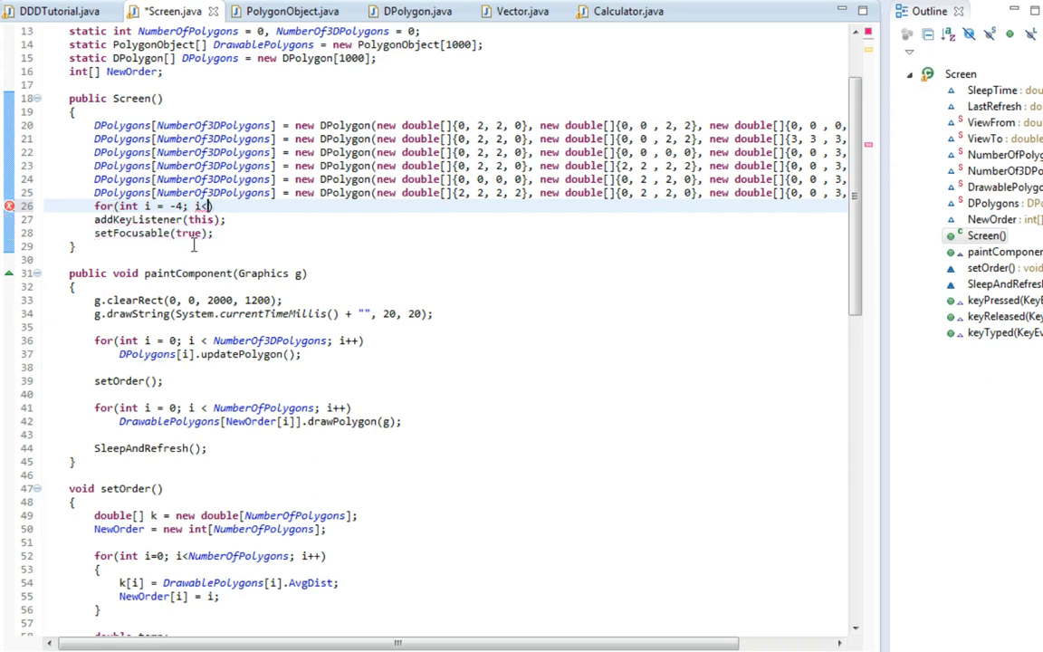
{"action": "type", "text": "5;"}
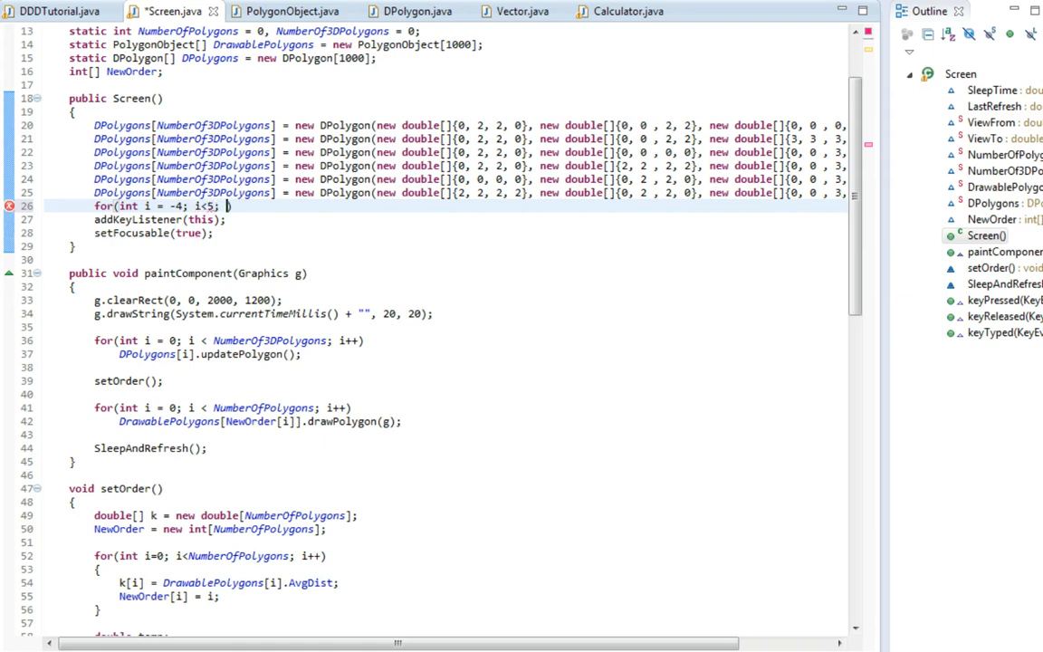
{"action": "type", "text": "i++"}
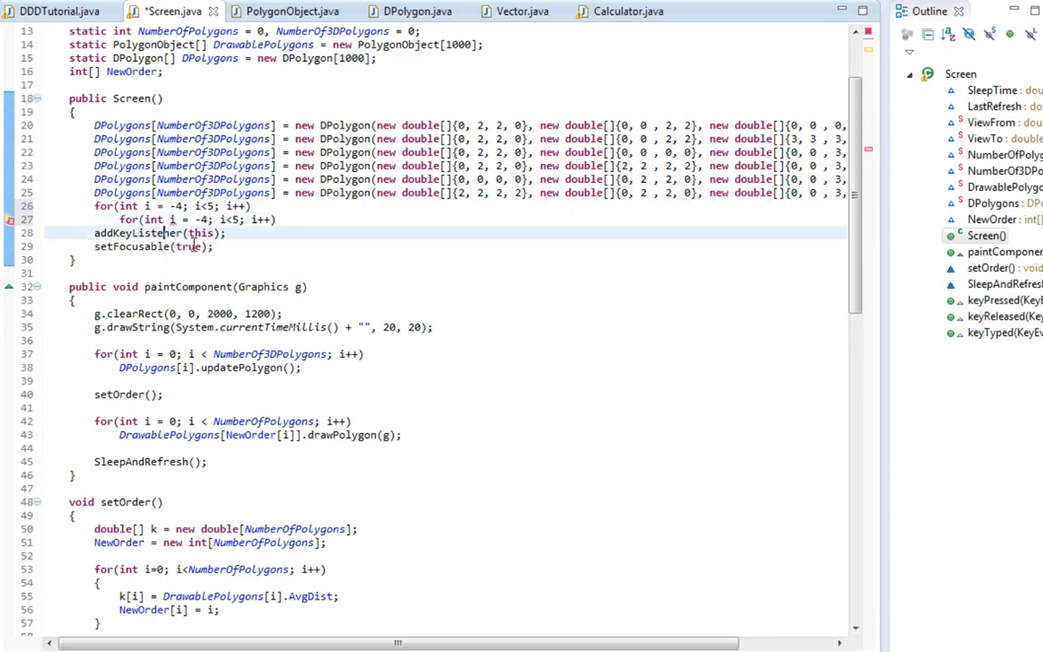
{"action": "type", "text": "j<5; j++)"}
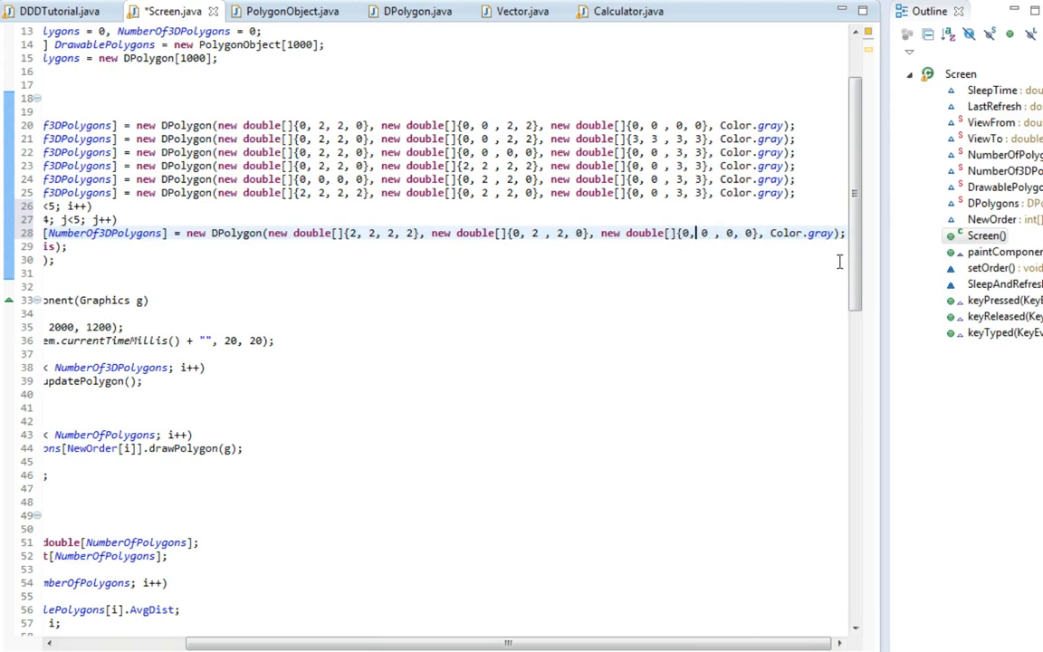
- Make the looped polygon green with coordinates i, i, i+1, i+1 and j, j+1, j+1, j
{"action": "double_click", "coordinate": [822, 232]}
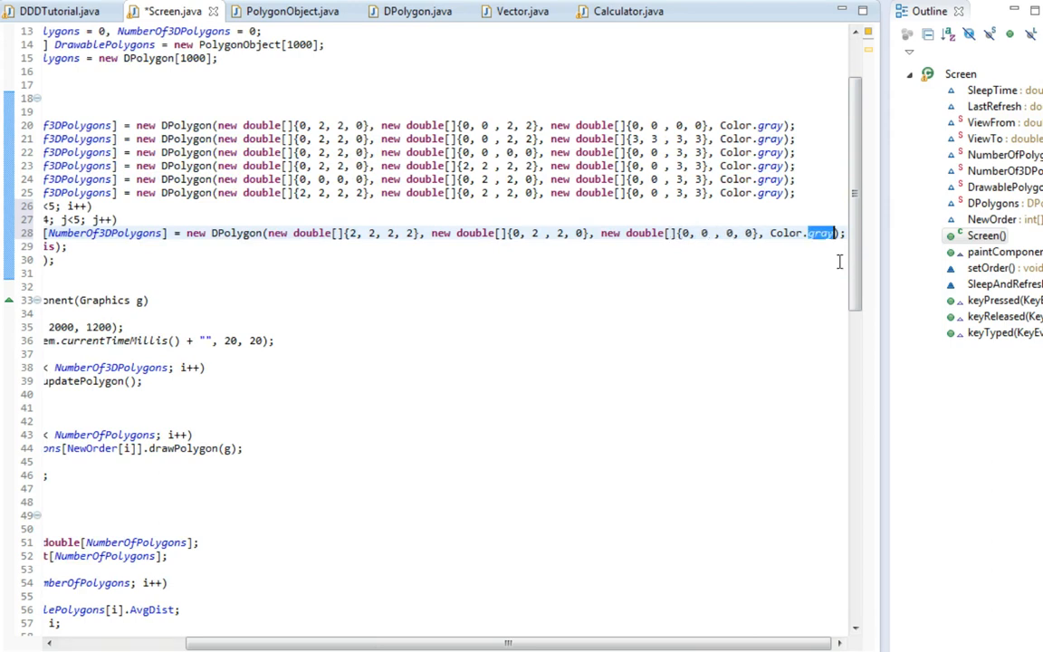
{"action": "type", "text": "green"}
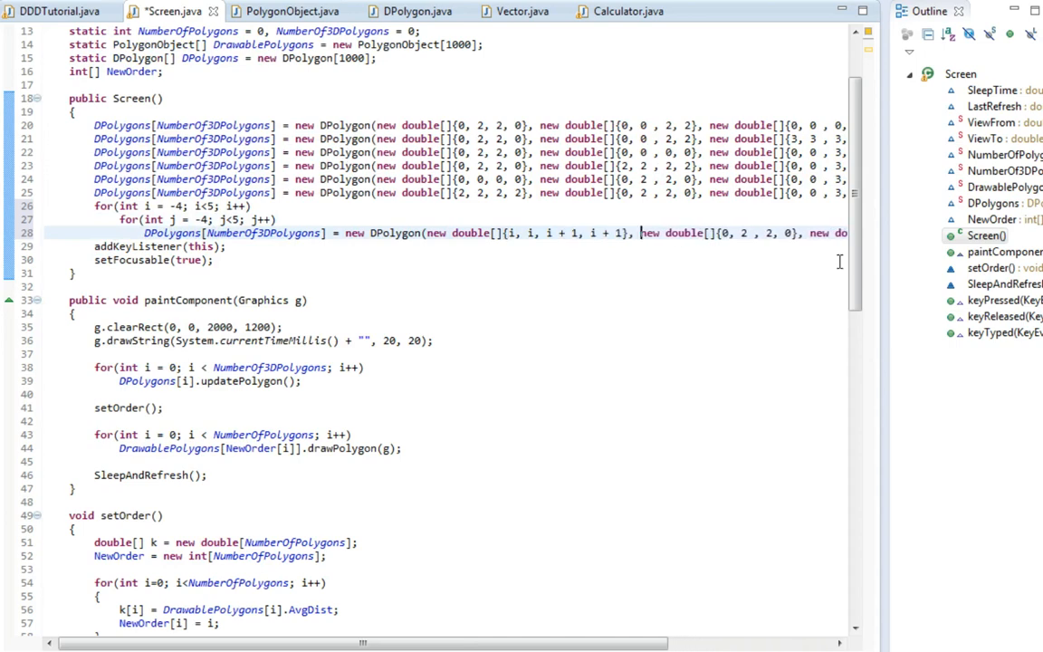
{"action": "left_click", "coordinate": [721, 232]}
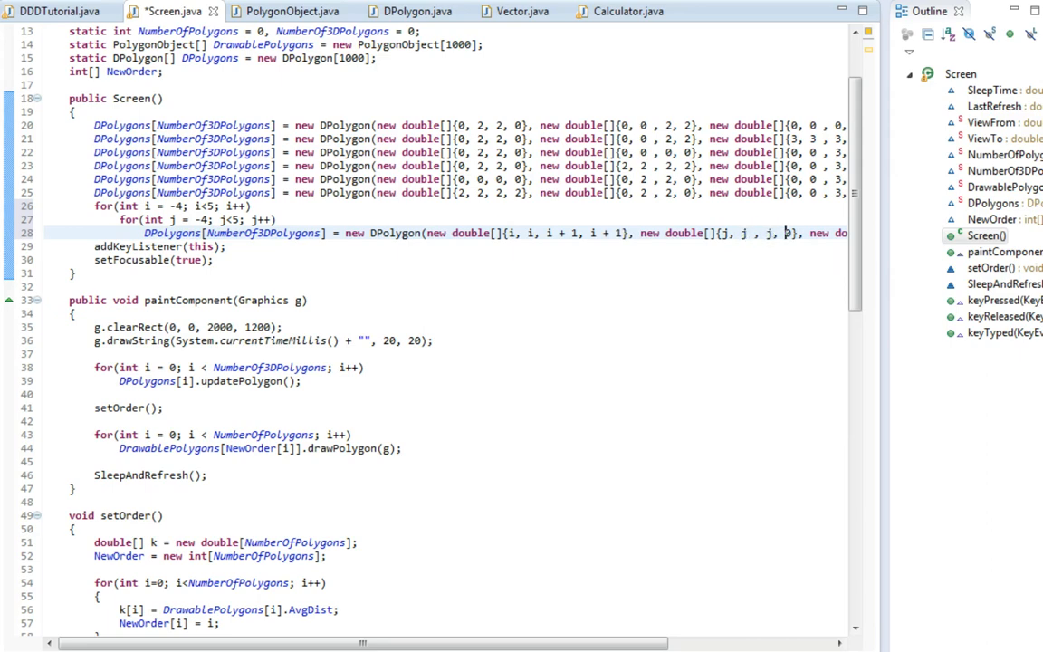
{"action": "type", "text": "+1"}
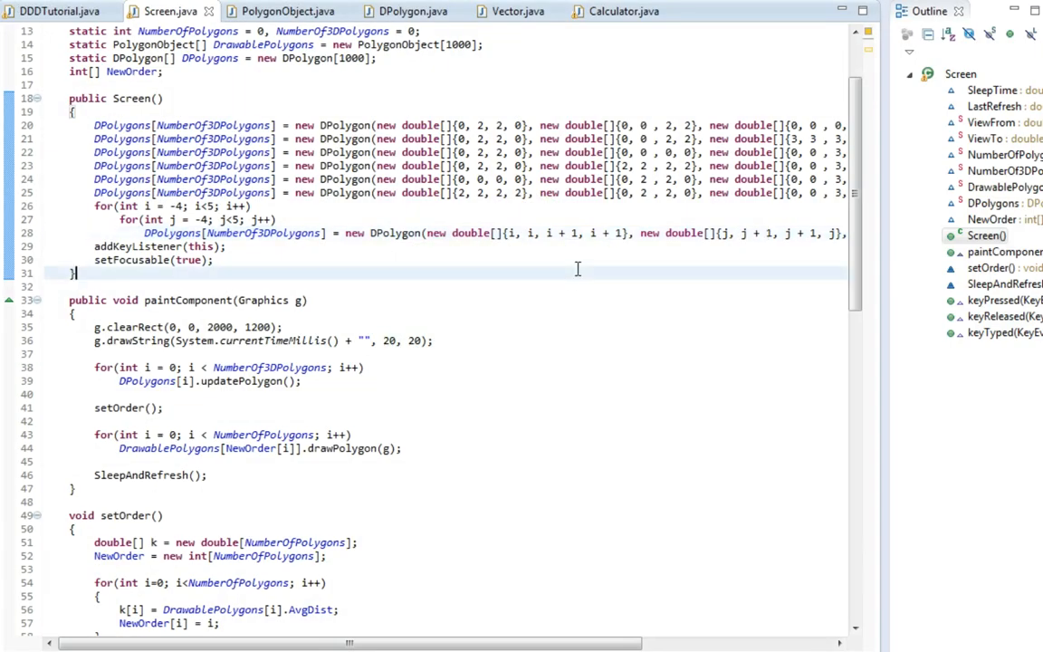
- Declare the field boolean[] Keys = new boolean[10]; below NewOrder
{"action": "scroll", "scroll_direction": "down", "scroll_amount": 3}
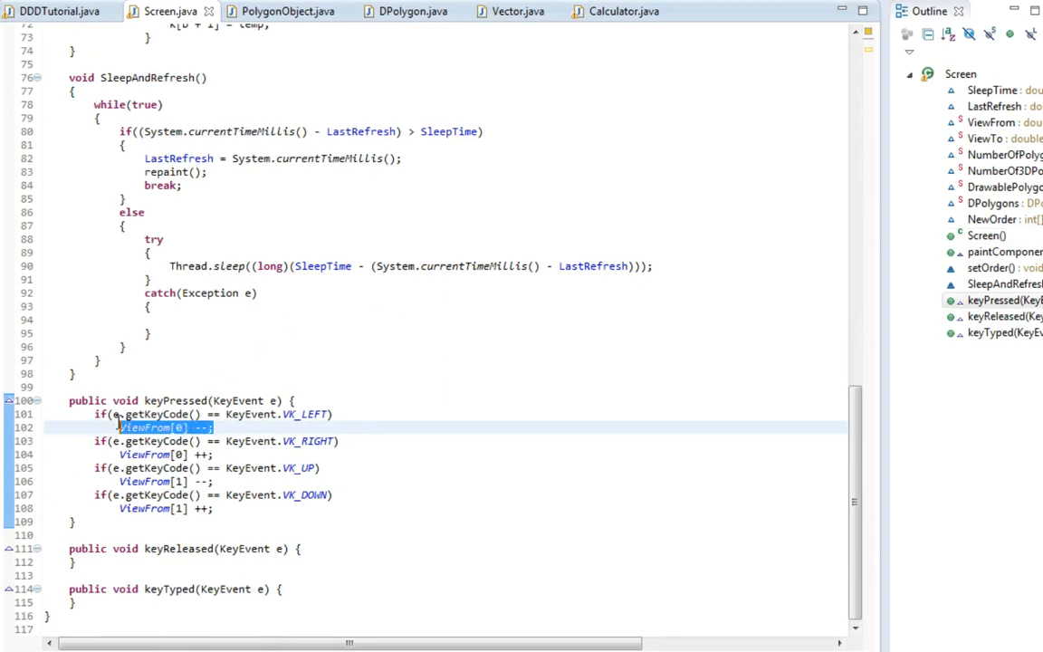
{"action": "left_click", "coordinate": [163, 427]}
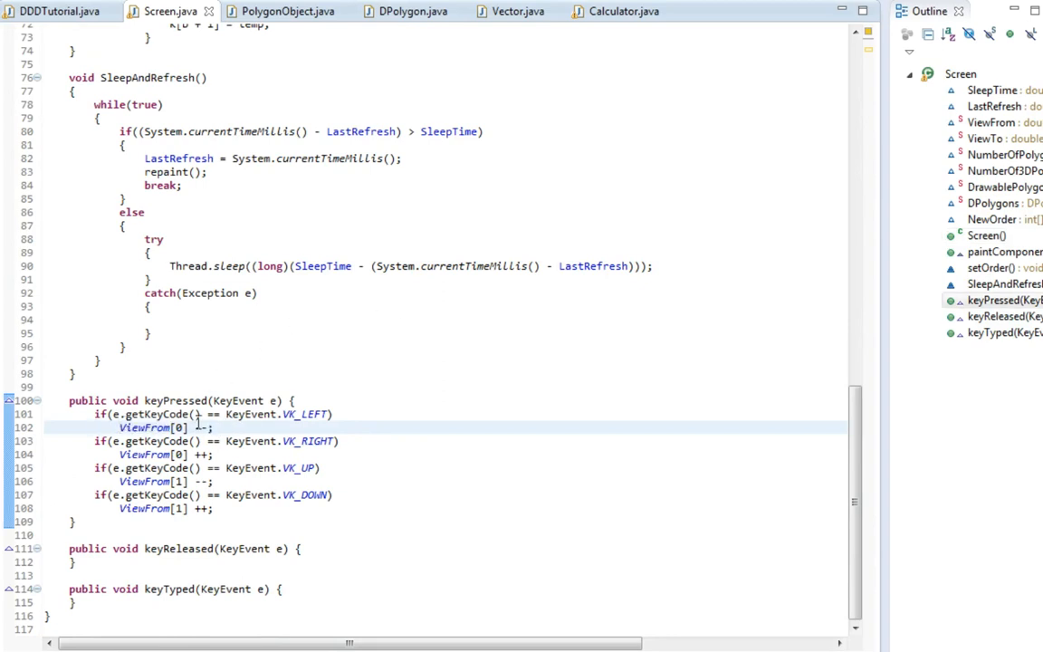
{"action": "scroll", "scroll_direction": "up", "scroll_amount": 3}
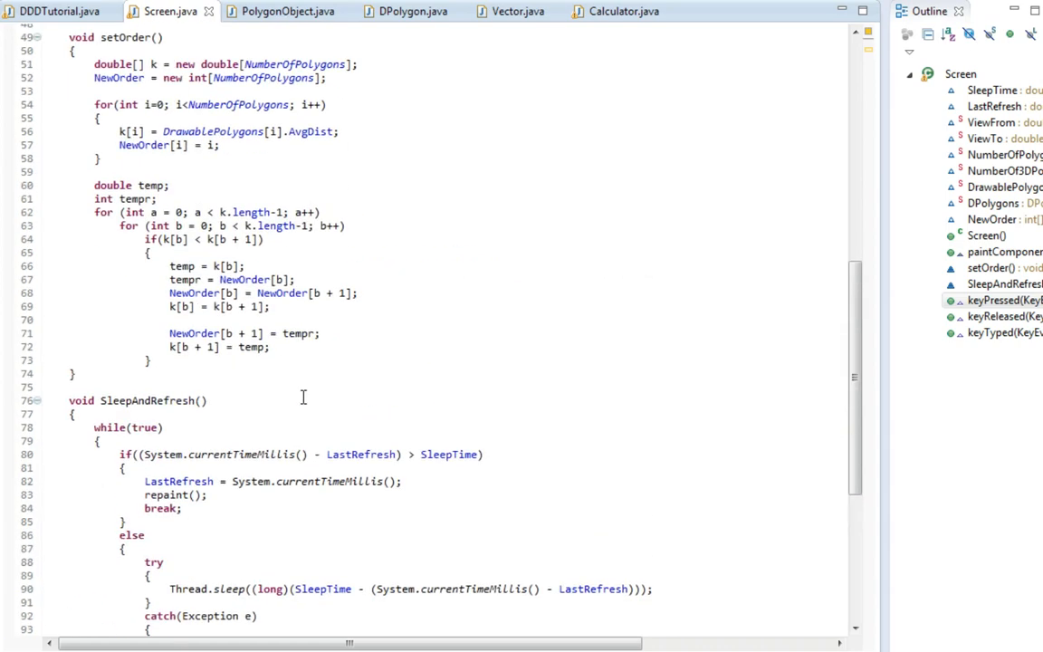
{"action": "scroll", "scroll_direction": "up", "scroll_amount": 3}
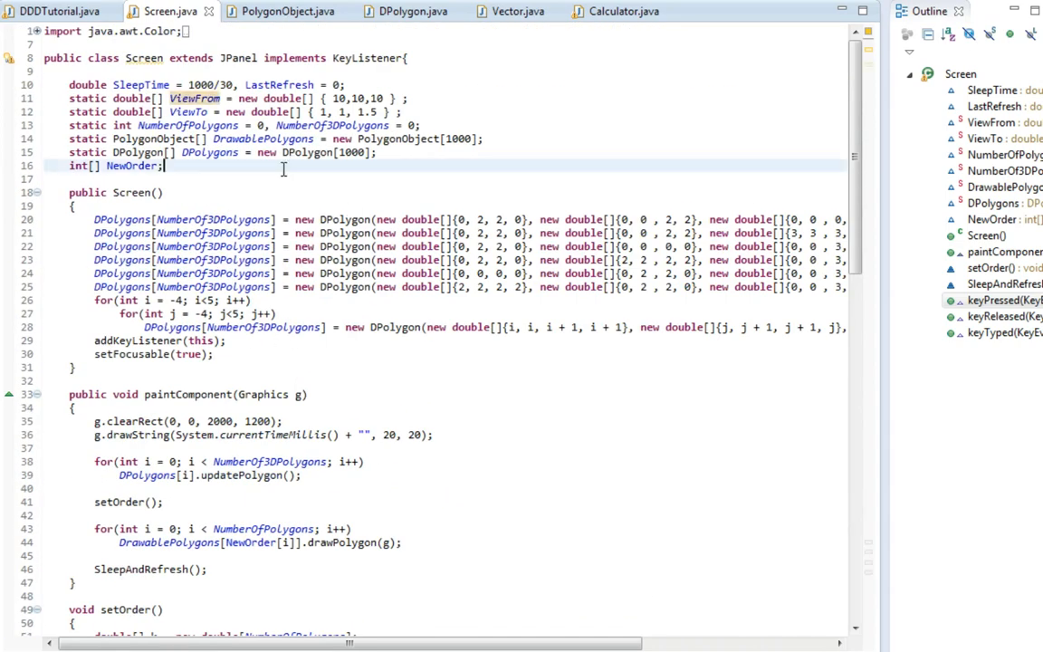
{"action": "type", "text": "boolean"}
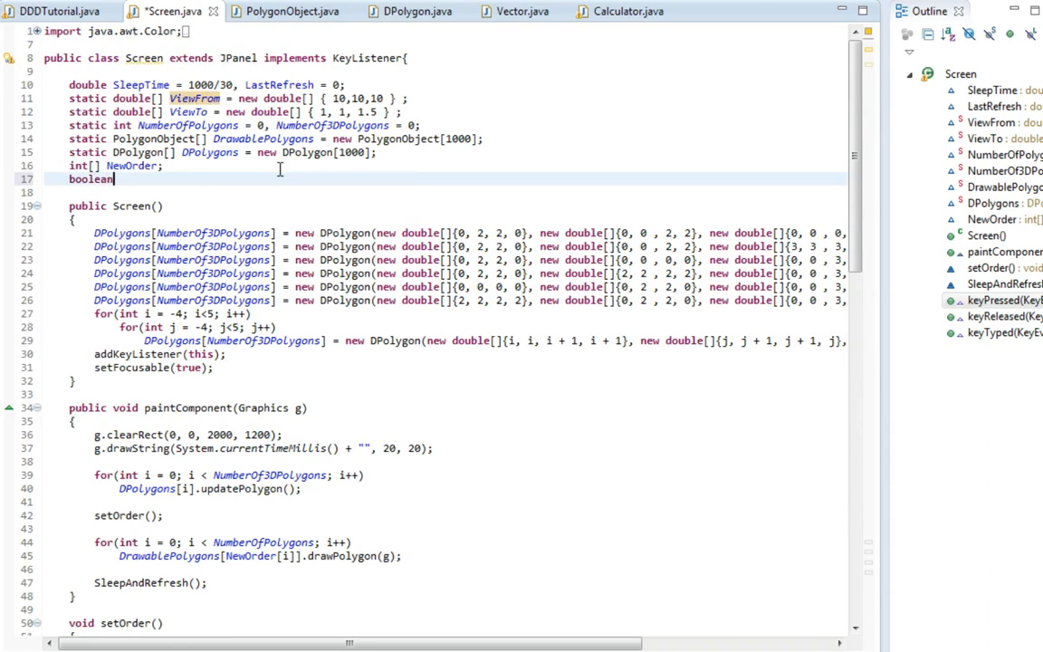
{"action": "type", "text": "[] Ke"}
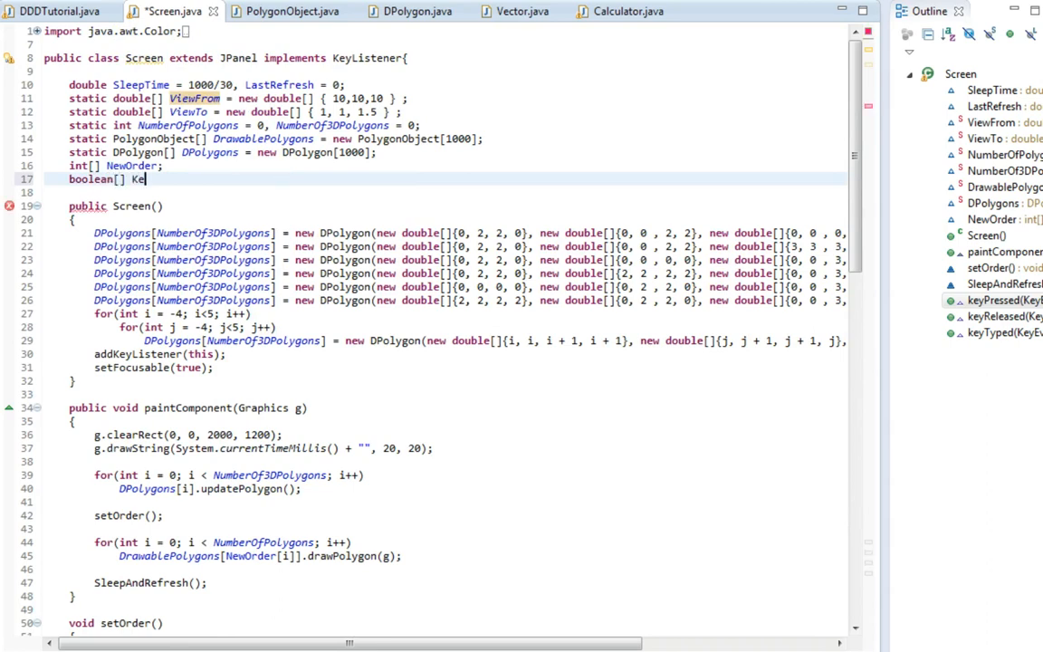
{"action": "type", "text": "ys = new"}
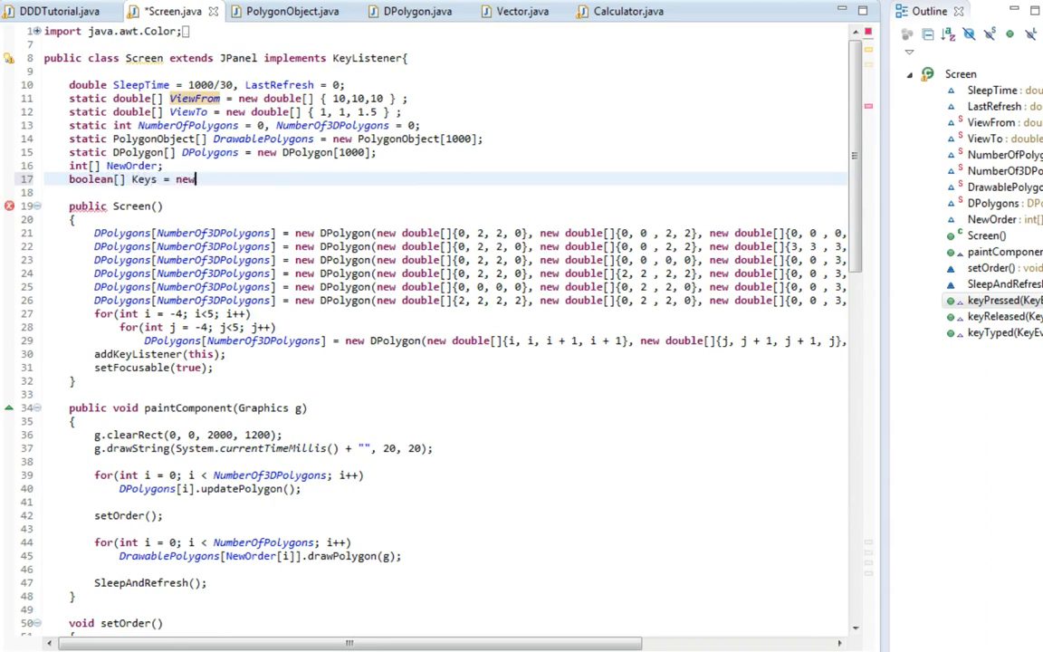
{"action": "type", "text": "boolean["}
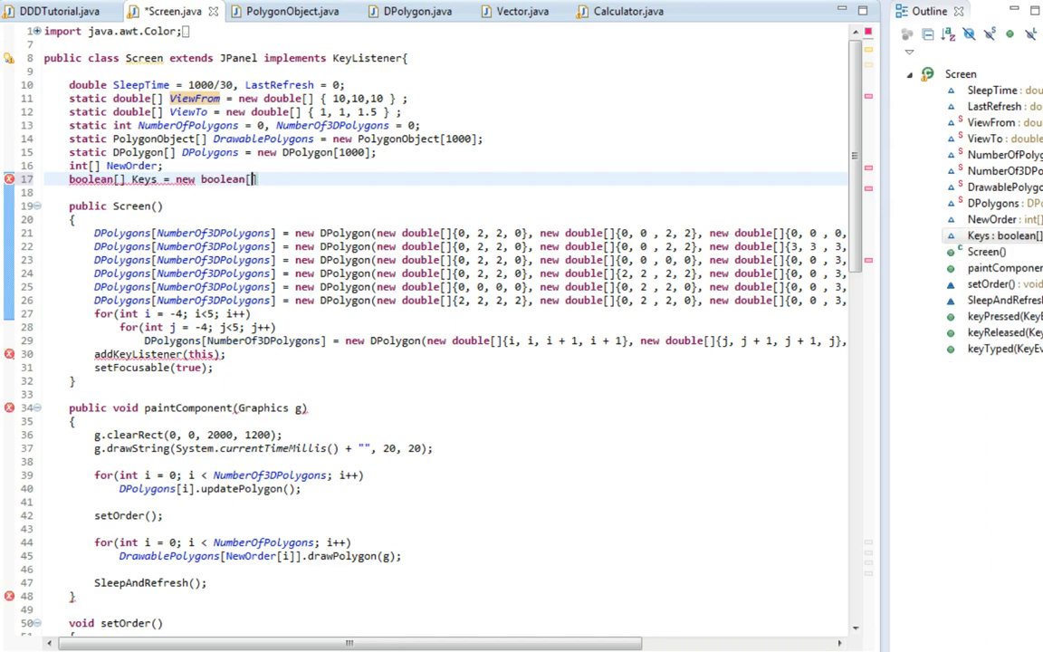
{"action": "type", "text": "10];"}
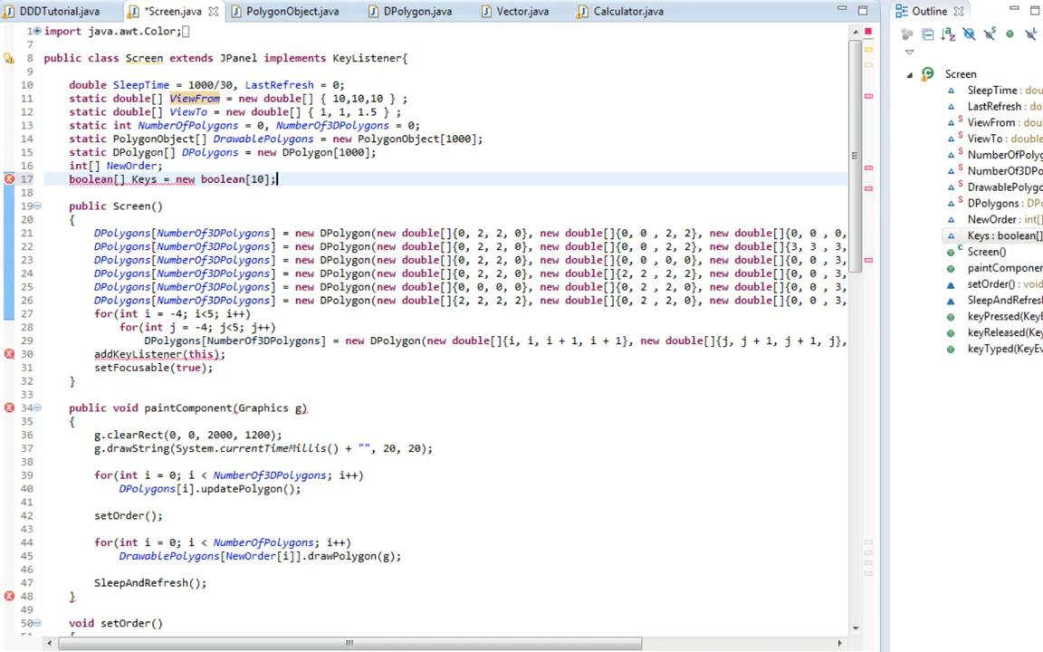
{"action": "scroll", "scroll_direction": "down", "scroll_amount": 3}
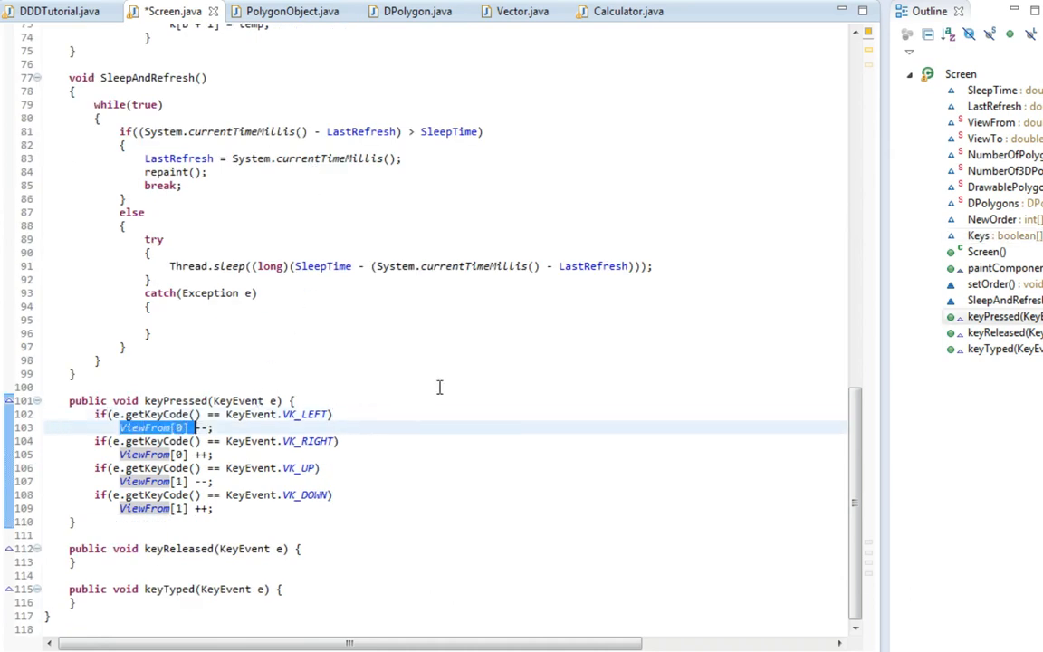
- Replace the arrow-key ViewFrom changes with Keys[0]..Keys[3] = true assignments
{"action": "type", "text": "Ke"}
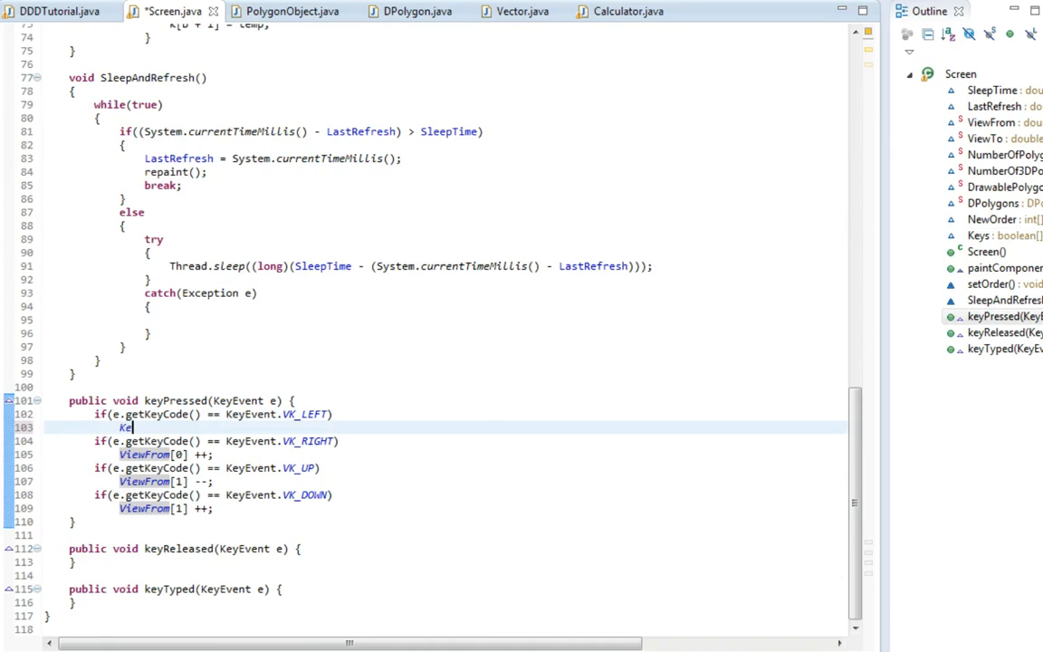
{"action": "type", "text": "y[0]"}
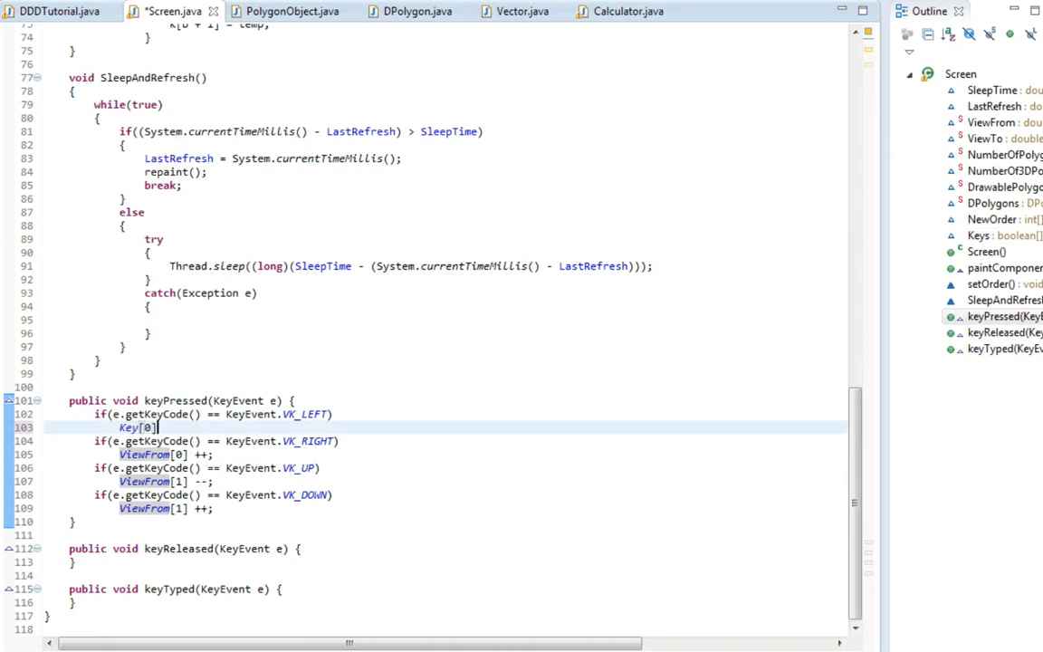
{"action": "type", "text": "= true;"}
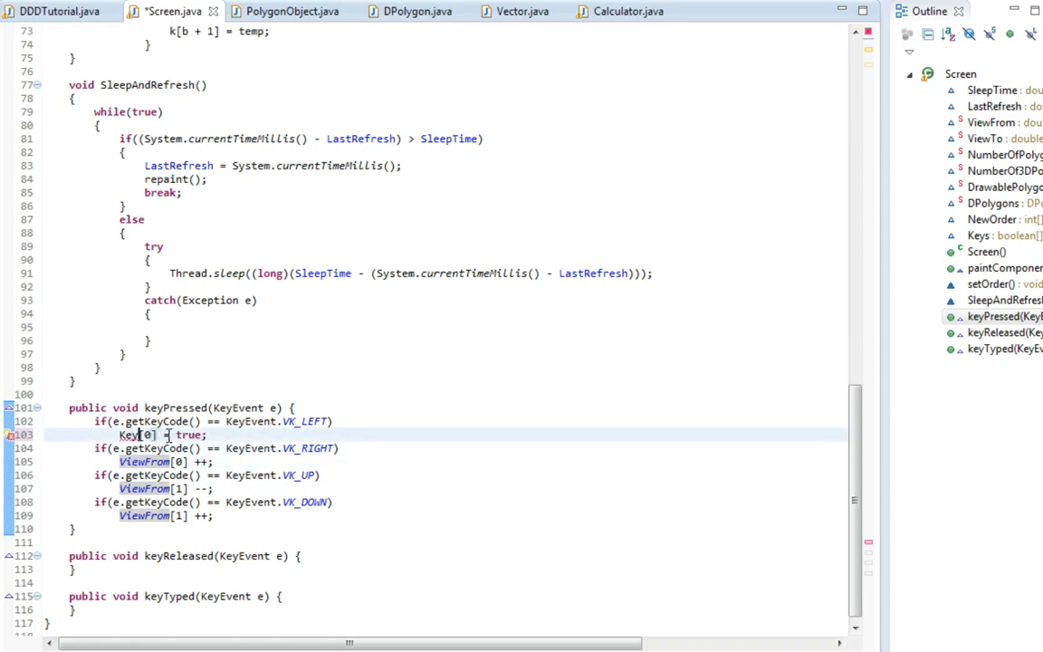
{"action": "type", "text": "s"}
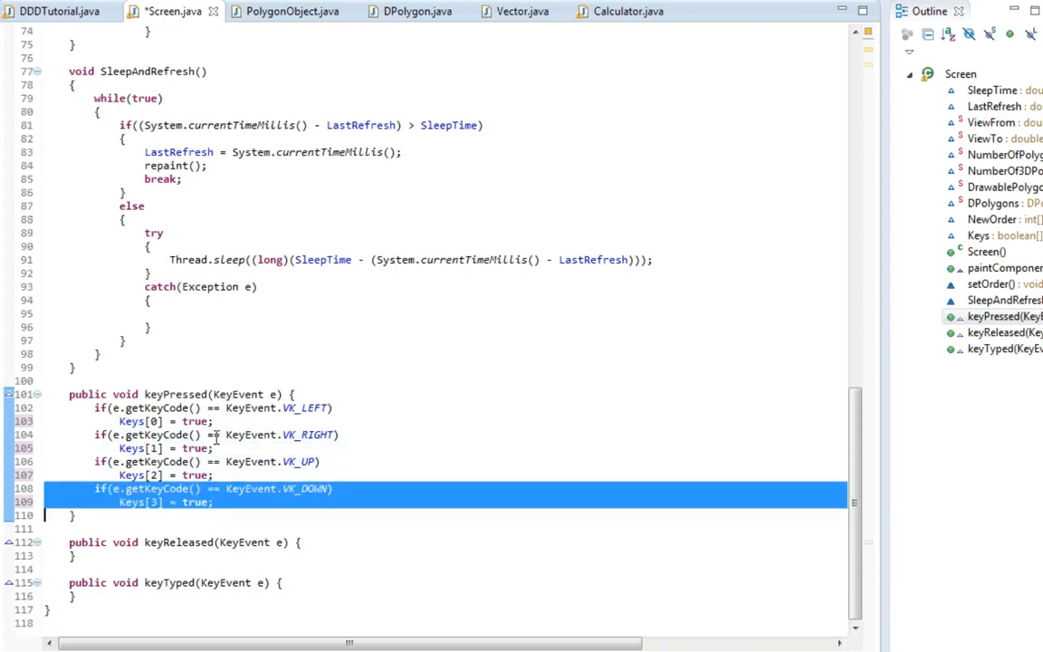
- Duplicate the key checks for VK_W, A, S, D setting Keys[4] through Keys[7] true
{"action": "key", "text": "ctrl+v"}
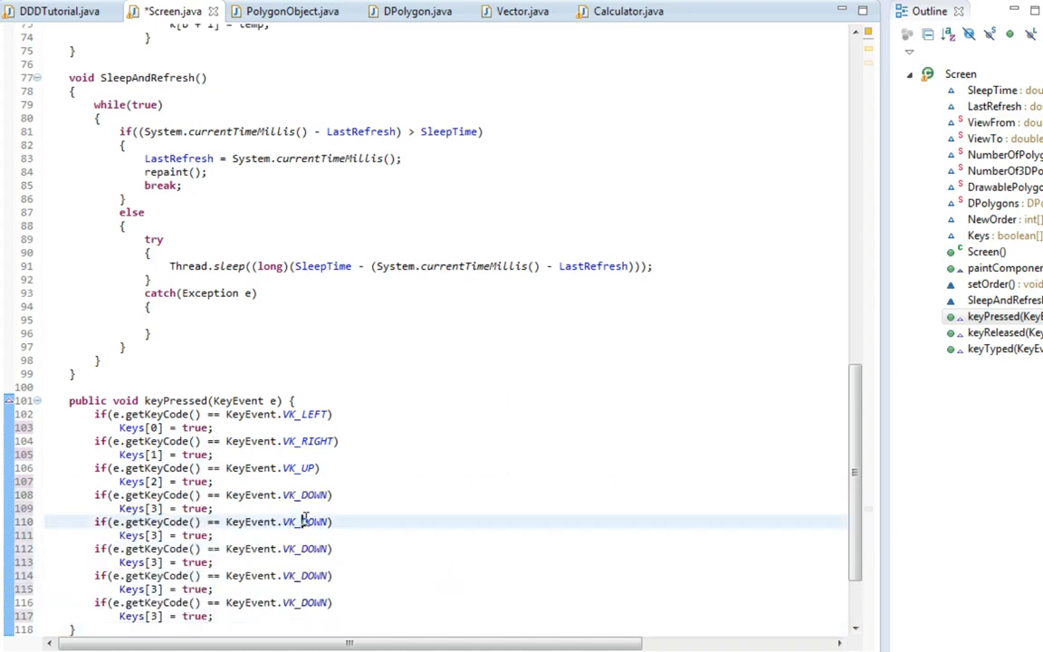
{"action": "key", "text": "BackSpace"}
{"action": "type", "text": "A"}
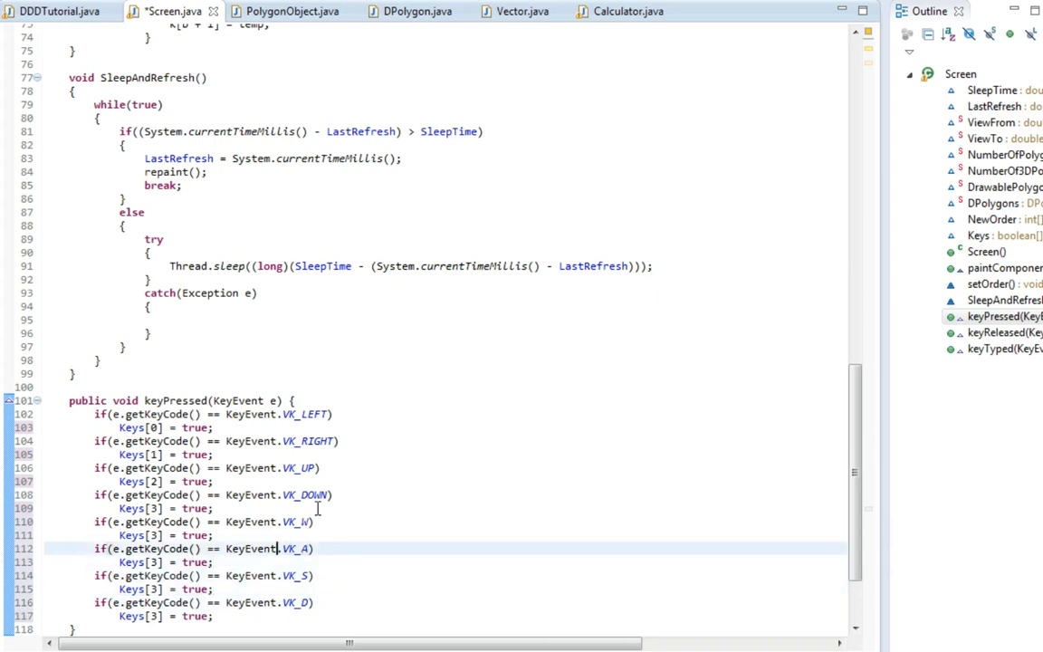
{"action": "type", "text": "4"}
{"action": "left_click", "coordinate": [154, 561]}
{"action": "type", "text": "5"}
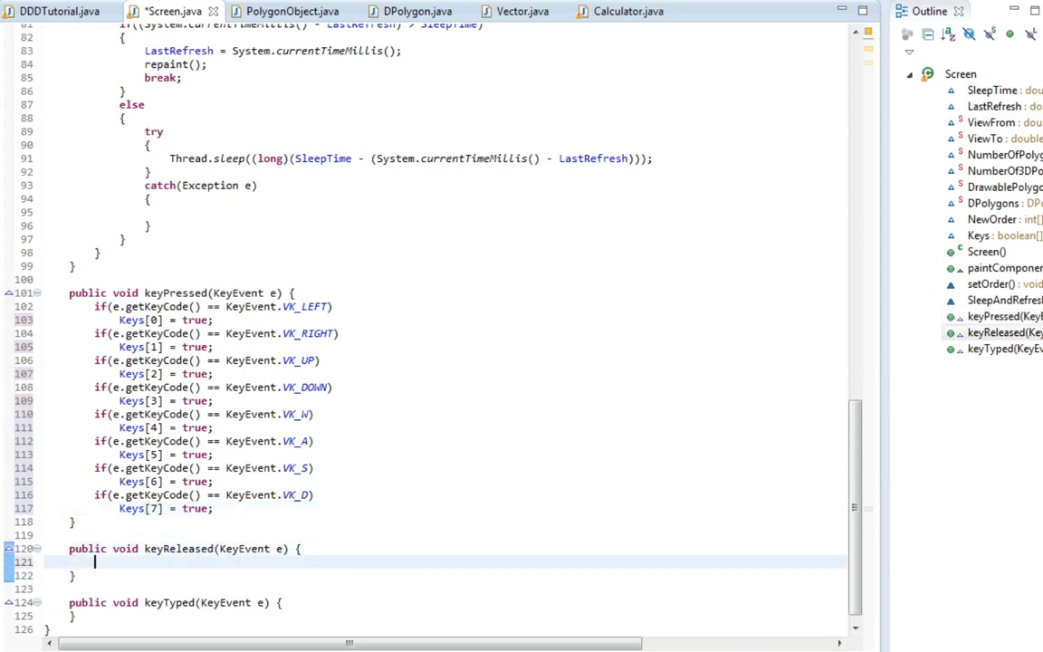
- Paste the eight key checks into keyReleased and find/replace 'true' with 'false'
{"action": "left_click", "coordinate": [76, 521]}
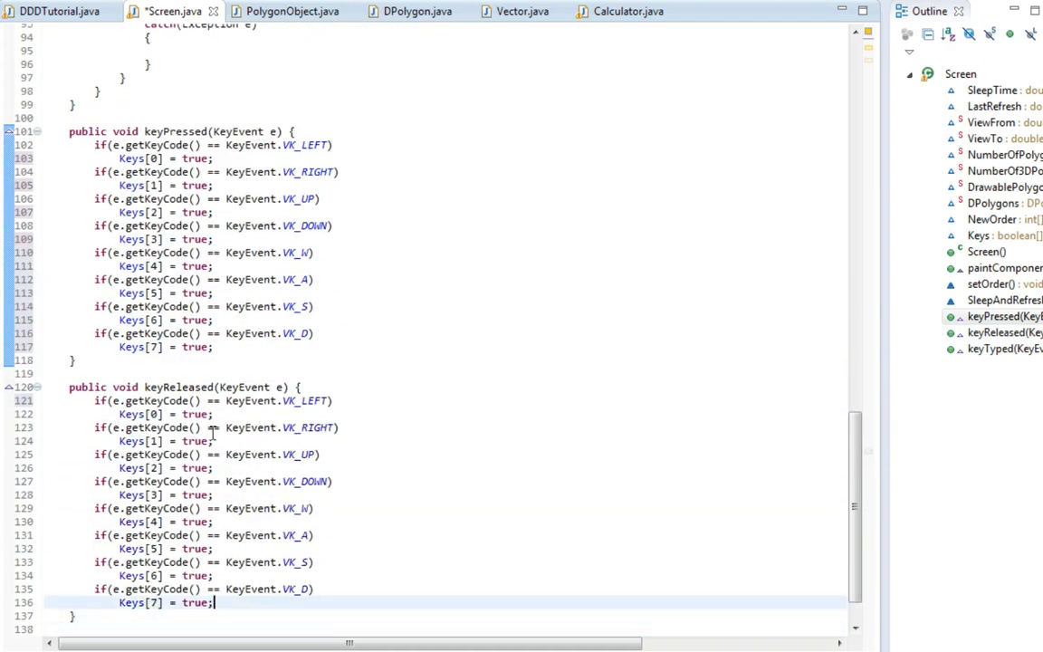
{"action": "left_click", "coordinate": [333, 400]}
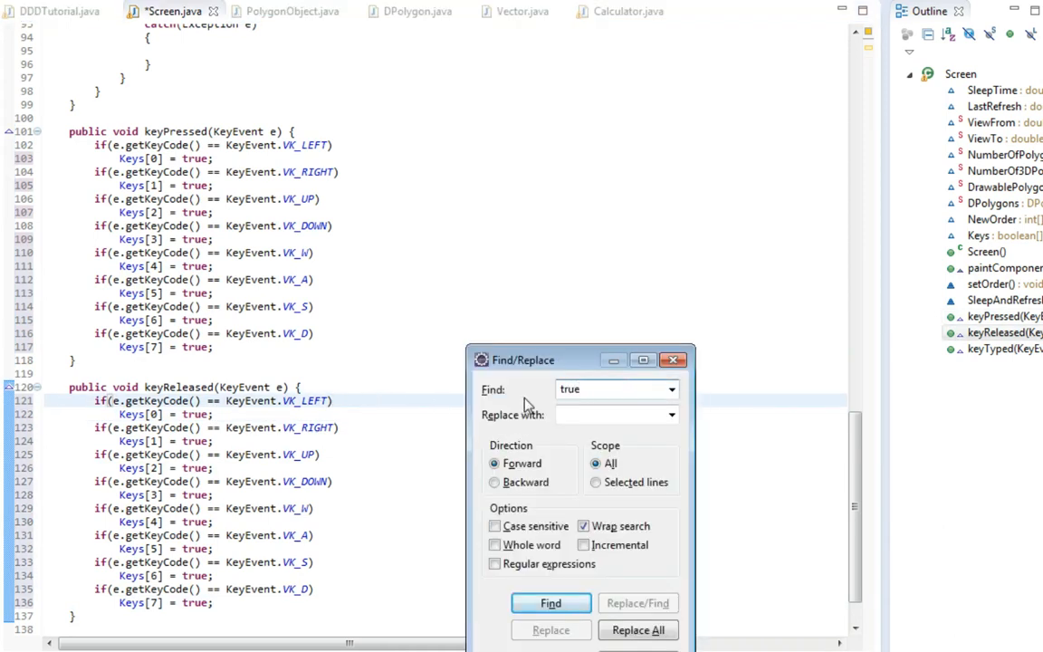
{"action": "type", "text": "false"}
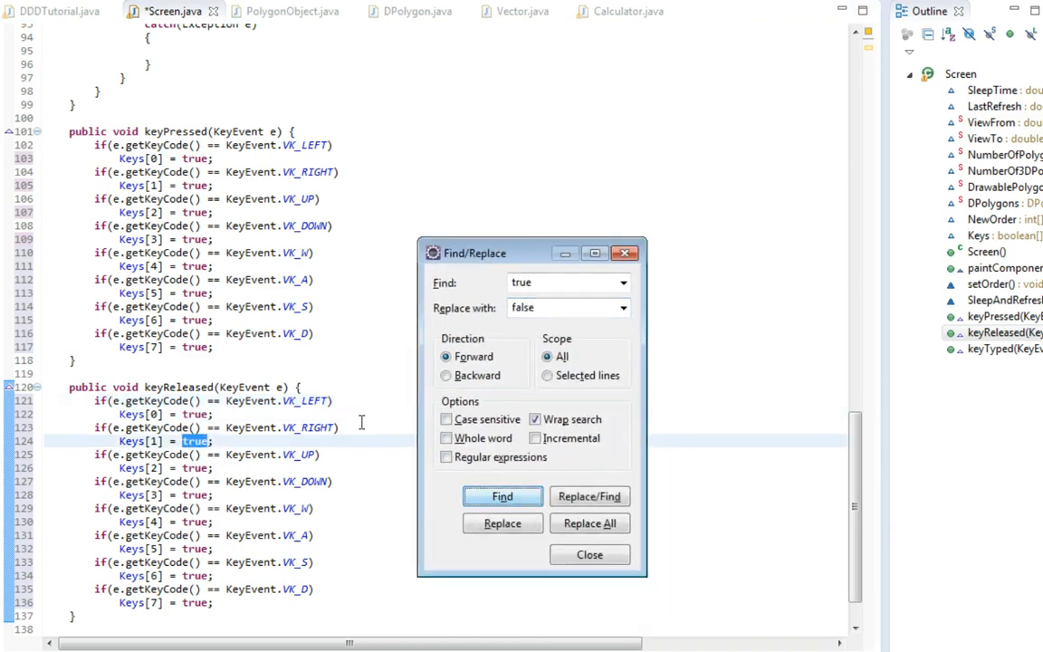
{"action": "left_click", "coordinate": [589, 496]}
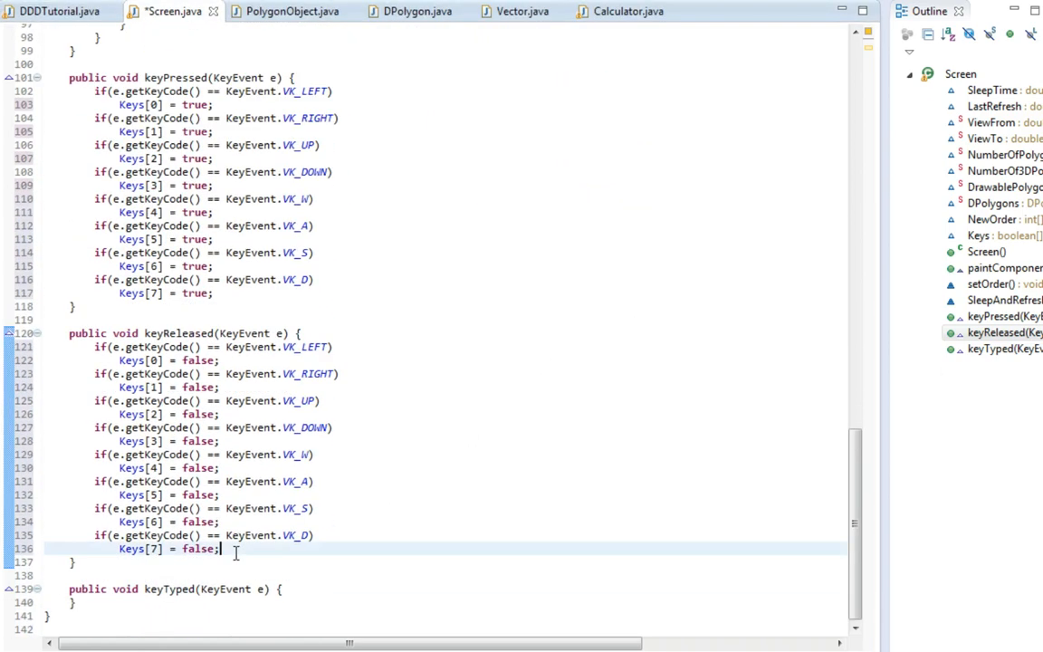
- Add an empty void Control() method above keyPressed
{"action": "scroll", "scroll_direction": "up", "scroll_amount": 3}
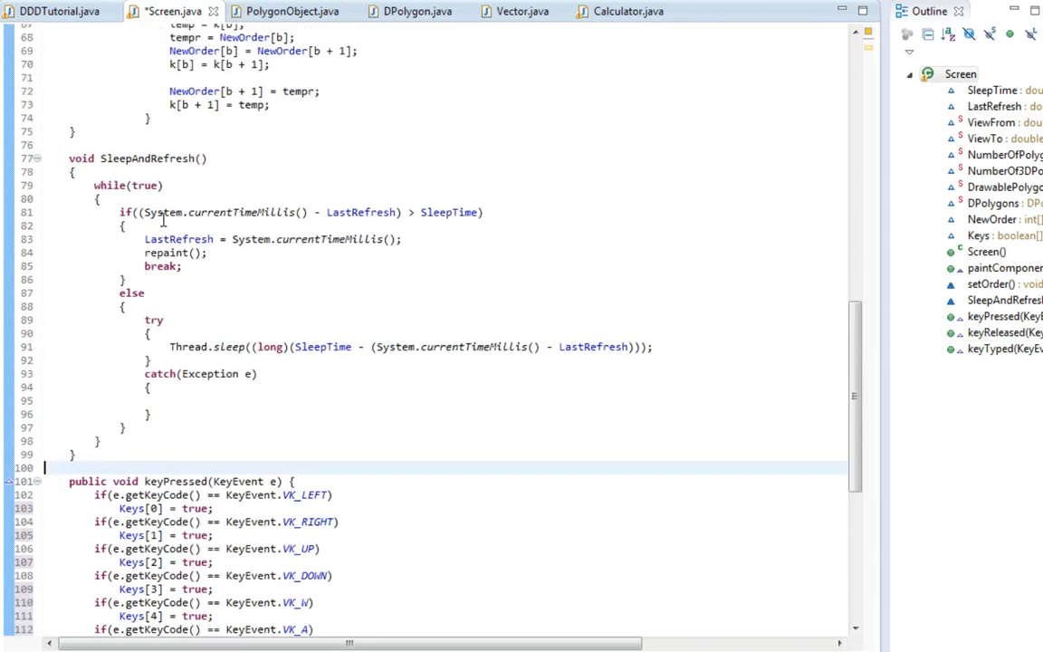
{"action": "scroll", "scroll_direction": "down", "scroll_amount": 3}
{"action": "type", "text": "void"}
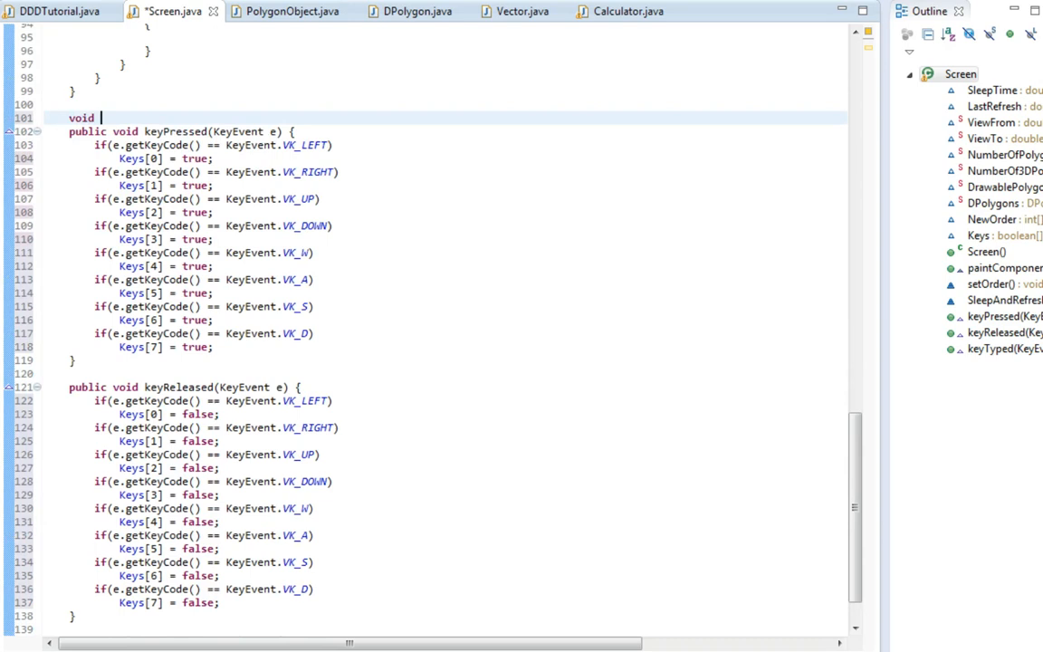
{"action": "type", "text": "Contor"}
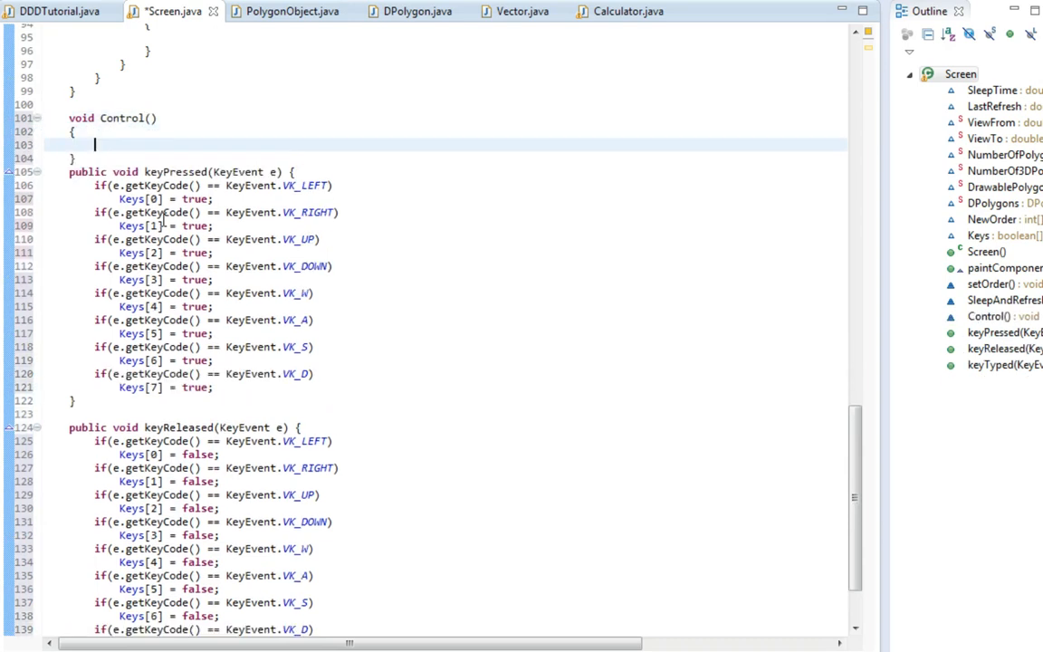
- Call Controls(); on a new line at the start of paintComponent
{"action": "scroll", "scroll_direction": "up", "scroll_amount": 3}
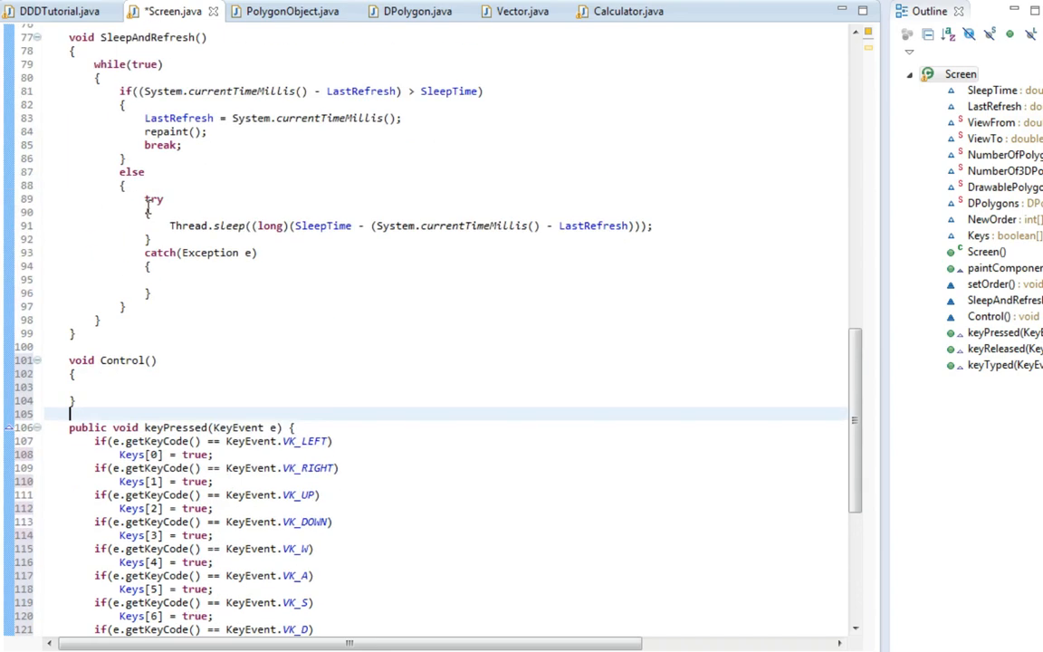
{"action": "scroll", "scroll_direction": "up", "scroll_amount": 3}
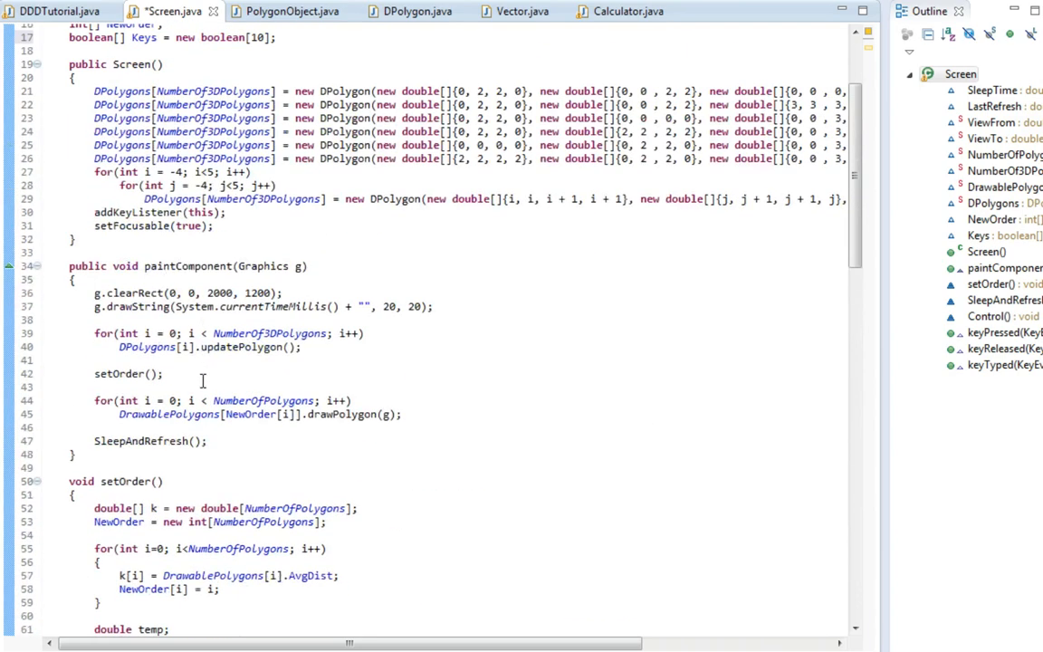
{"action": "left_click", "coordinate": [282, 306]}
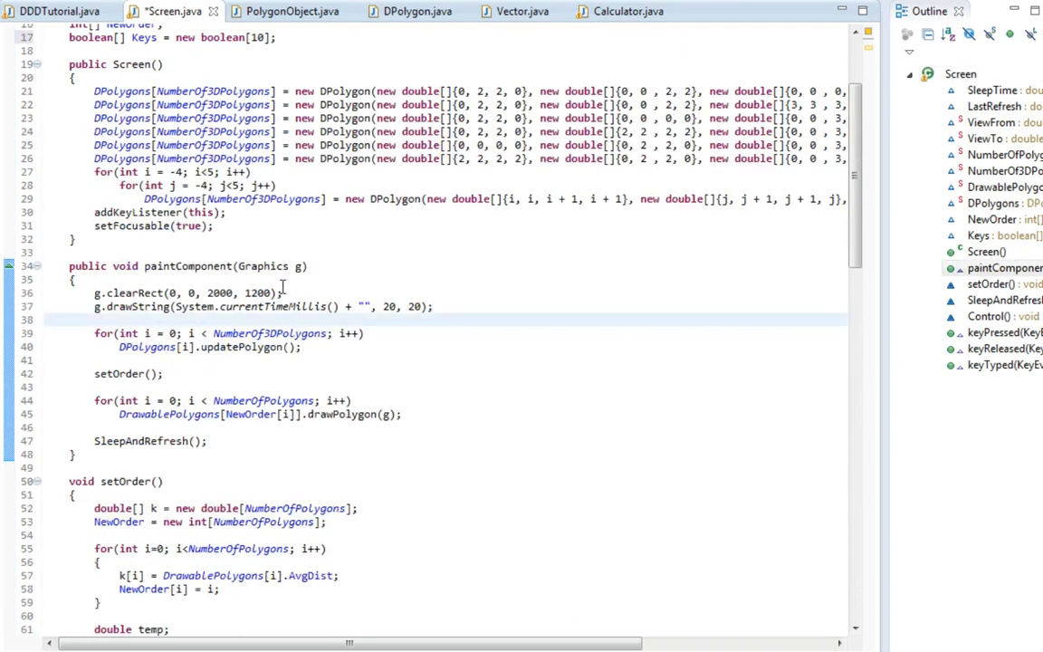
{"action": "key", "text": "Return"}
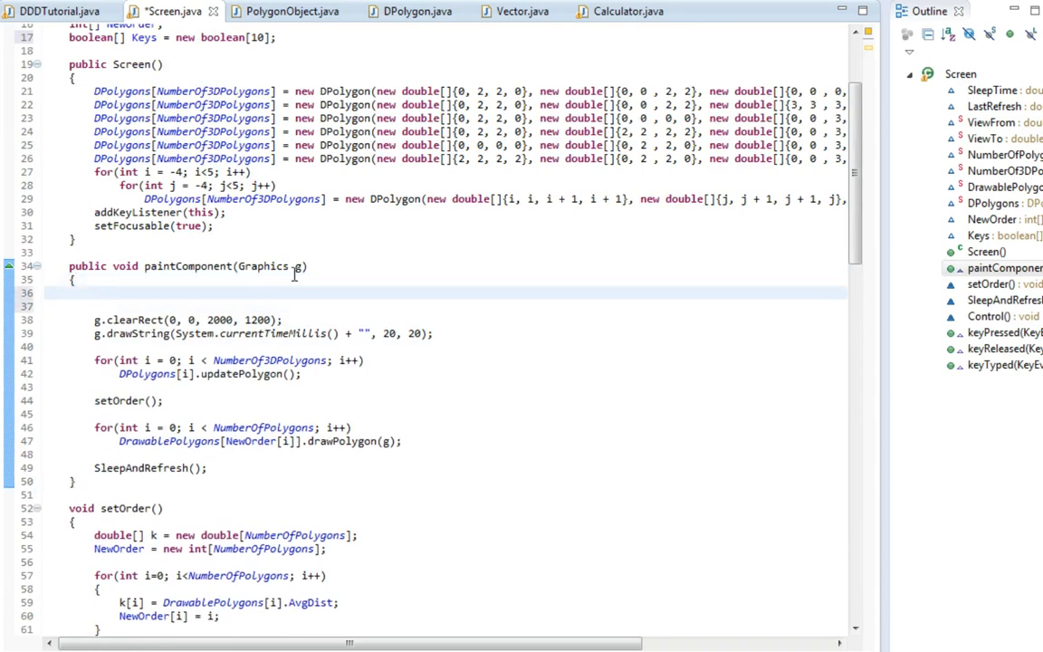
{"action": "type", "text": "Controls();"}
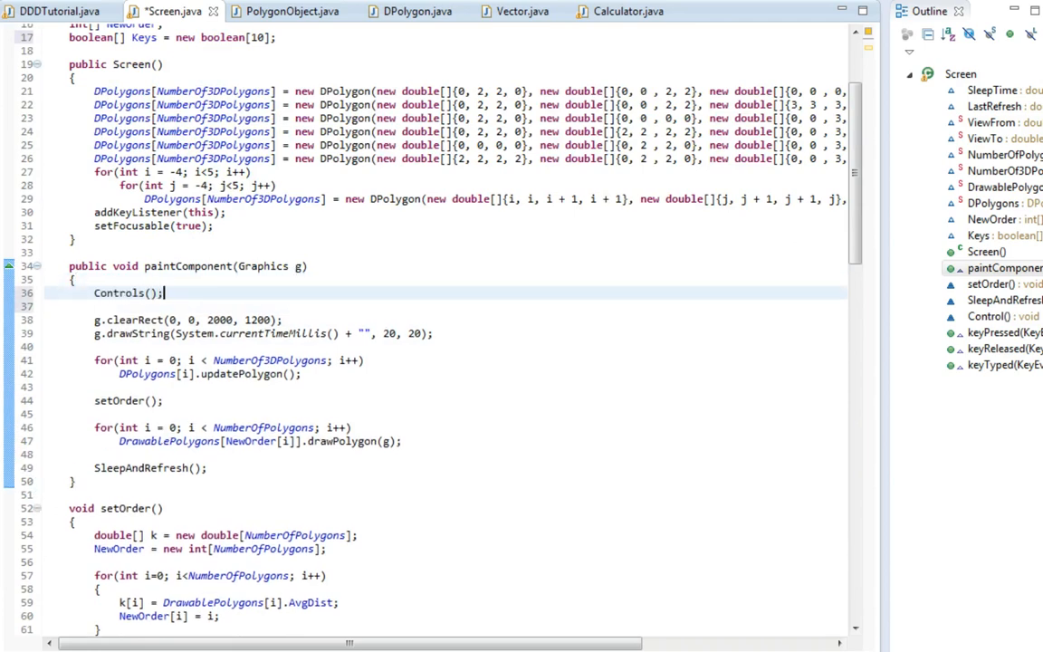
{"action": "scroll", "scroll_direction": "down", "scroll_amount": 3}
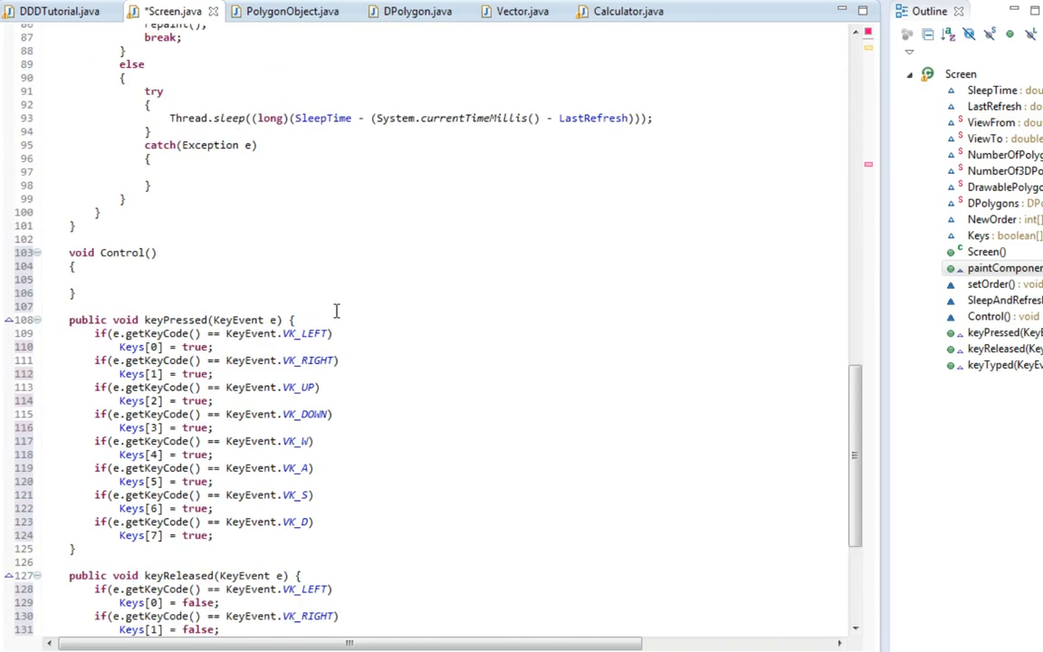
- Write an empty if(Keys[4]) { } block in Control() with a blank line above it
{"action": "type", "text": "if"}
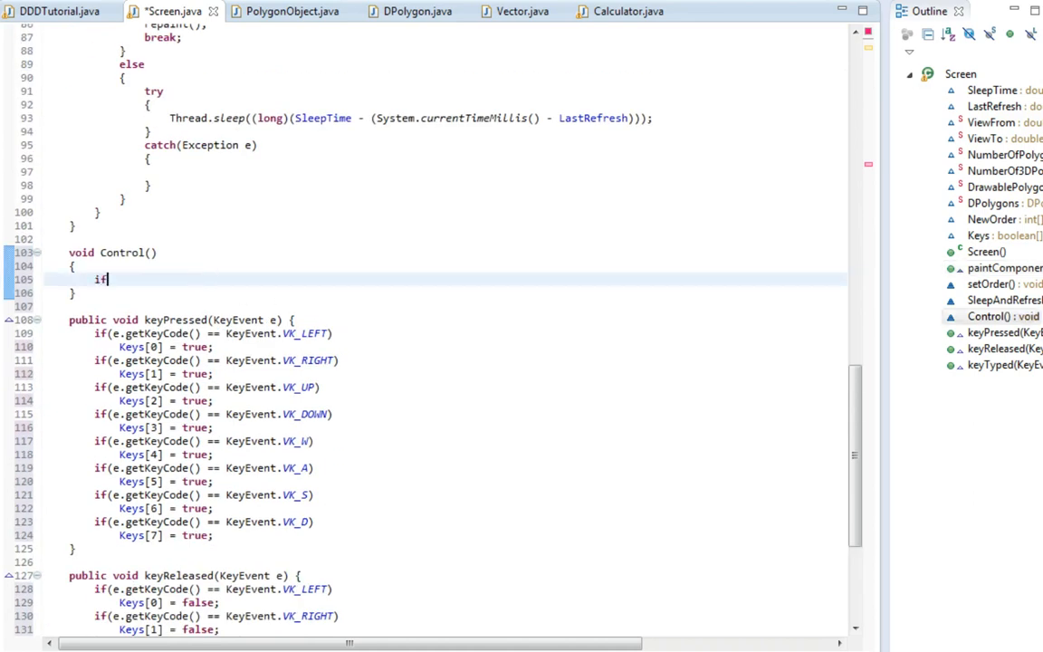
{"action": "type", "text": "()"}
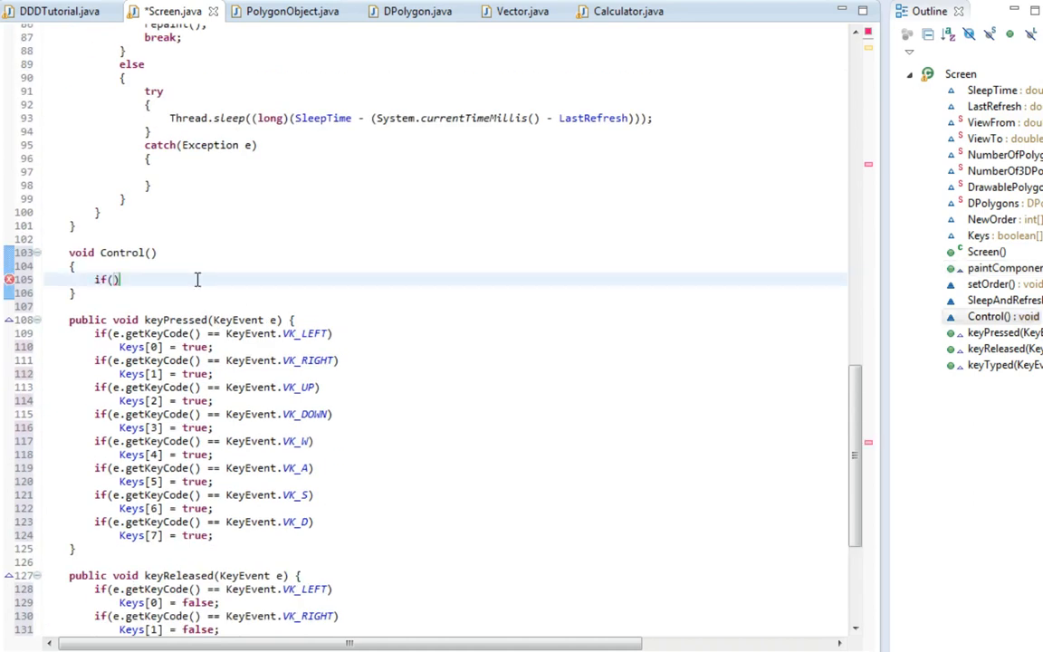
{"action": "mouse_move", "coordinate": [307, 449]}
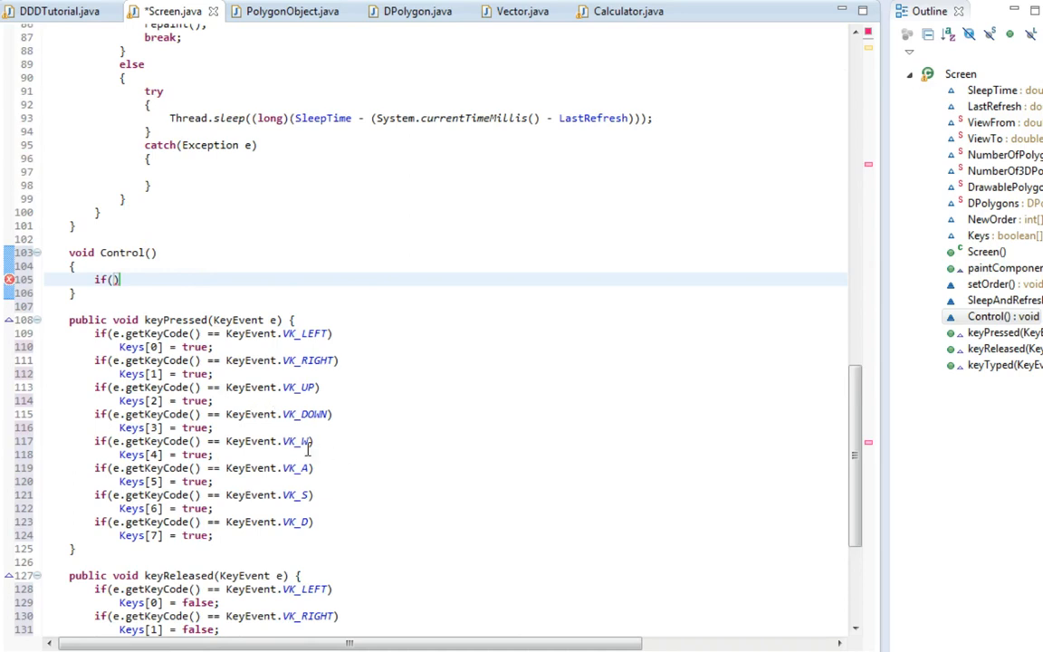
{"action": "mouse_move", "coordinate": [330, 457]}
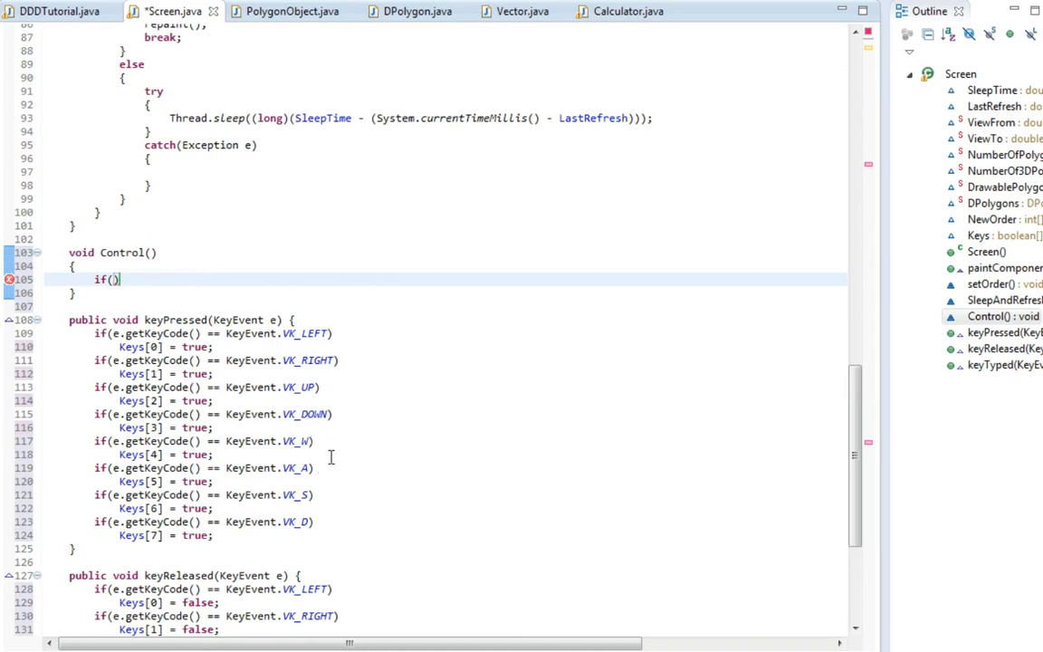
{"action": "mouse_move", "coordinate": [326, 424]}
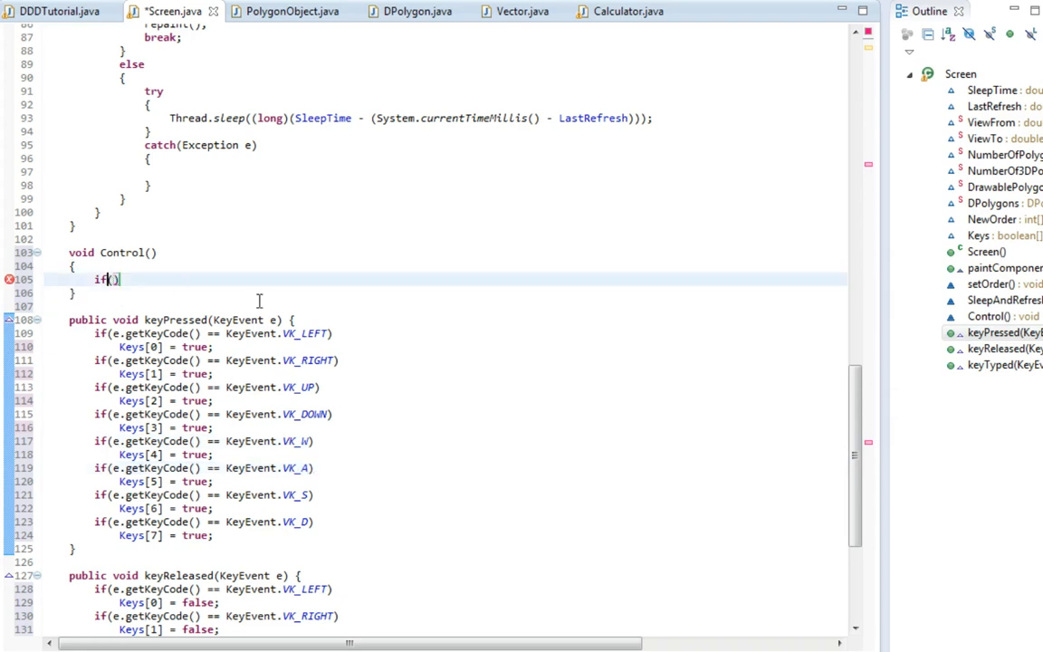
{"action": "type", "text": "Key"}
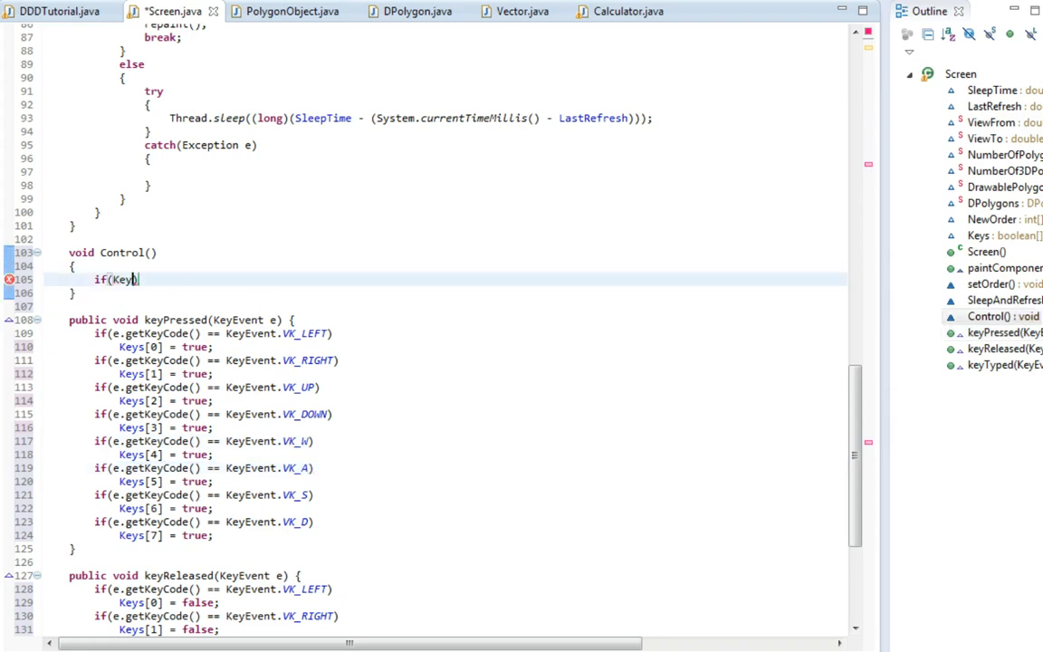
{"action": "type", "text": "[4]"}
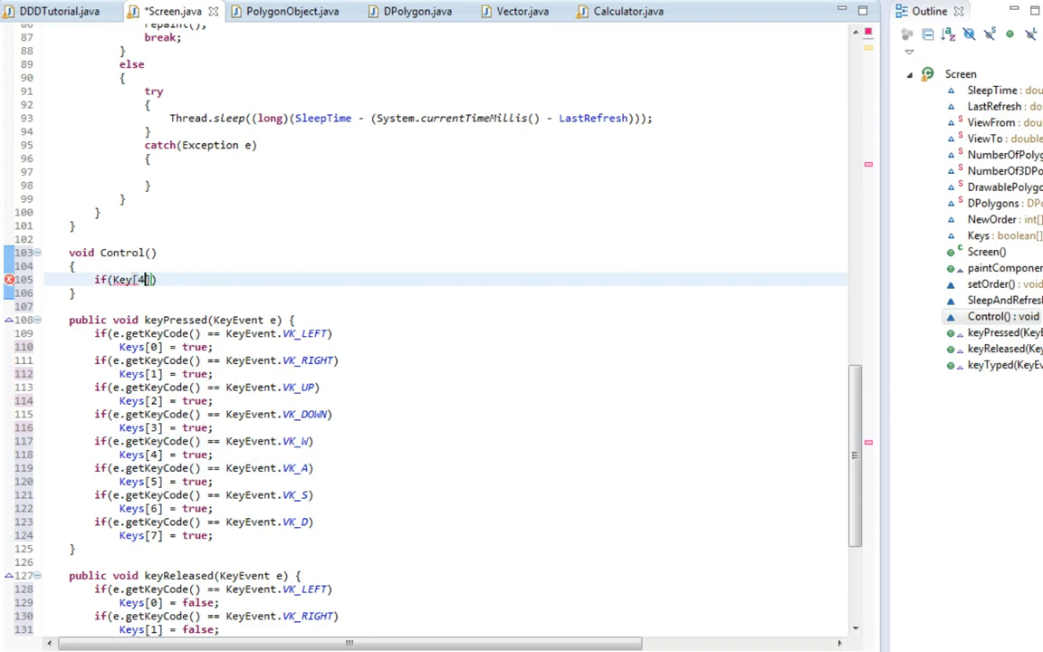
{"action": "type", "text": ")"}
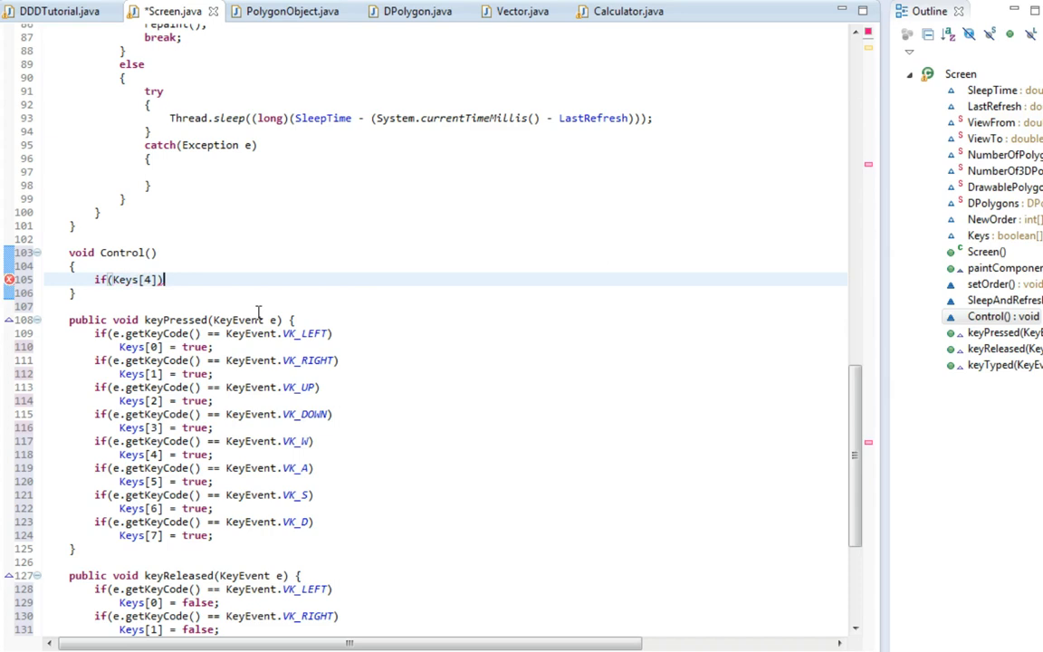
{"action": "key", "text": "Return"}
{"action": "type", "text": "{"}
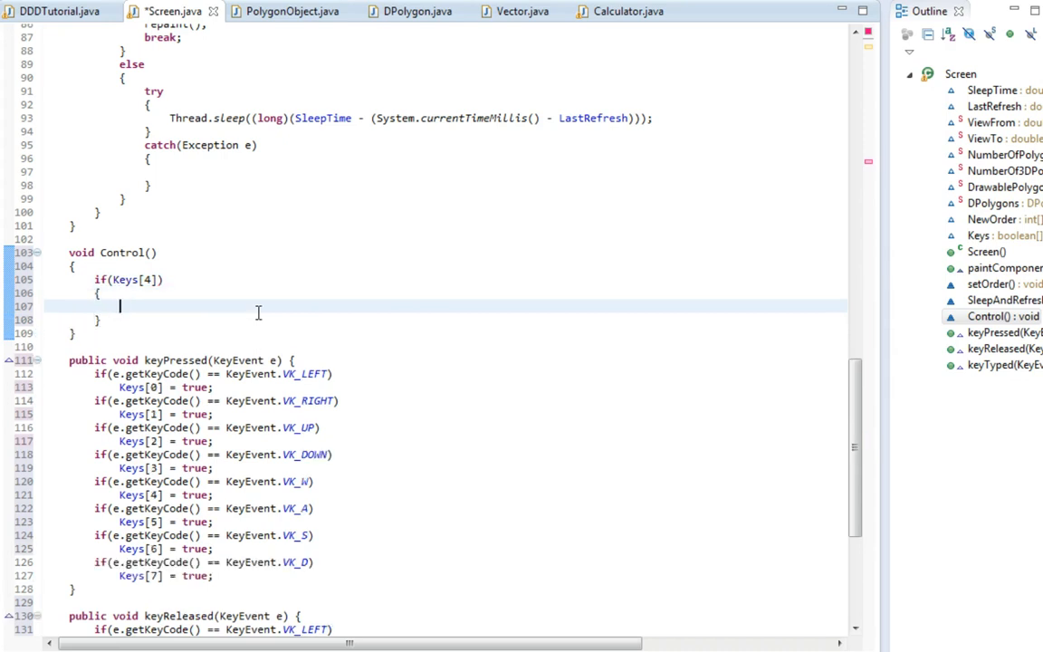
{"action": "key", "text": "Return"}
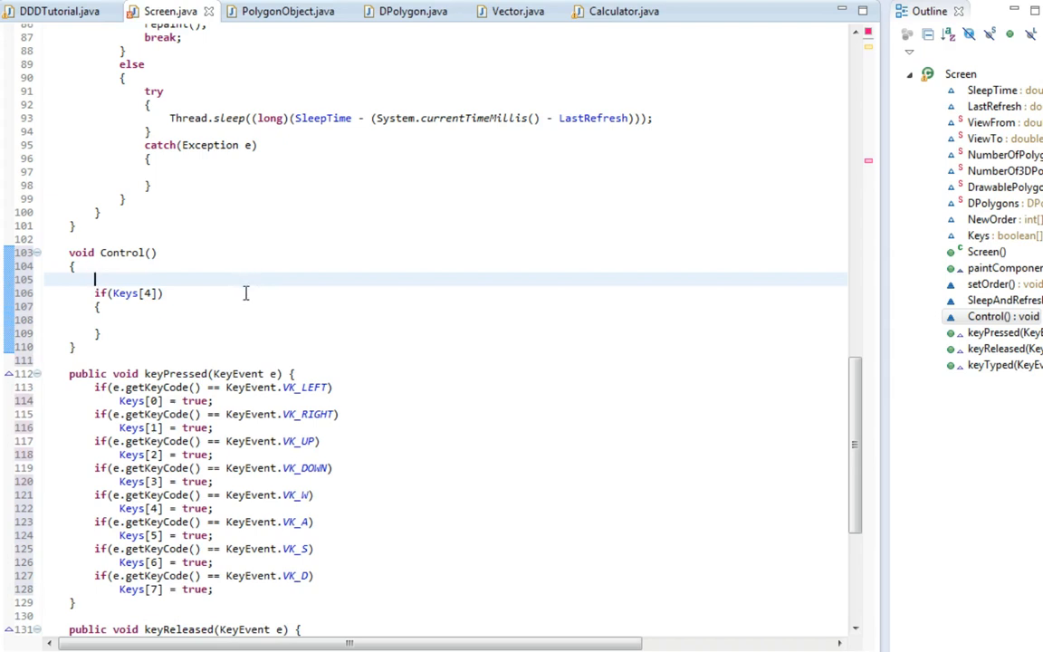
{"action": "mouse_move", "coordinate": [507, 11]}
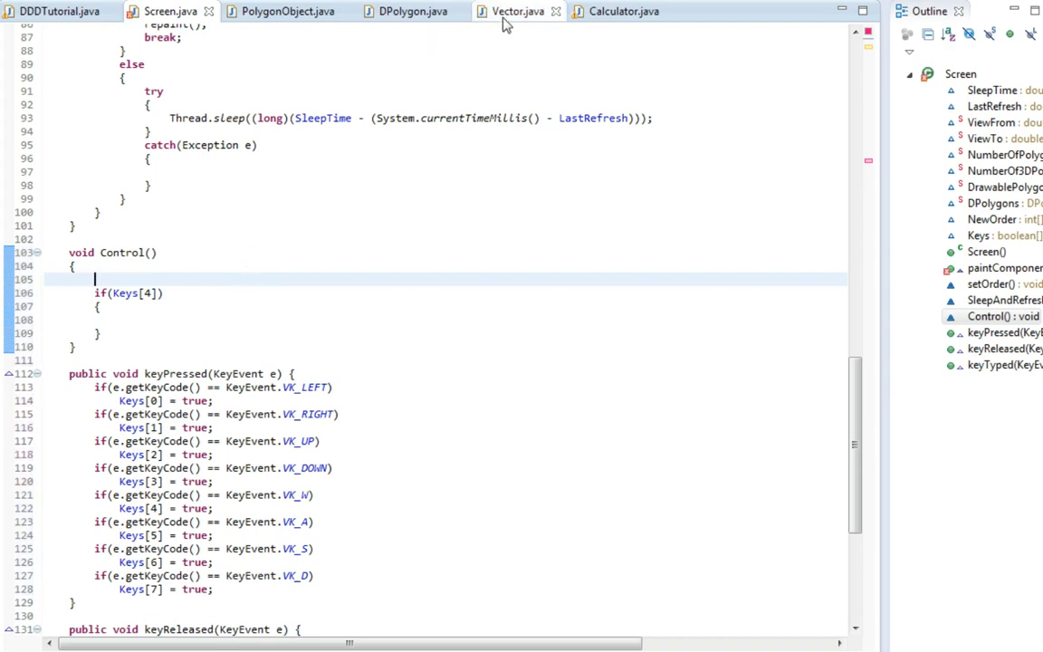
- Copy Calculator.java's Vector ViewVector line to the top of Control() in Screen.java
{"action": "left_click", "coordinate": [618, 11]}
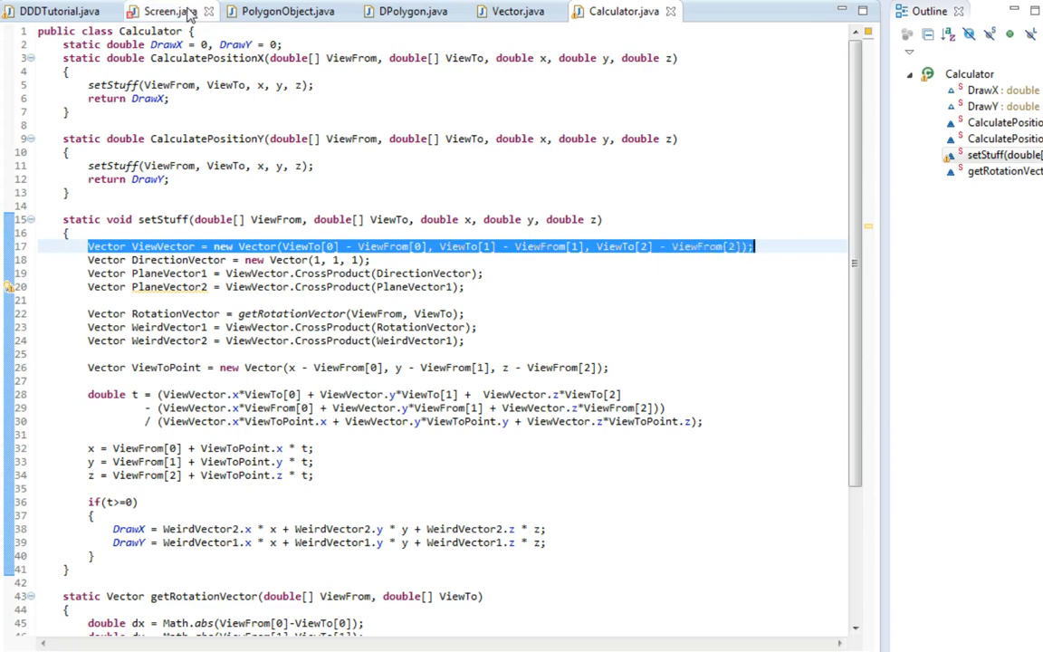
{"action": "left_click", "coordinate": [167, 11]}
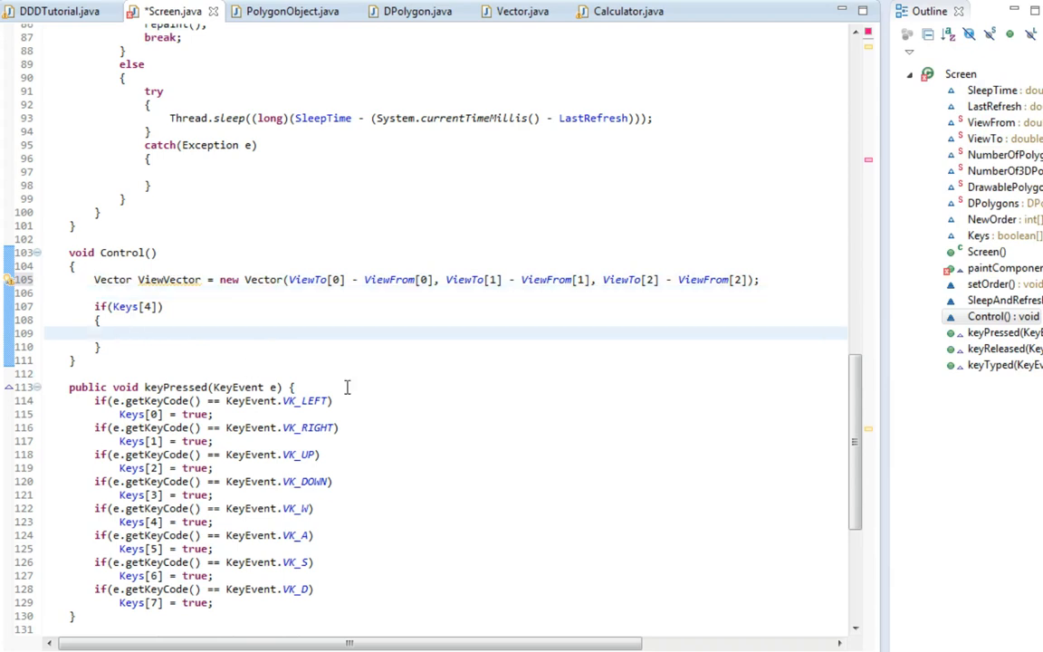
- Add ViewFrom[0..2] += ViewVector.x/y/z inside if(Keys[4]) and duplicate the block below
{"action": "left_click", "coordinate": [117, 333]}
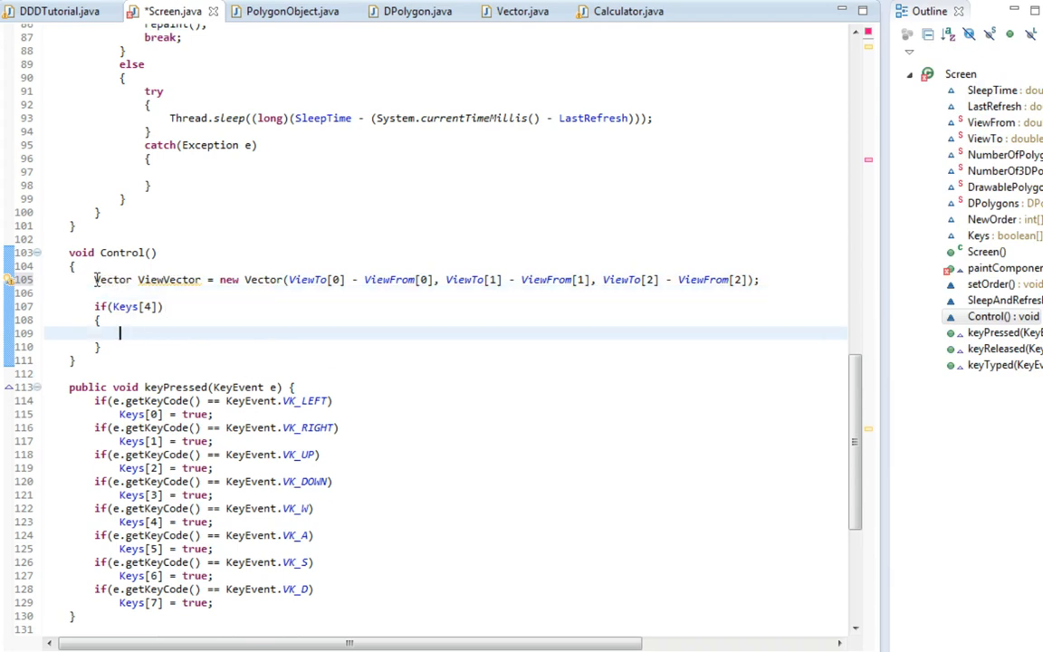
{"action": "left_click", "coordinate": [126, 315]}
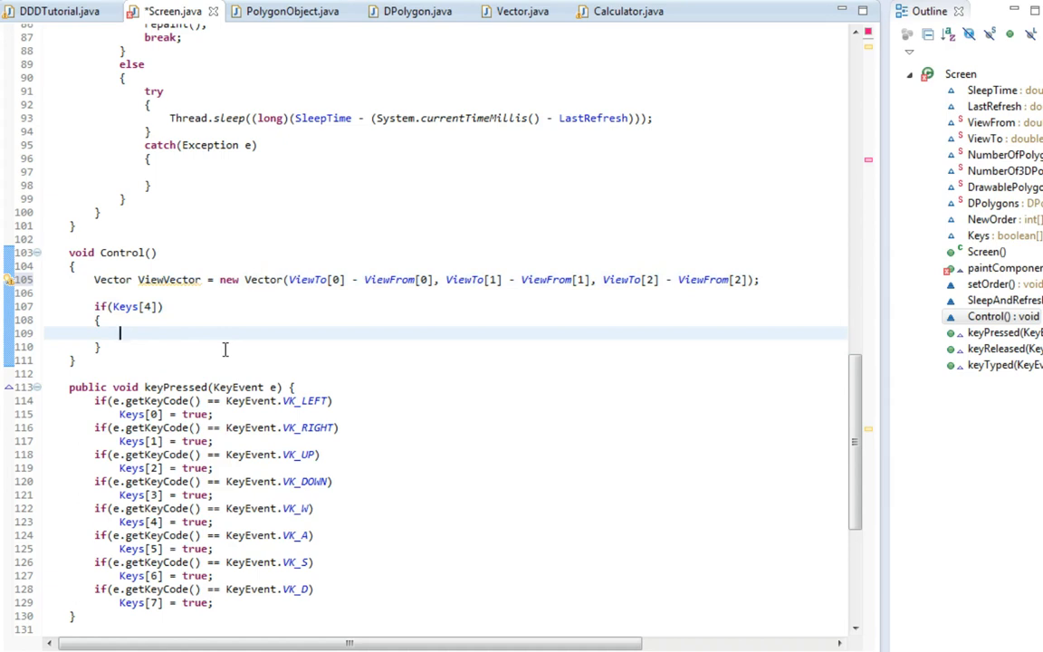
{"action": "type", "text": "x +="}
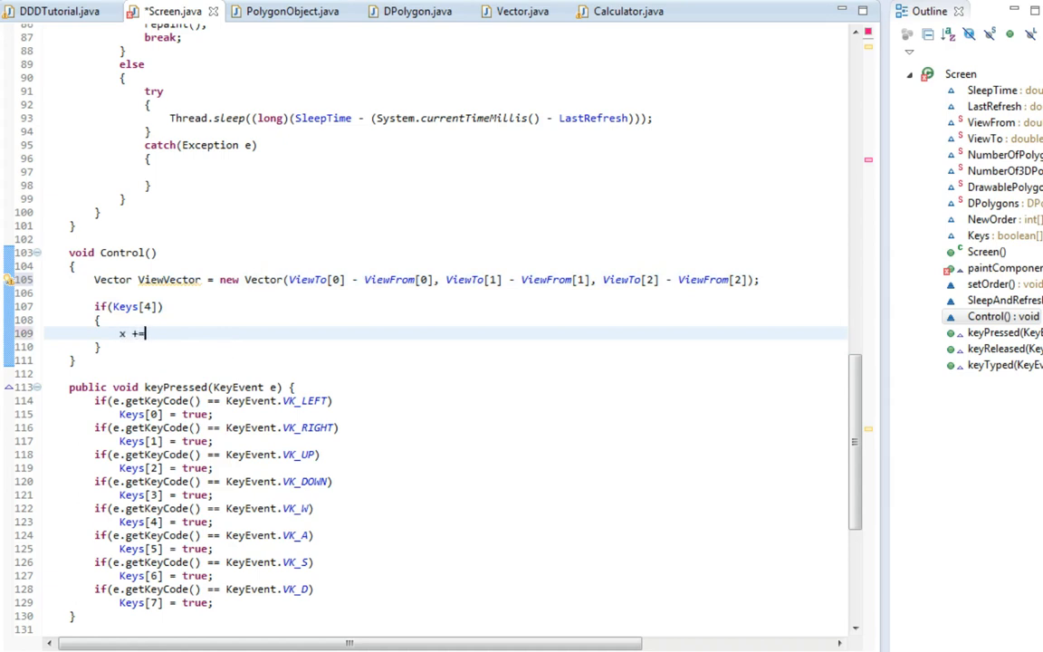
{"action": "type", "text": "View"}
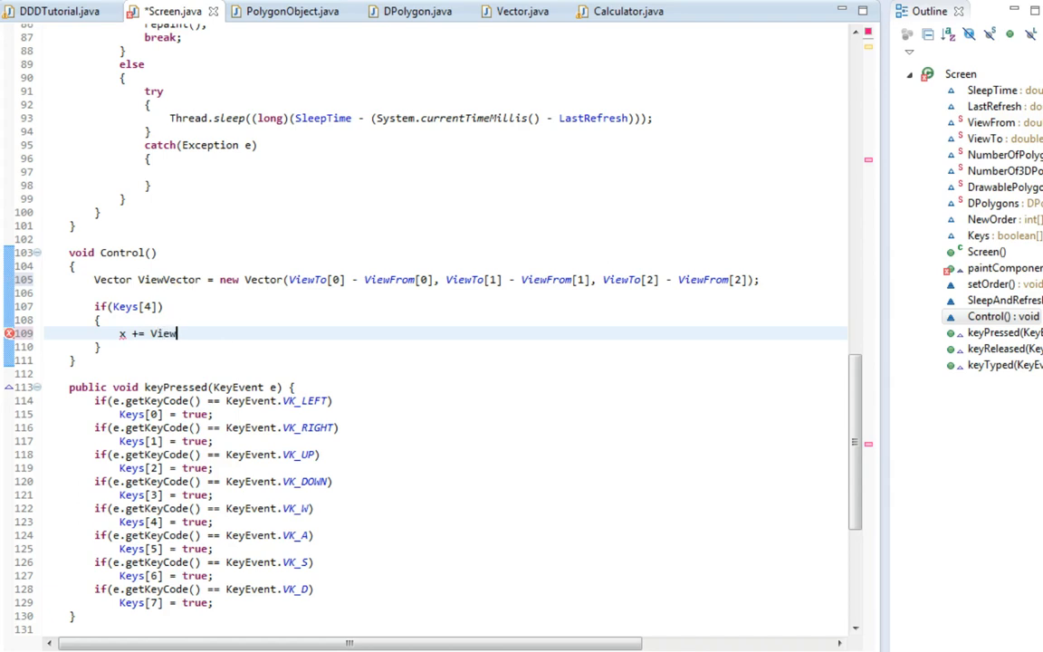
{"action": "type", "text": "Vector.x;"}
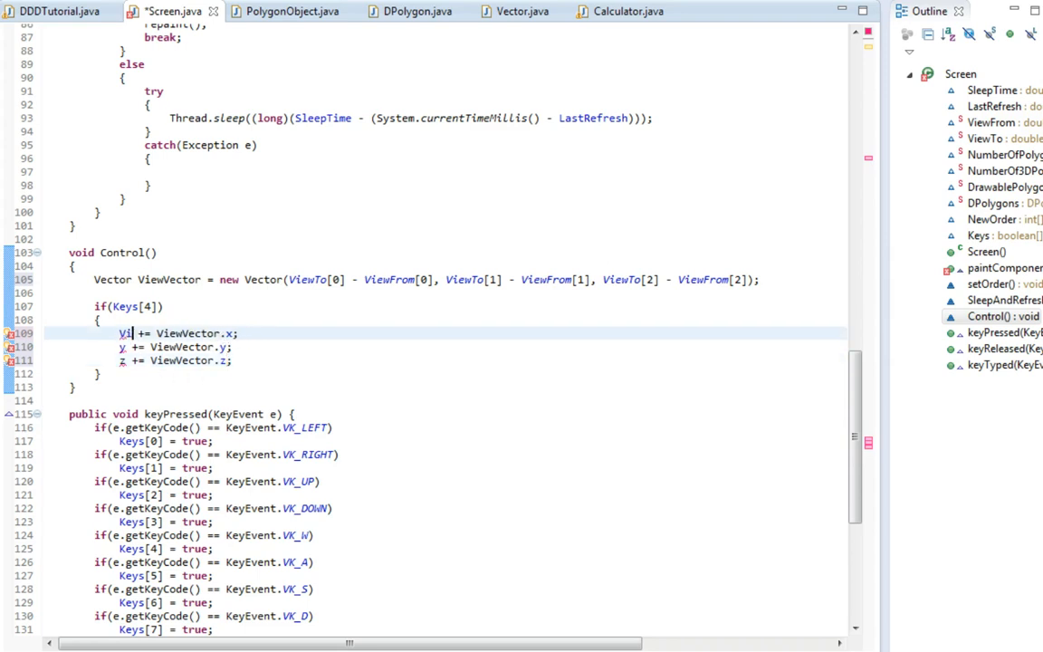
{"action": "type", "text": "ViewFrom[0]"}
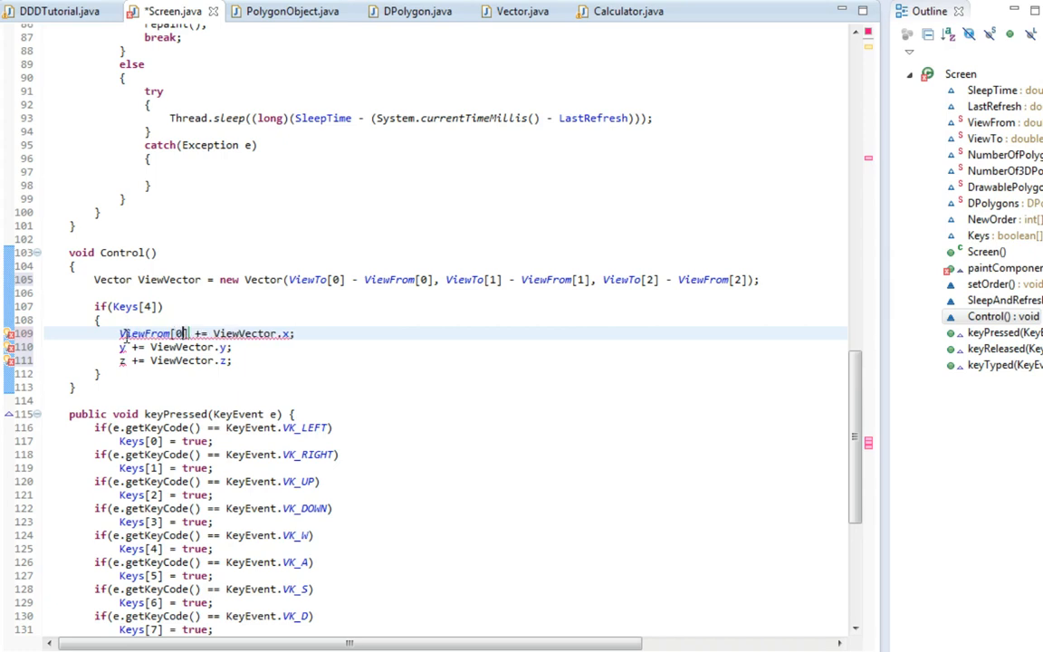
{"action": "double_click", "coordinate": [181, 334]}
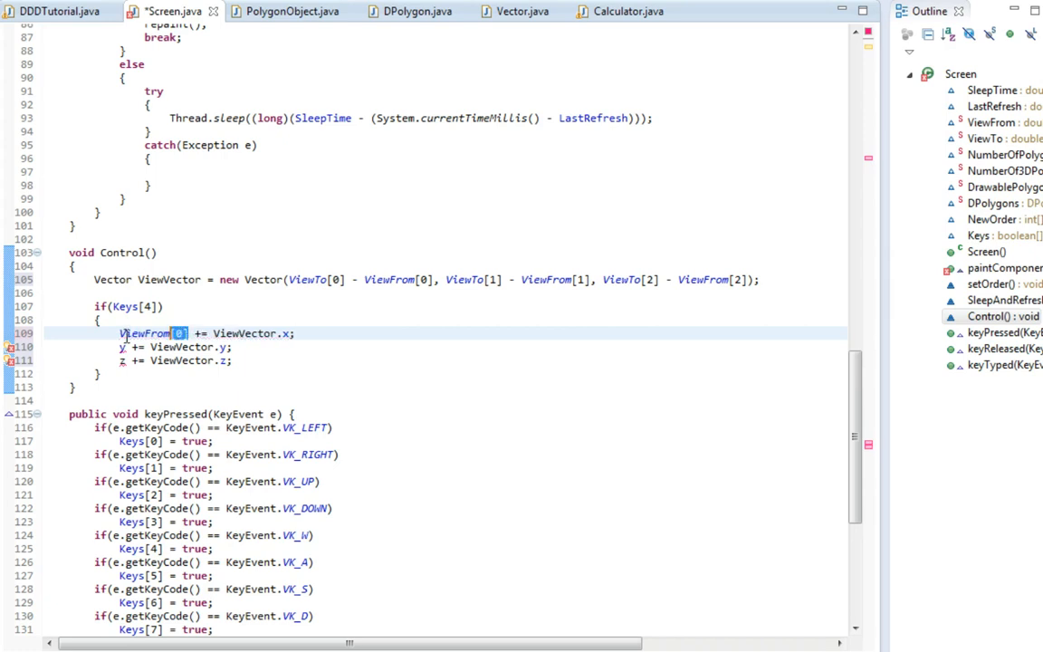
{"action": "double_click", "coordinate": [141, 334]}
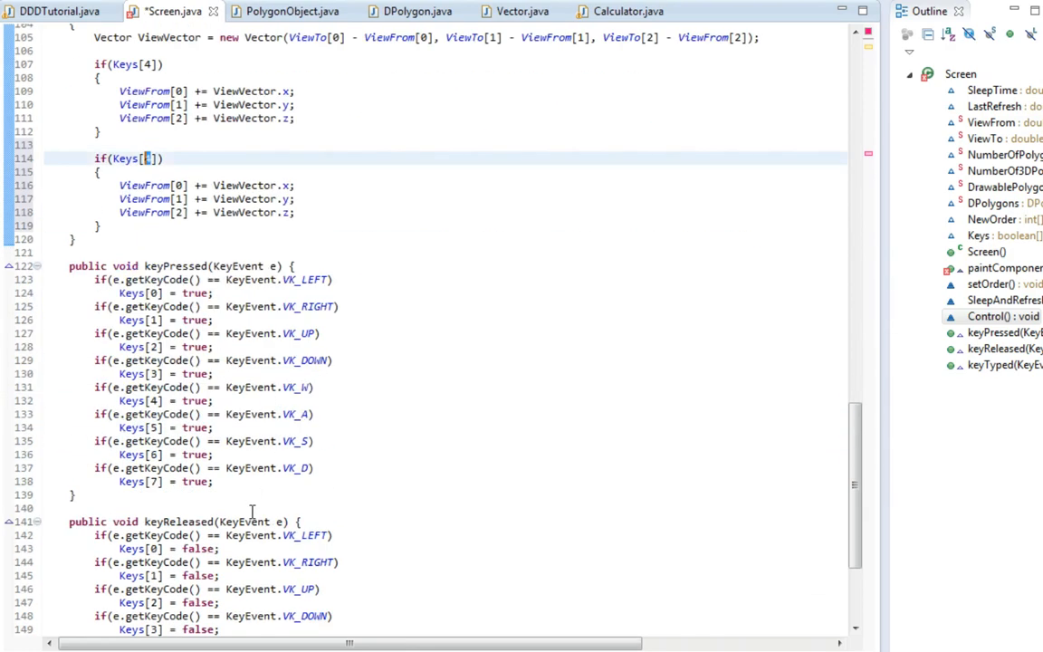
- Change the copy to Keys[6] with -= ViewVector, save and run the project
{"action": "scroll", "scroll_direction": "up", "scroll_amount": 3}
{"action": "type", "text": "6"}
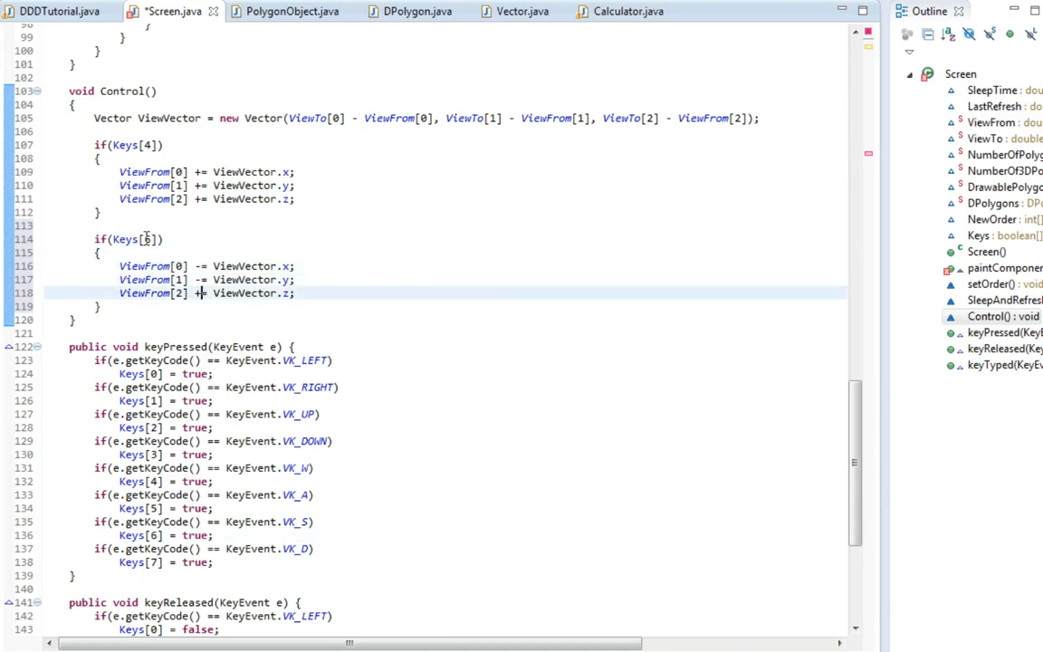
{"action": "key", "text": "ctrl+s"}
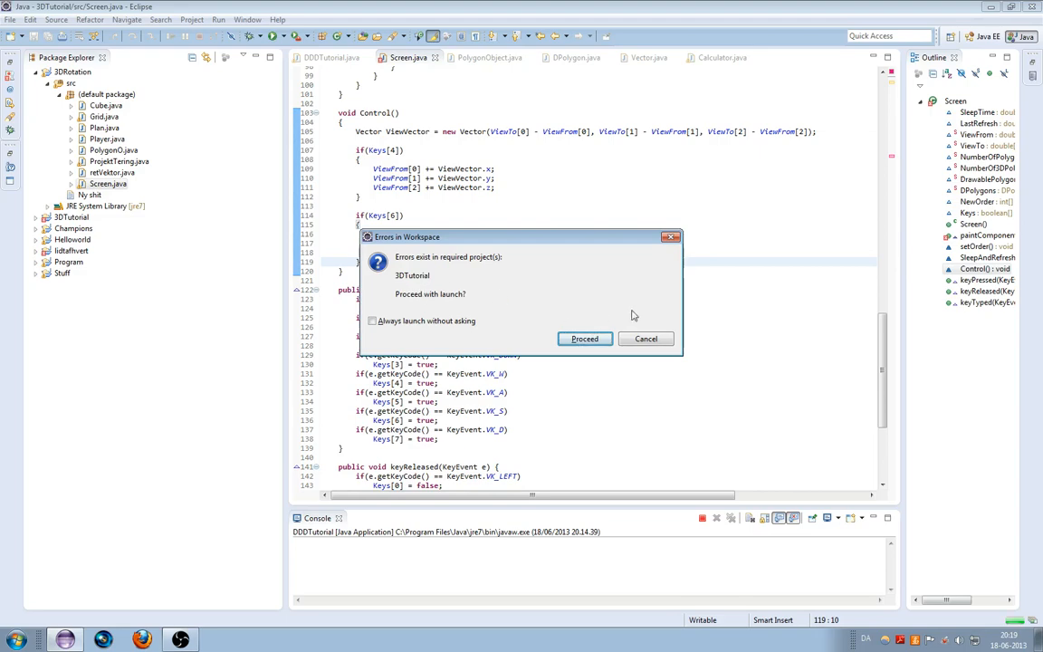
- Cancel the launch from the Errors in Workspace dialog and scroll back to Control()
{"action": "left_click", "coordinate": [583, 338]}
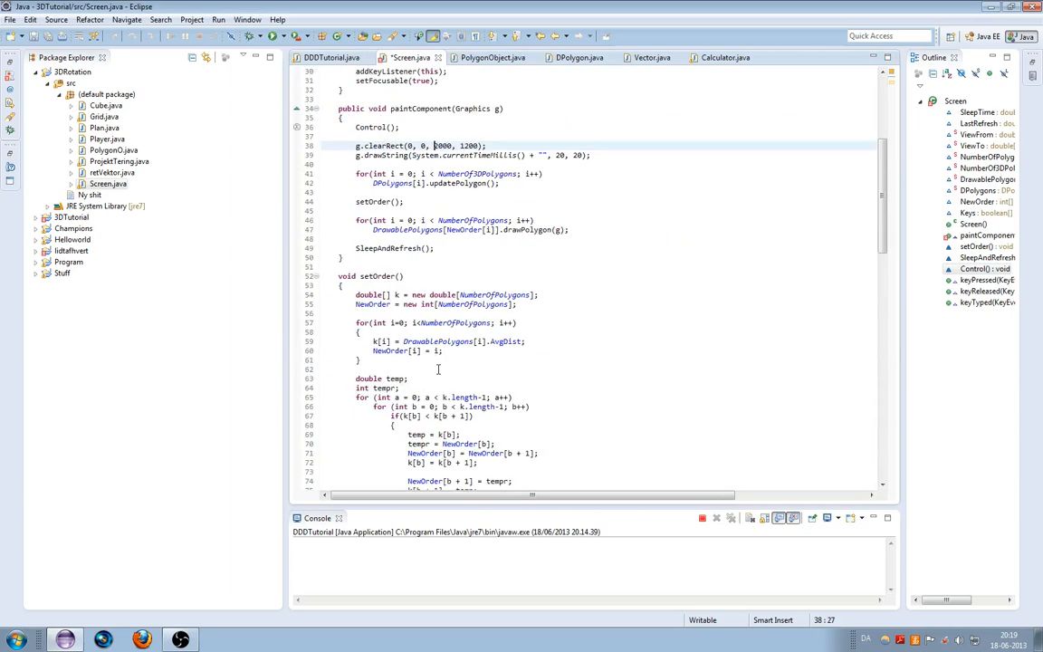
{"action": "scroll", "scroll_direction": "down", "scroll_amount": 3}
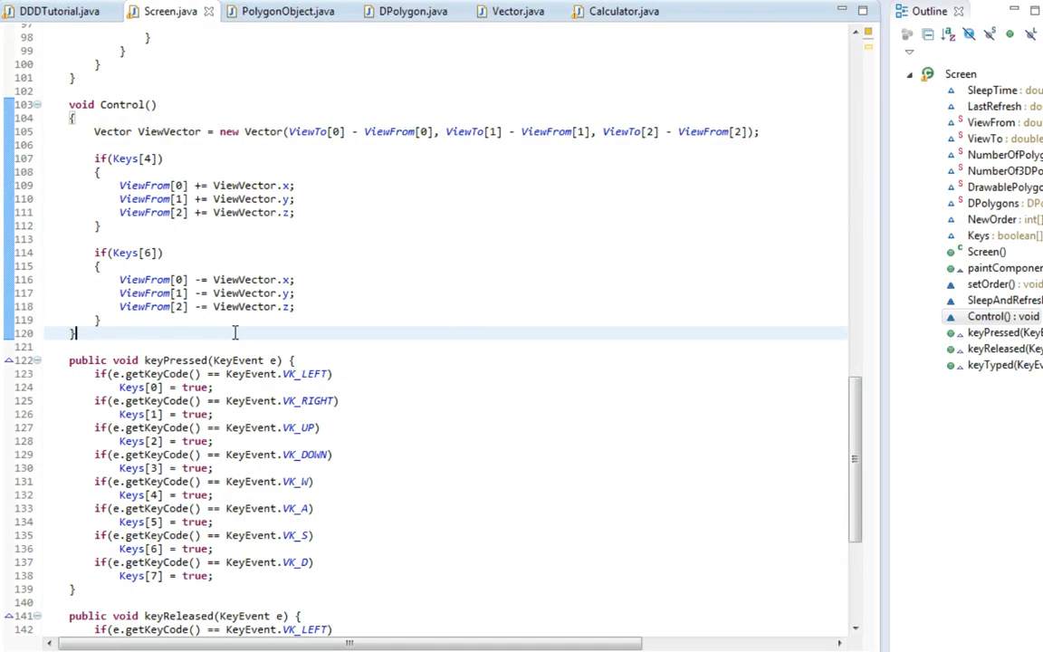
- Run the 3D window to test movement, then check CrossProduct in the Vector class
{"action": "left_click", "coordinate": [201, 184]}
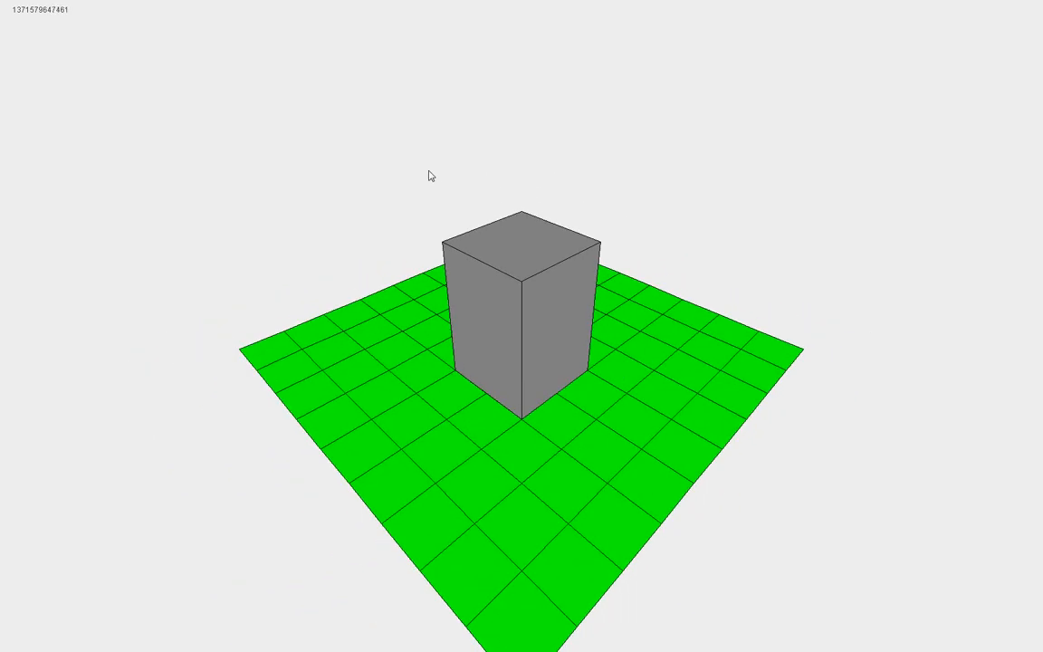
{"action": "scroll", "scroll_direction": "down", "scroll_amount": 3}
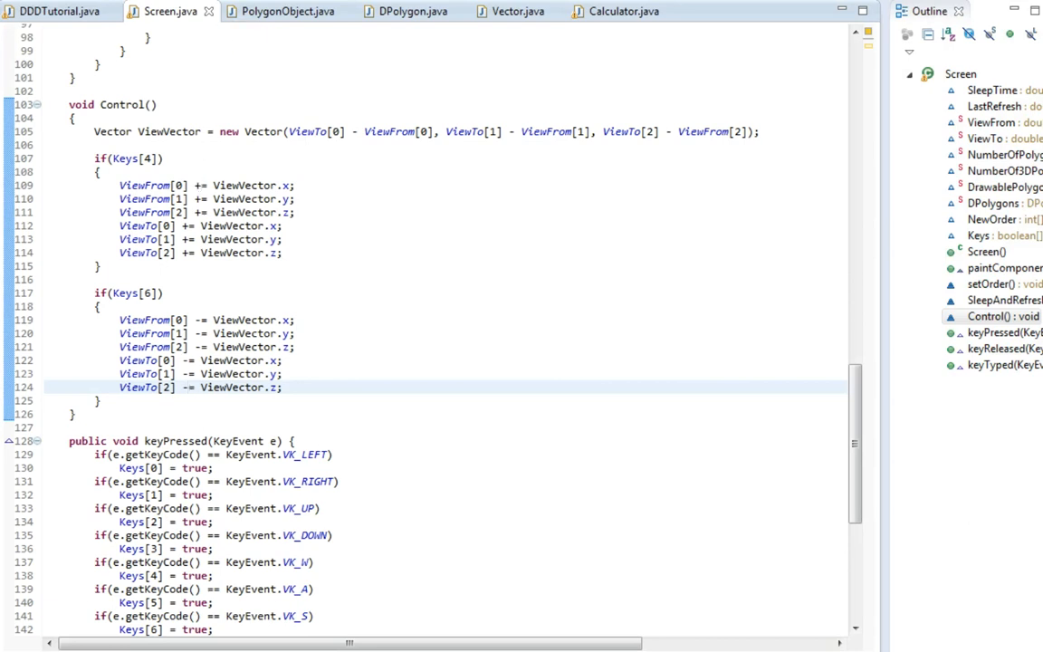
{"action": "left_click", "coordinate": [512, 10]}
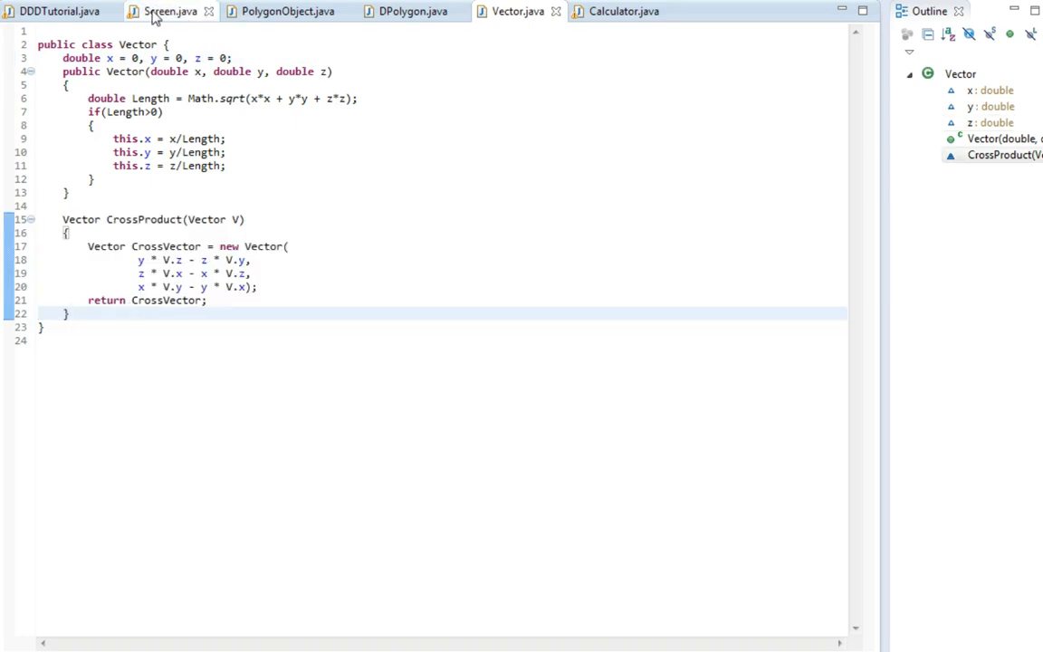
{"action": "left_click", "coordinate": [69, 313]}
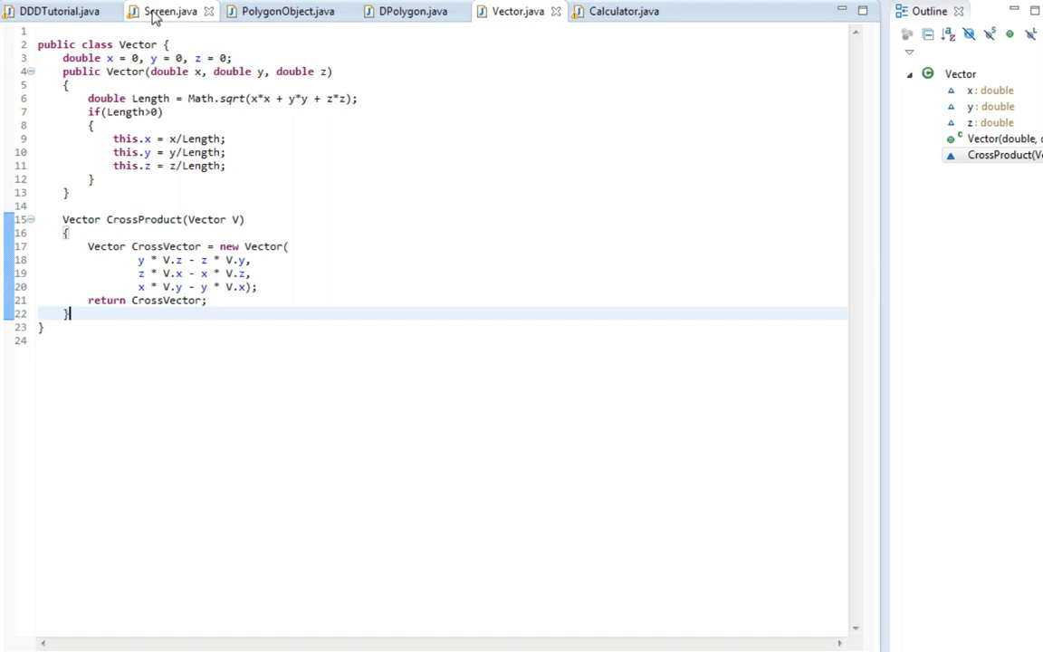
{"action": "left_click", "coordinate": [168, 11]}
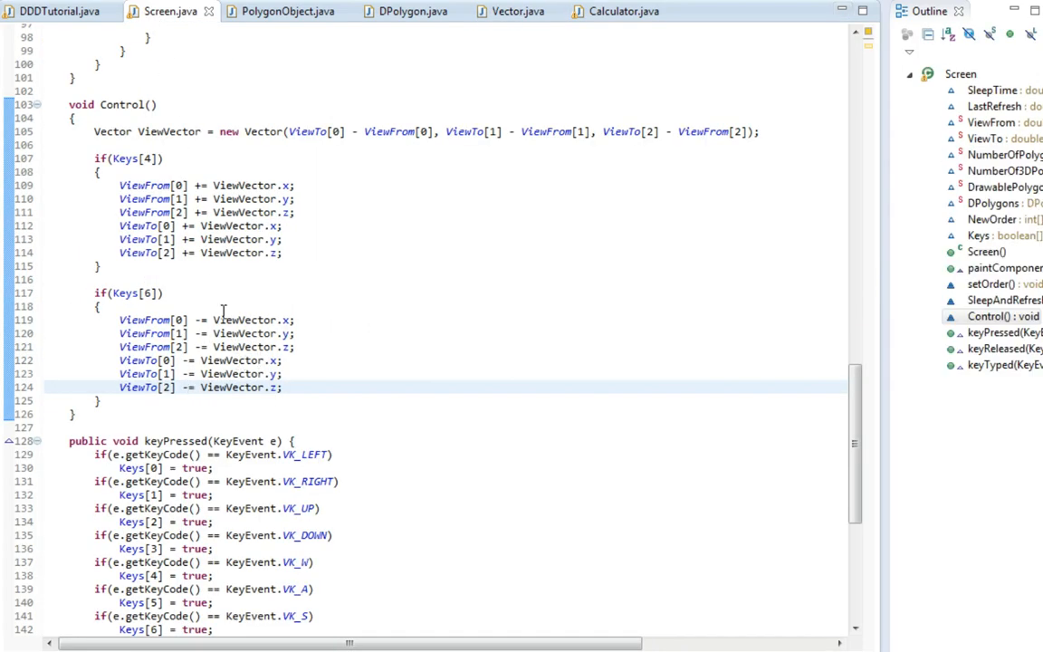
- Add ViewTo += / -= ViewVector lines to both blocks and start the Keys[5] sideways block
{"action": "double_click", "coordinate": [244, 319]}
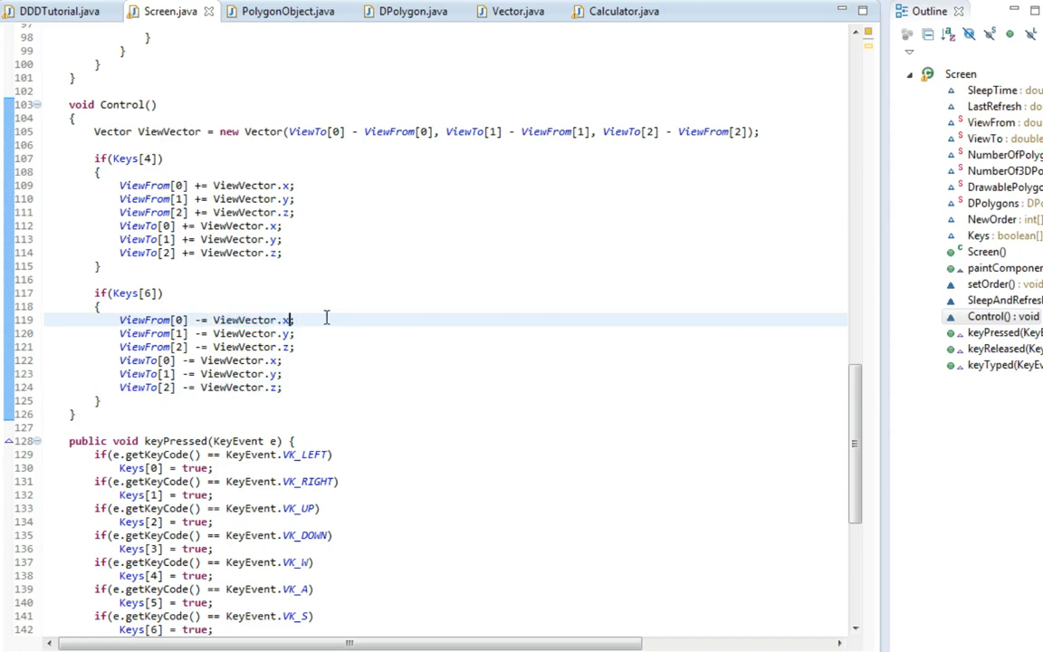
{"action": "mouse_move", "coordinate": [308, 334]}
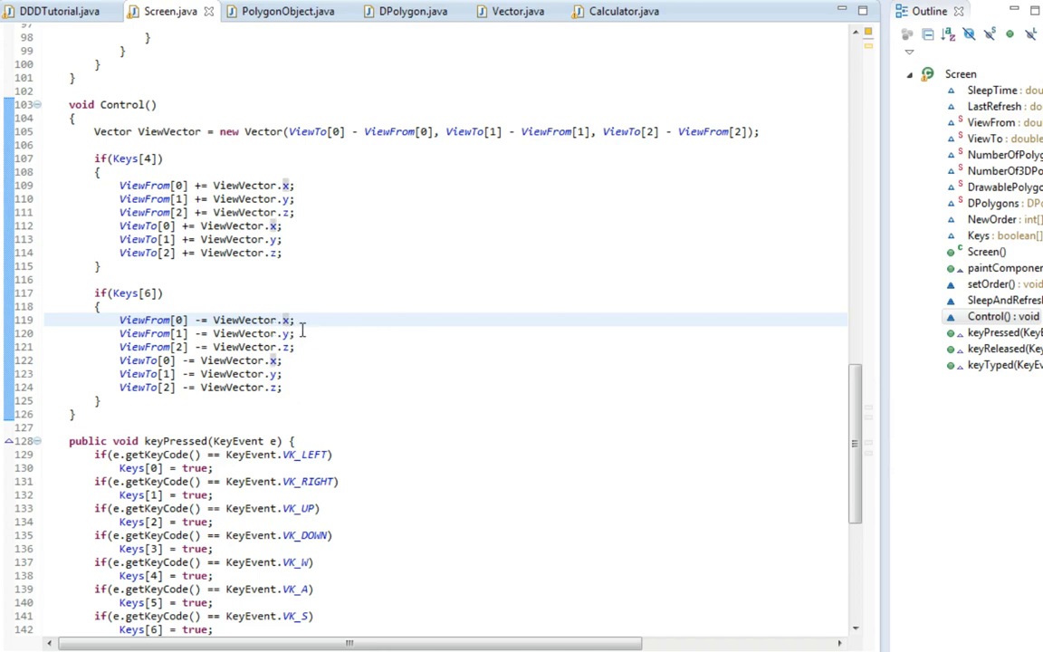
{"action": "double_click", "coordinate": [250, 318]}
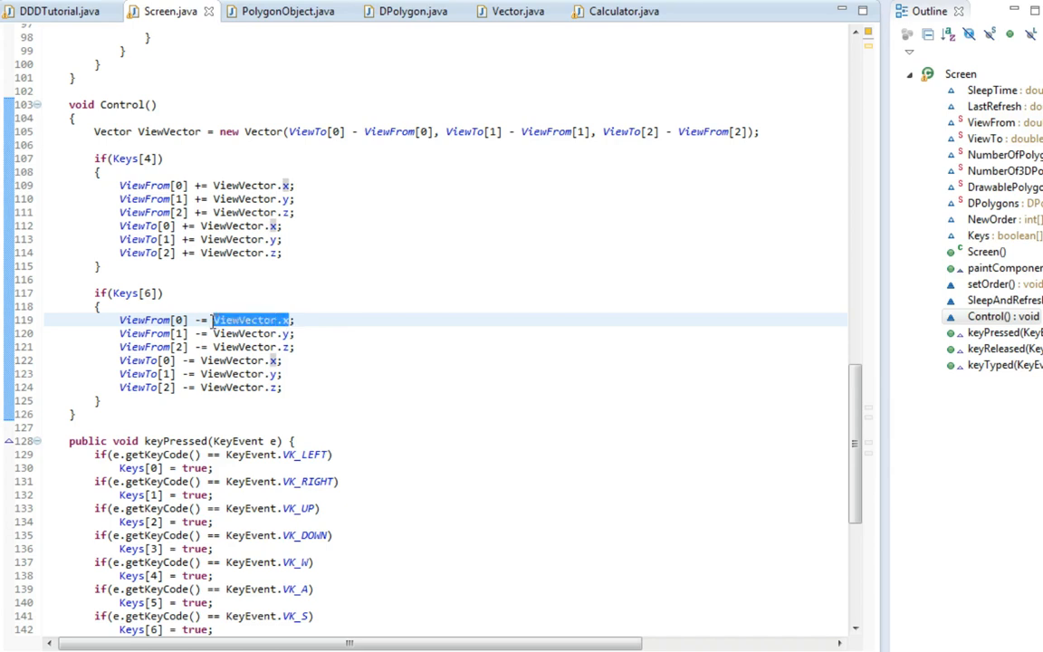
{"action": "left_click", "coordinate": [331, 323]}
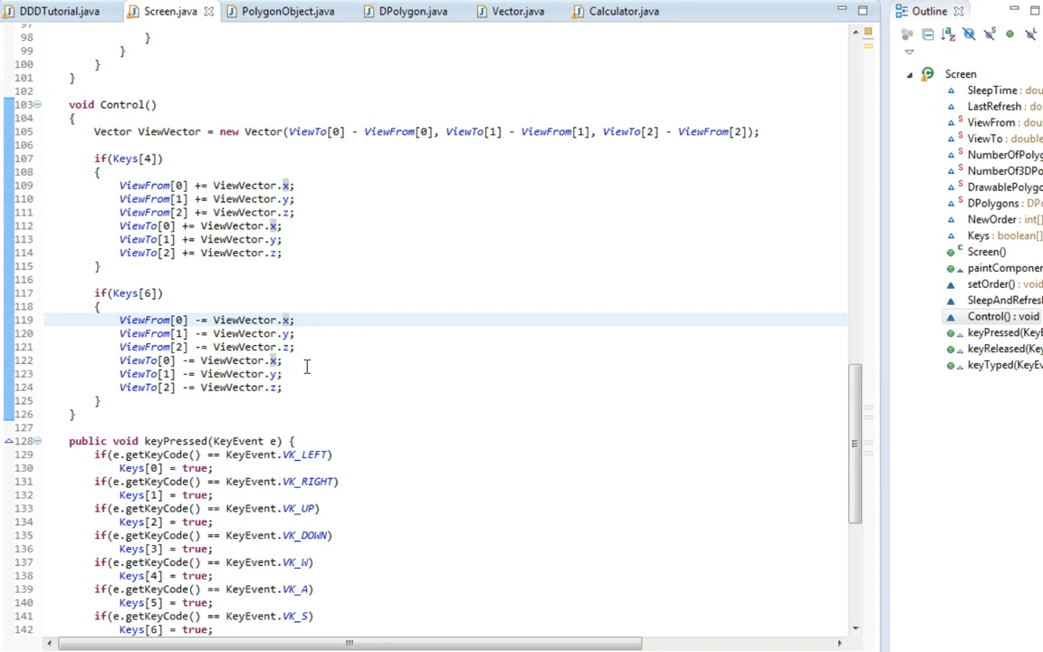
{"action": "left_click", "coordinate": [308, 384]}
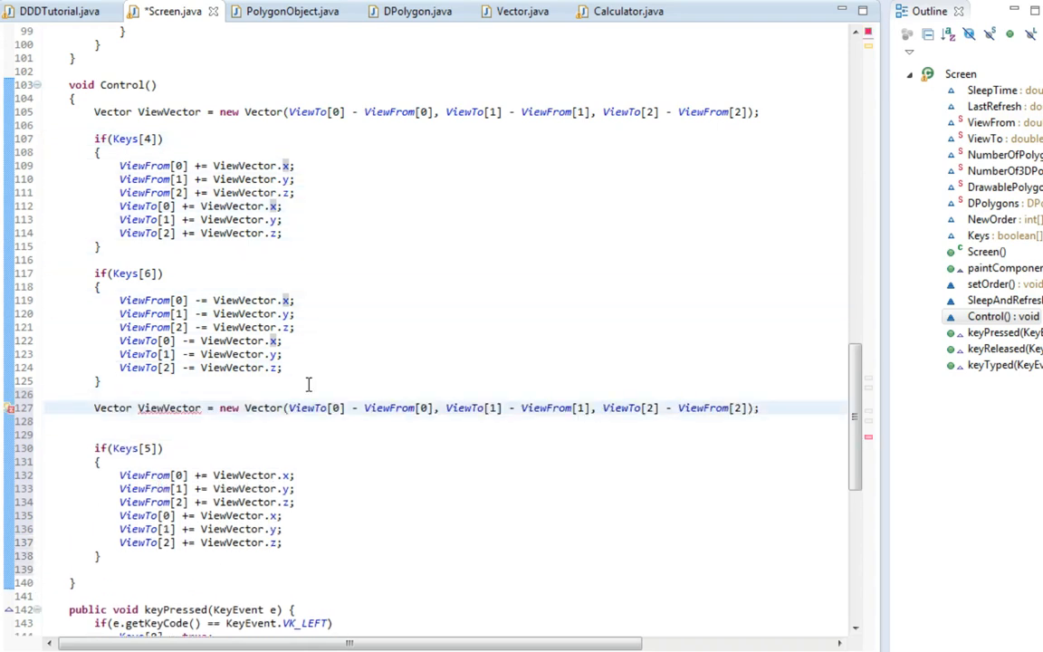
- Declare VerticalVector = new Vector(0, 0, 1) above the side vector line
{"action": "double_click", "coordinate": [152, 408]}
{"action": "type", "text": "Side"}
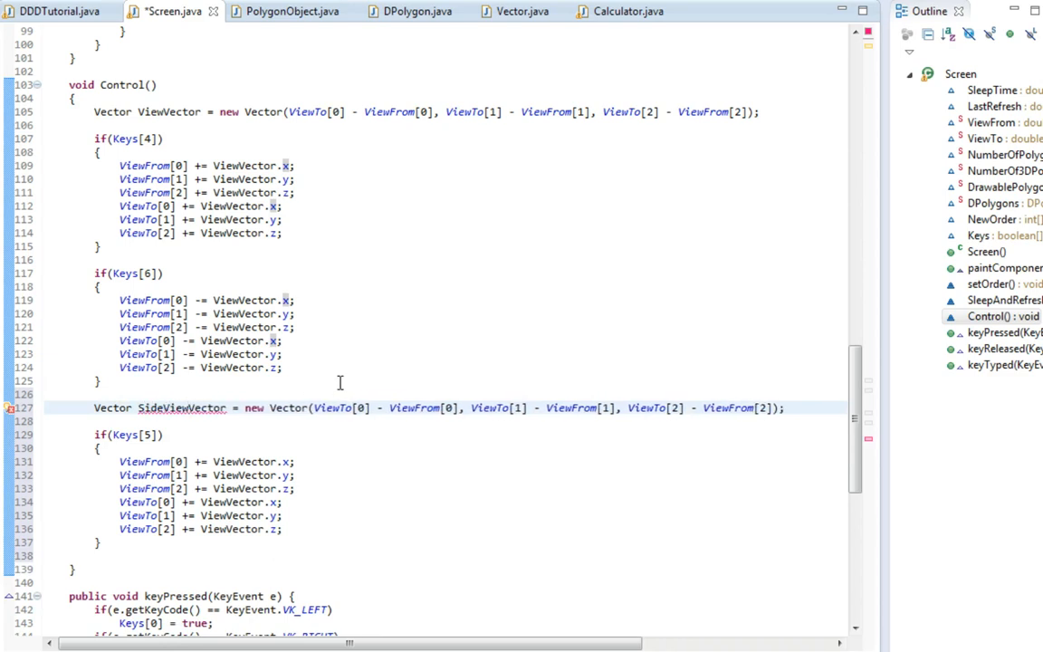
{"action": "left_click", "coordinate": [275, 407]}
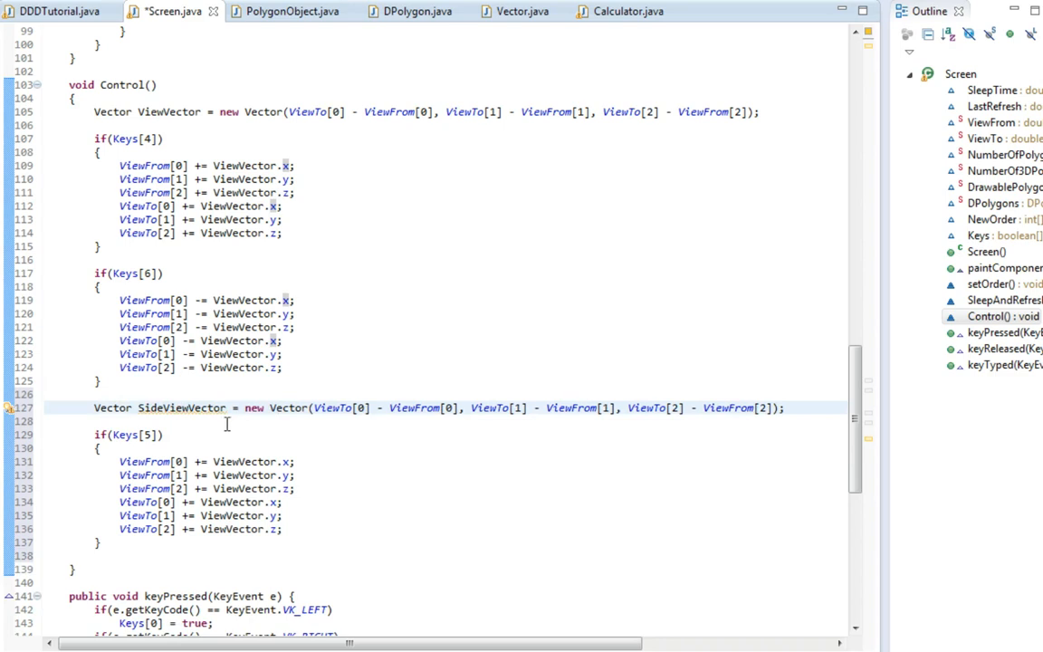
{"action": "key", "text": "Return"}
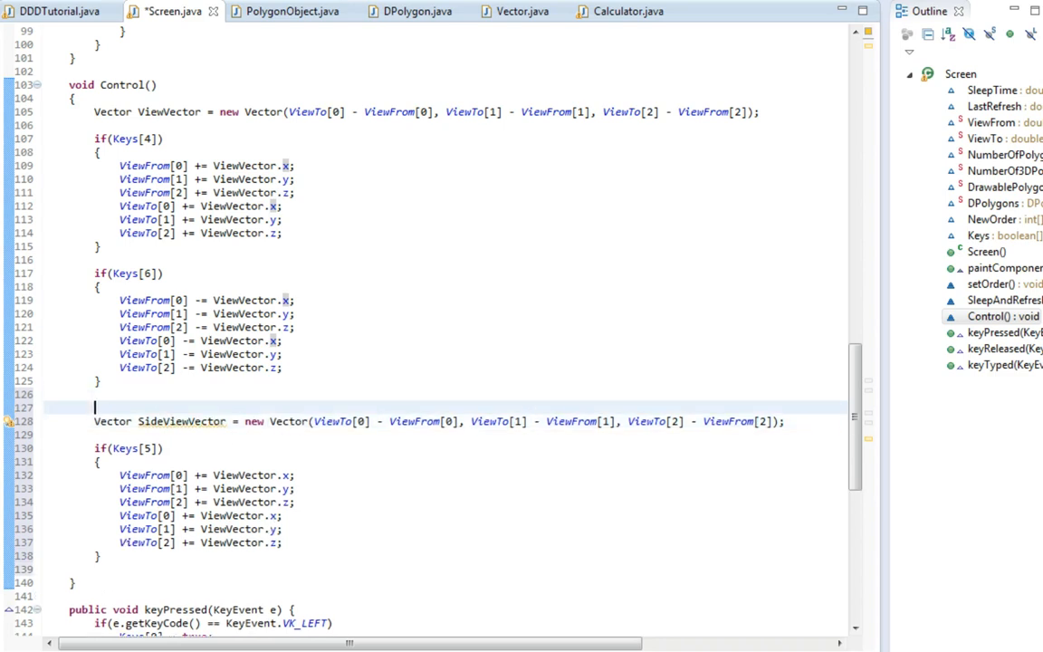
{"action": "type", "text": "Vector"}
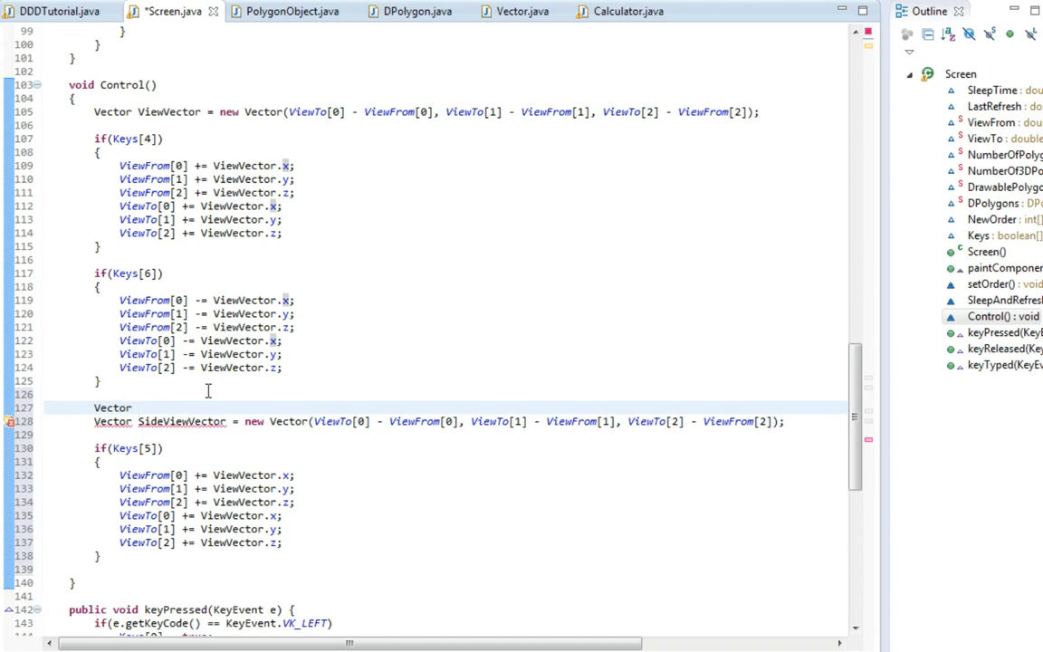
{"action": "type", "text": "Ver"}
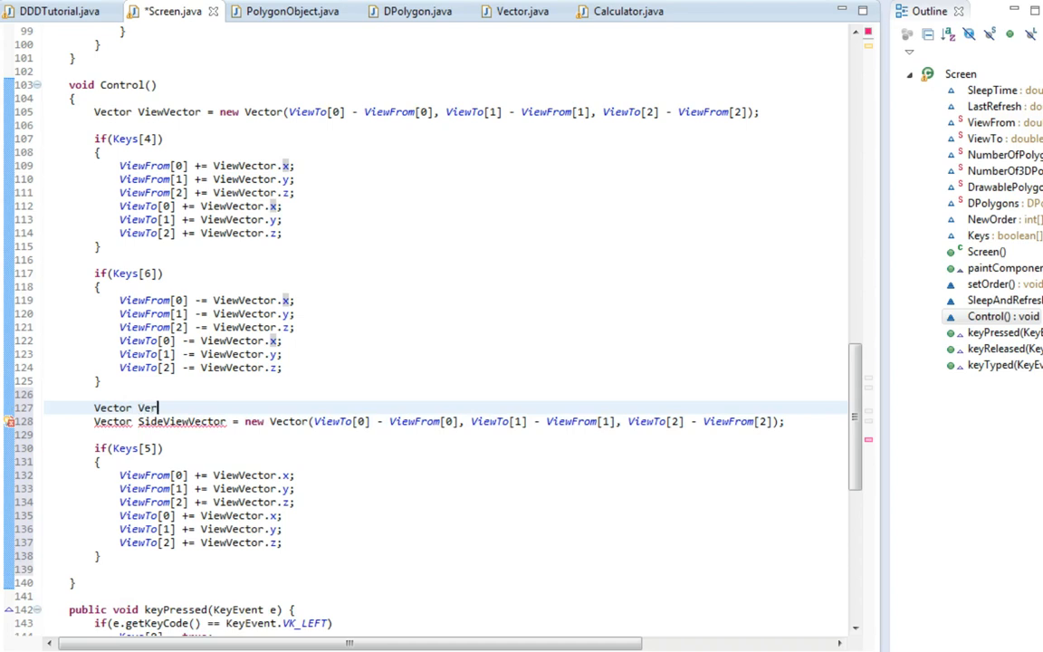
{"action": "type", "text": "tical"}
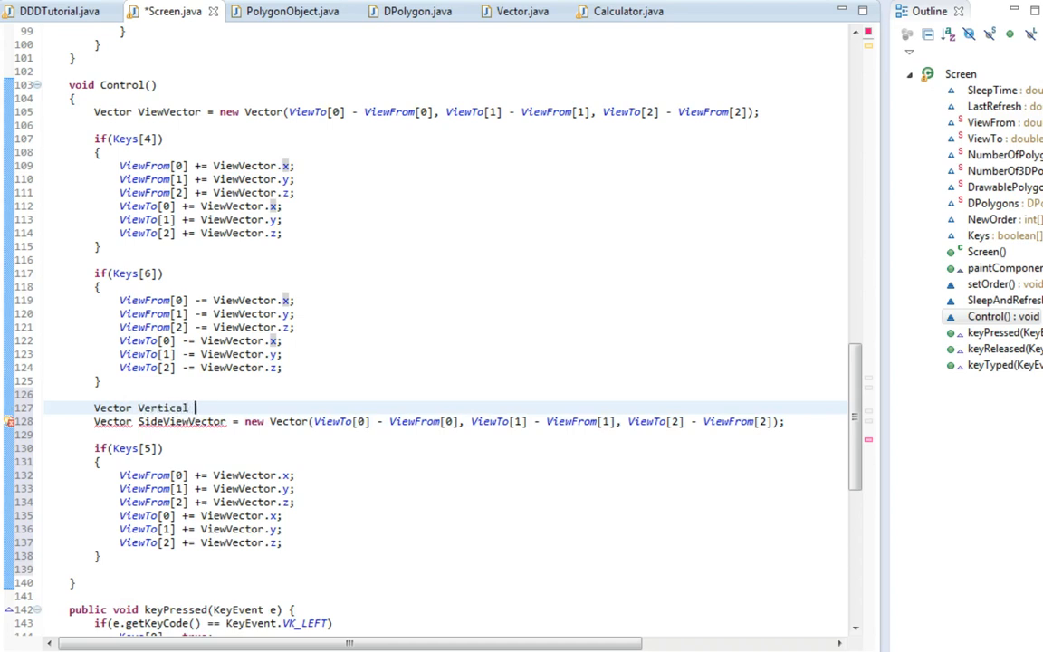
{"action": "type", "text": "Vector = new Vector ("}
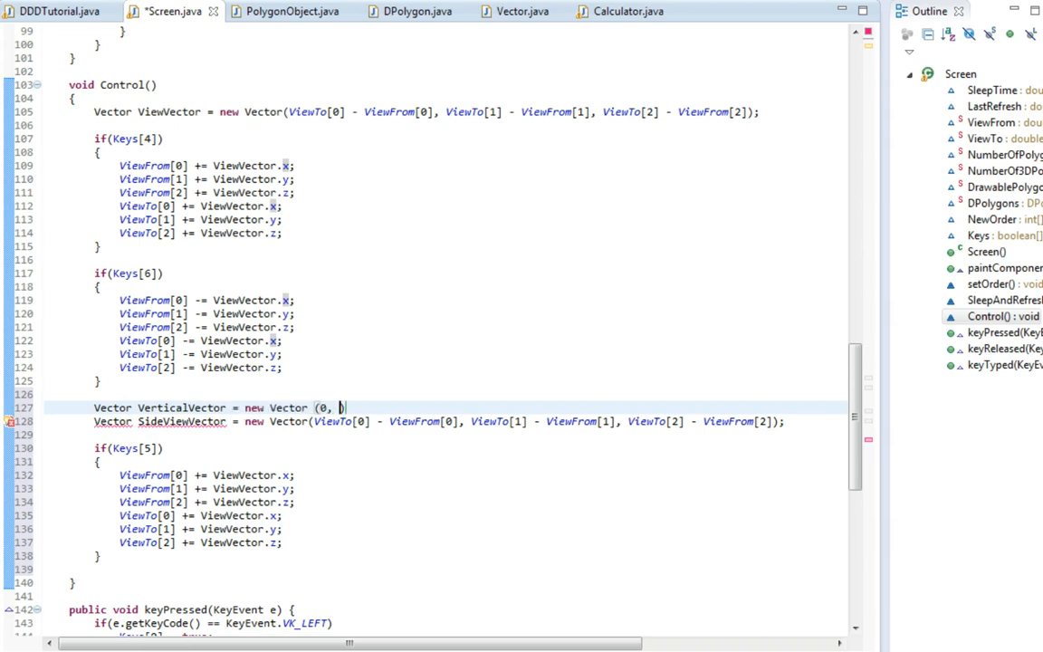
{"action": "type", "text": "0, -"}
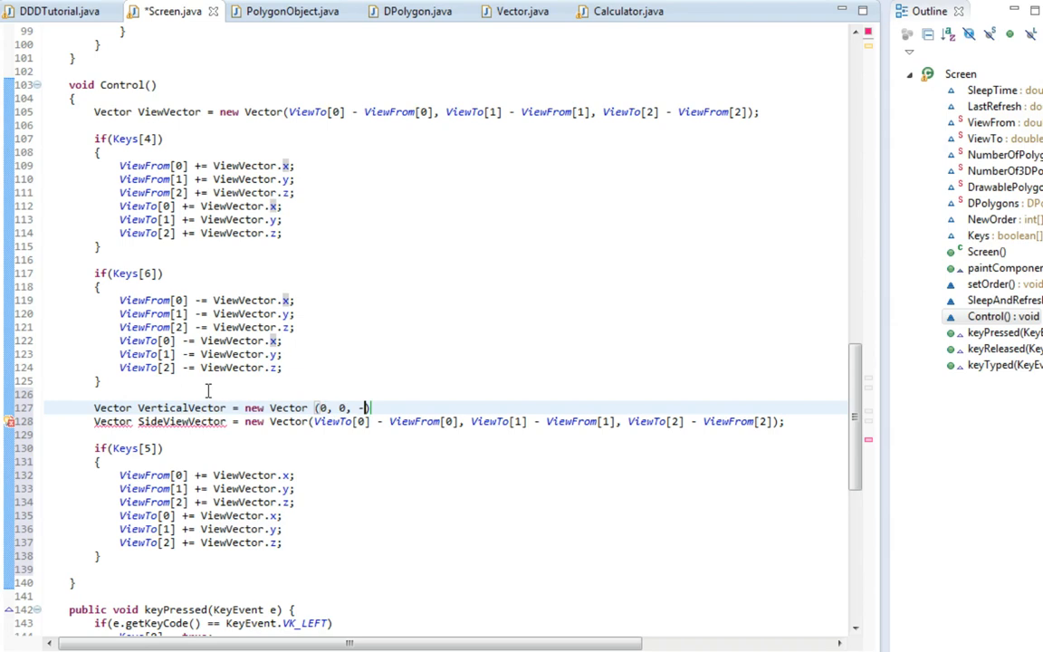
{"action": "type", "text": "1)"}
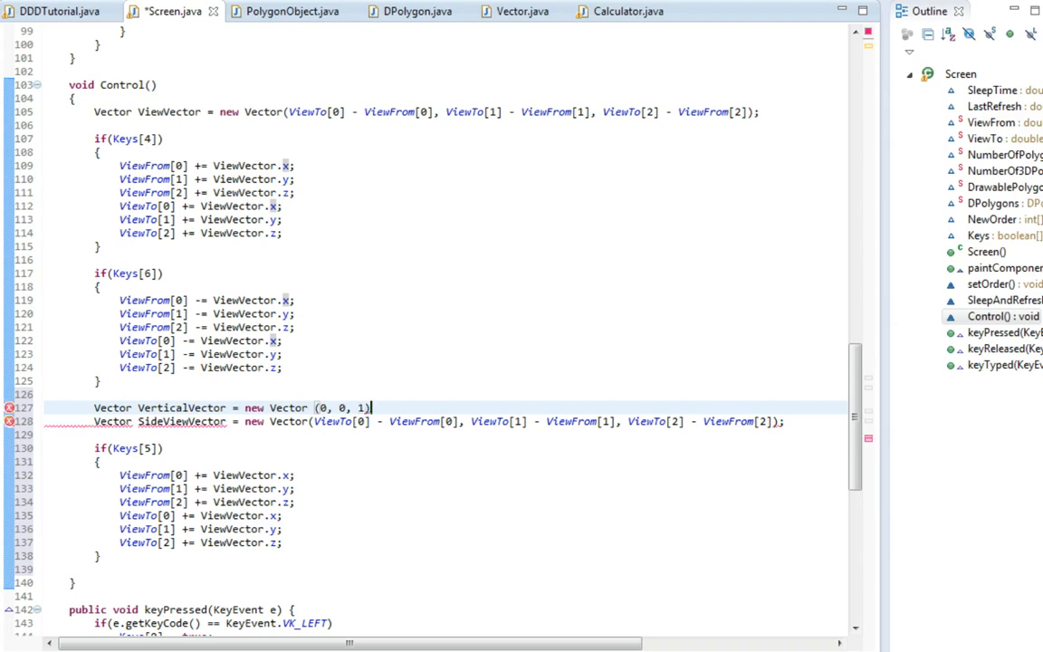
{"action": "left_click", "coordinate": [358, 407]}
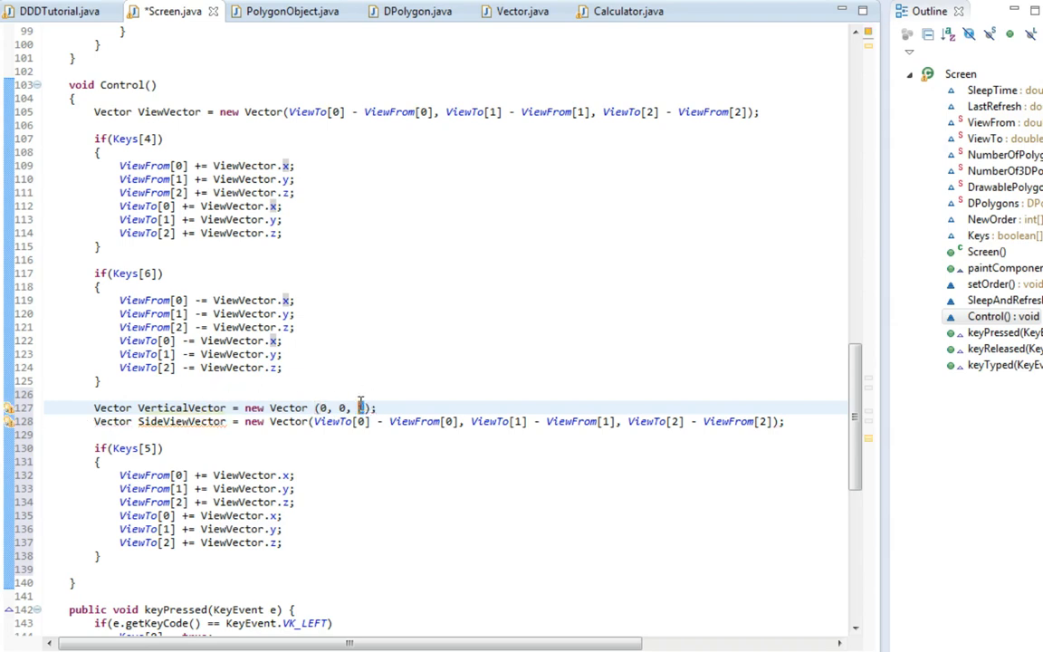
{"action": "type", "text": "1"}
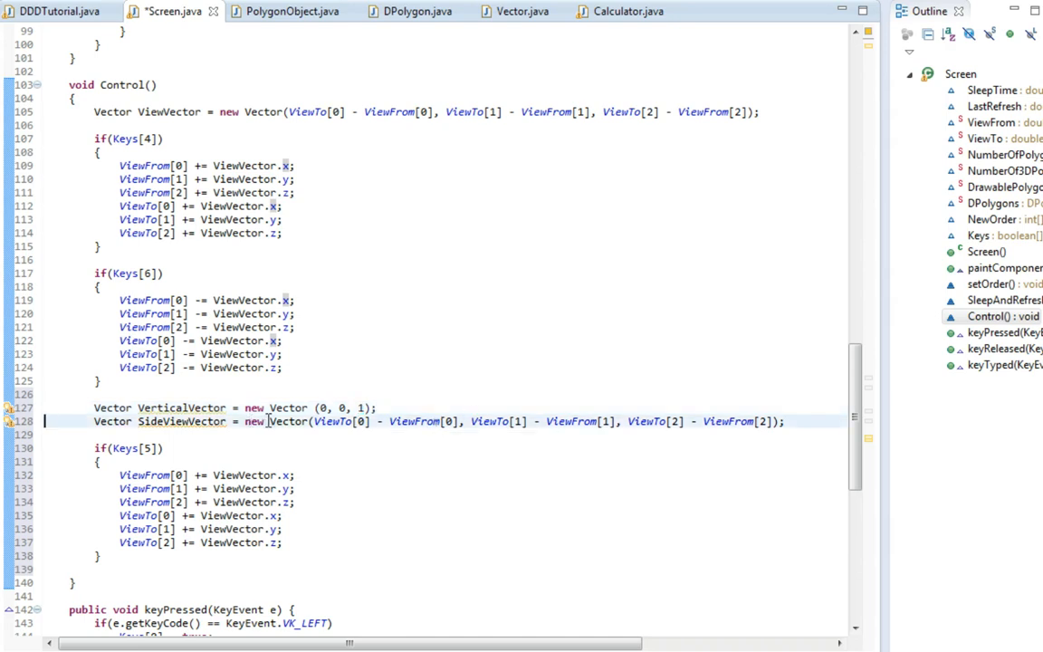
- Set SideViewVector to ViewVector.CrossProduct(VerticalVector)
{"action": "left_click_drag", "start_coordinate": [267, 421], "coordinate": [784, 420]}
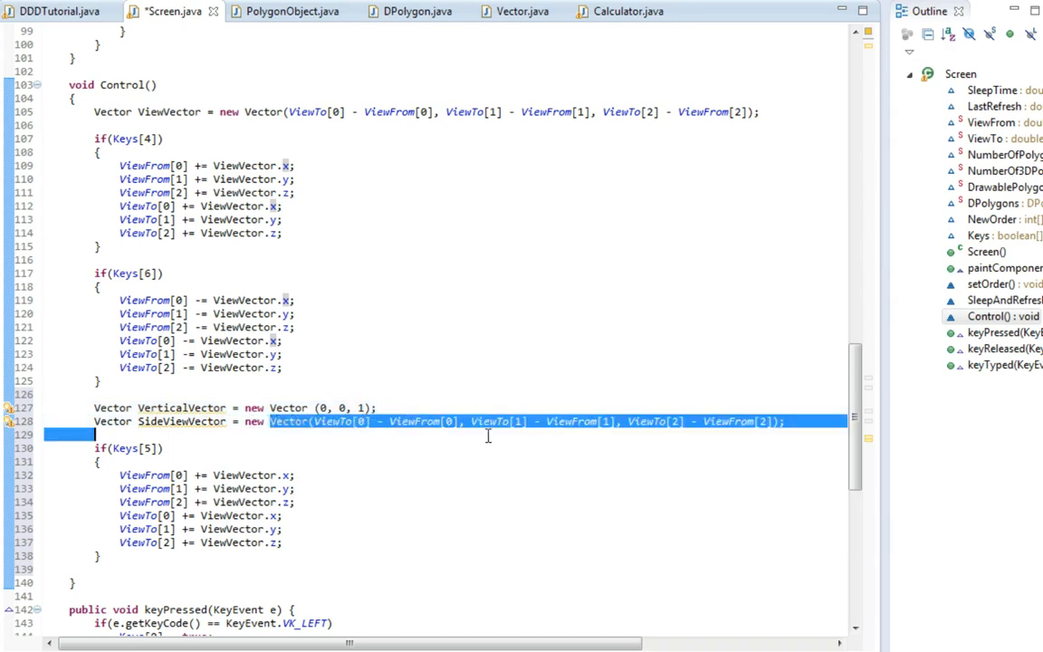
{"action": "key", "text": "Delete"}
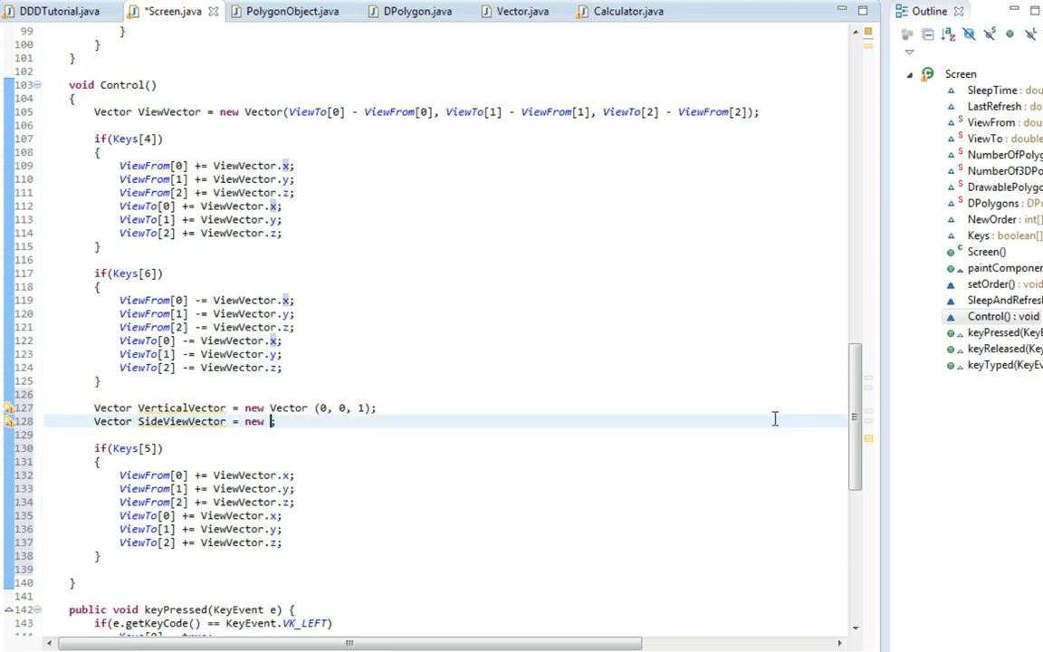
{"action": "type", "text": "ViewVector.CrossProduct(V"}
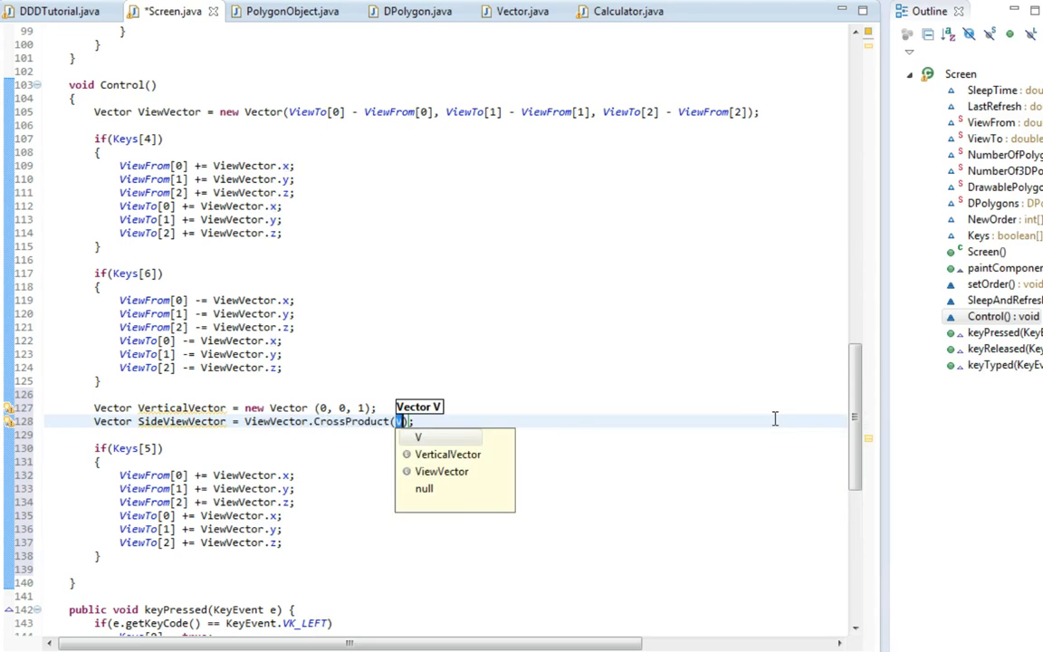
{"action": "type", "text": "erticalVector"}
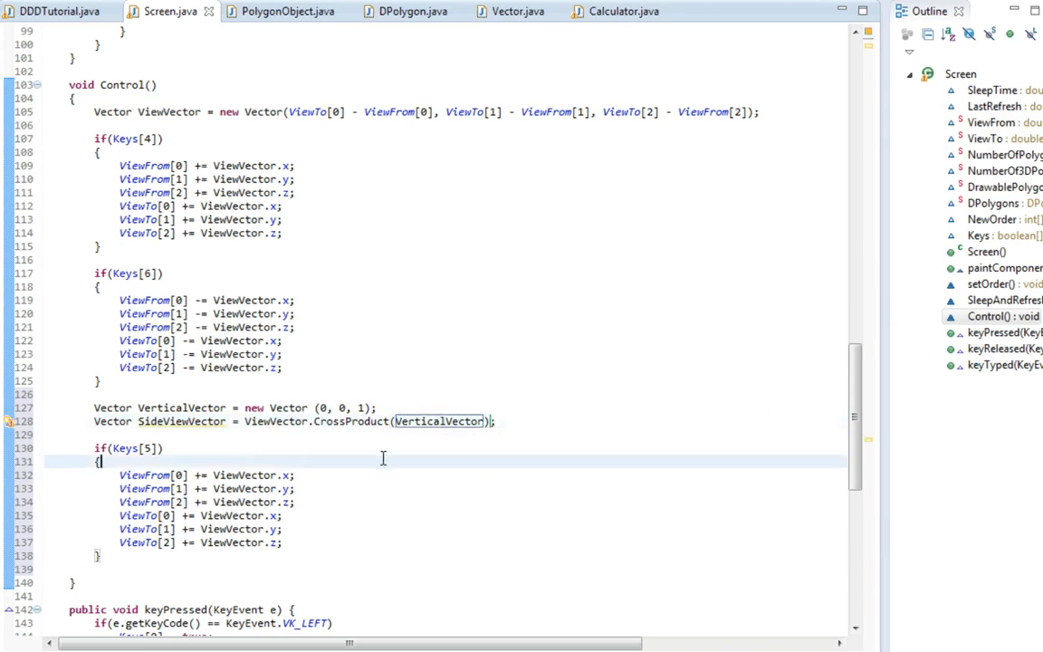
{"action": "mouse_move", "coordinate": [590, 441]}
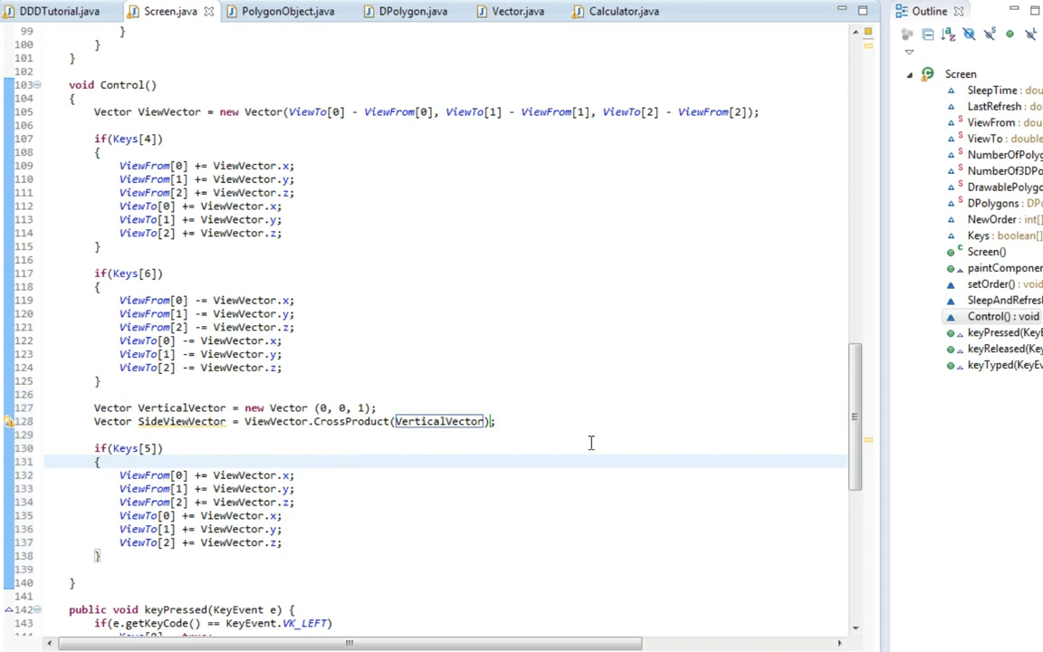
- Make Keys[5] add SideViewVector and a copied Keys[7] block subtract it
{"action": "left_click", "coordinate": [100, 448]}
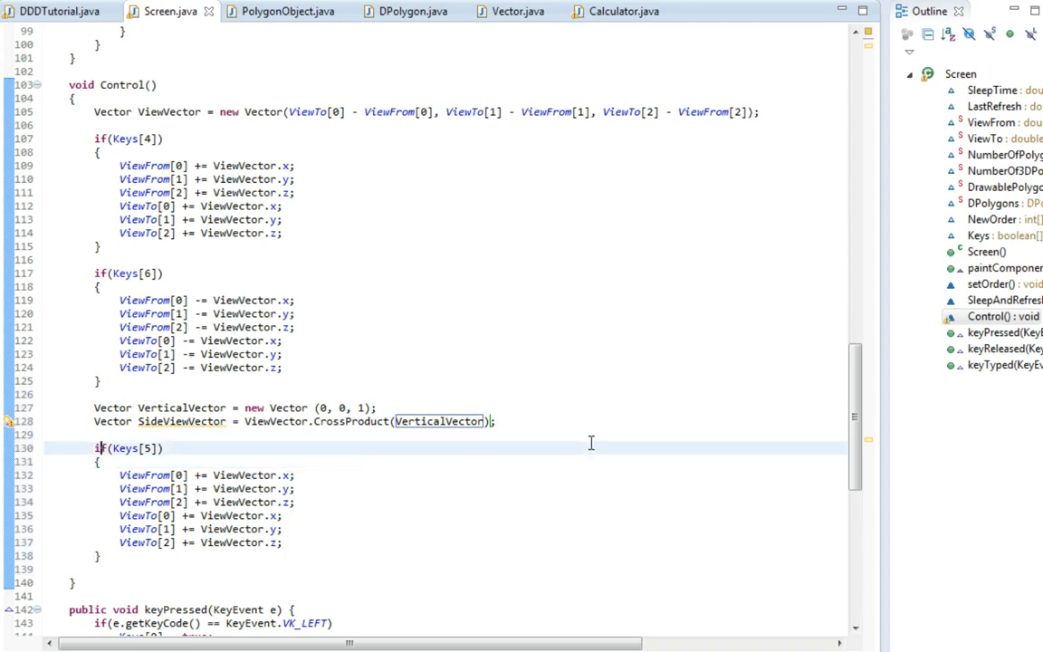
{"action": "mouse_move", "coordinate": [606, 431]}
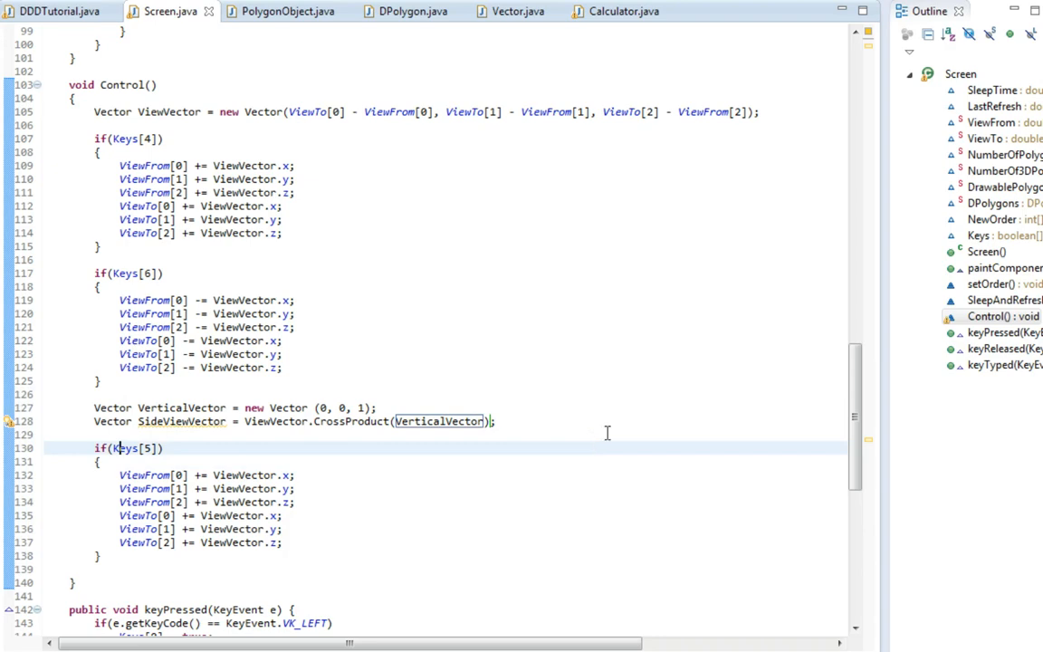
{"action": "scroll", "scroll_direction": "down", "scroll_amount": 3}
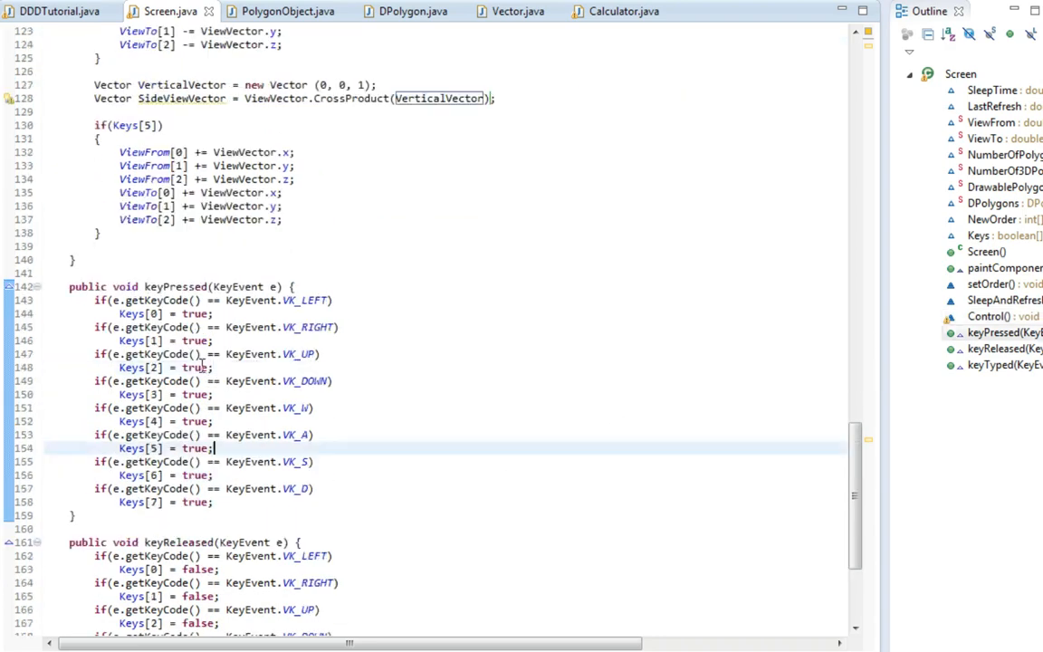
{"action": "scroll", "scroll_direction": "up", "scroll_amount": 3}
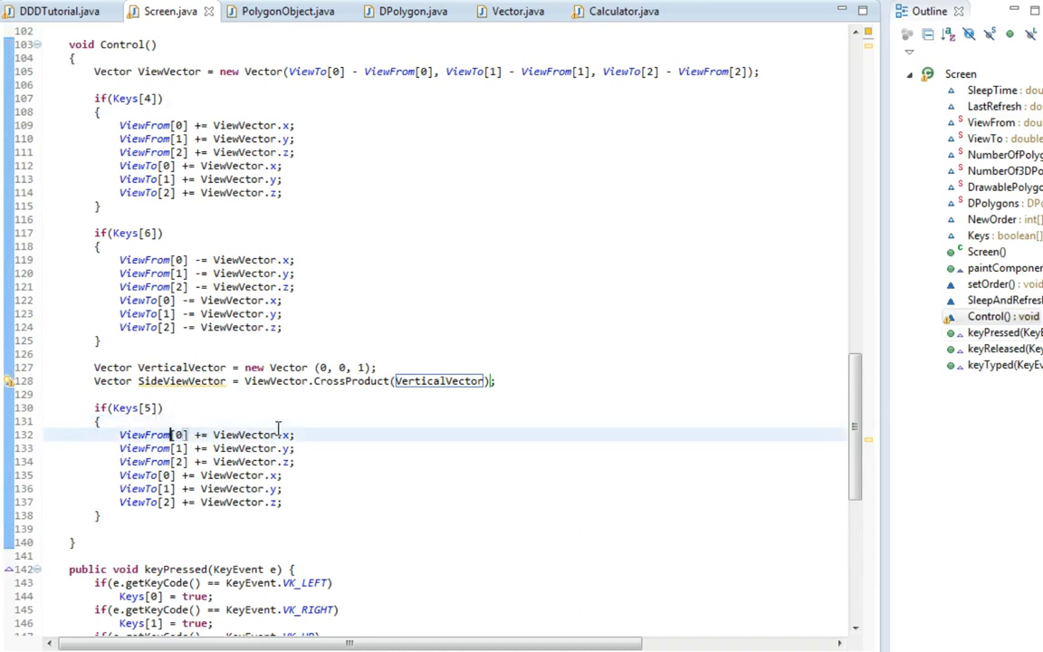
{"action": "type", "text": "Side"}
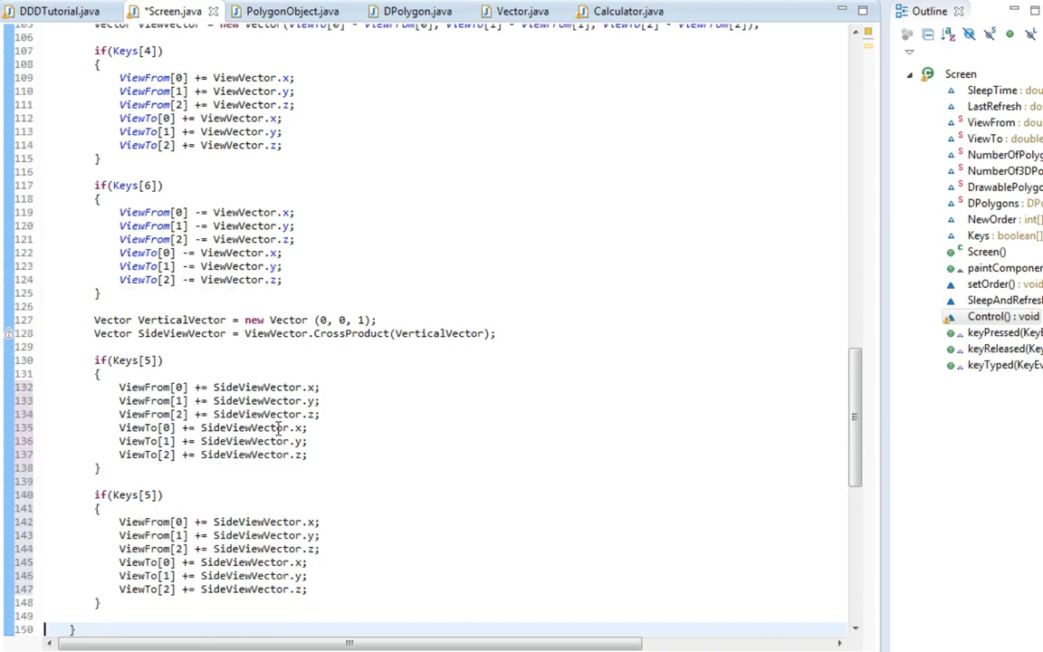
{"action": "left_click", "coordinate": [141, 496]}
{"action": "type", "text": "7"}
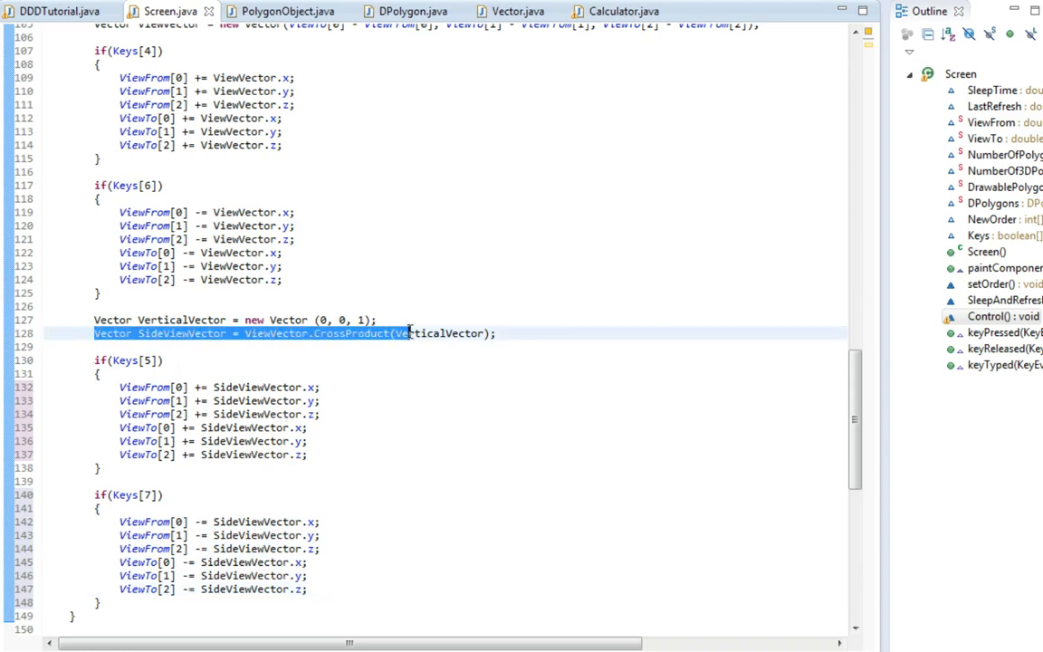
{"action": "left_click", "coordinate": [554, 333]}
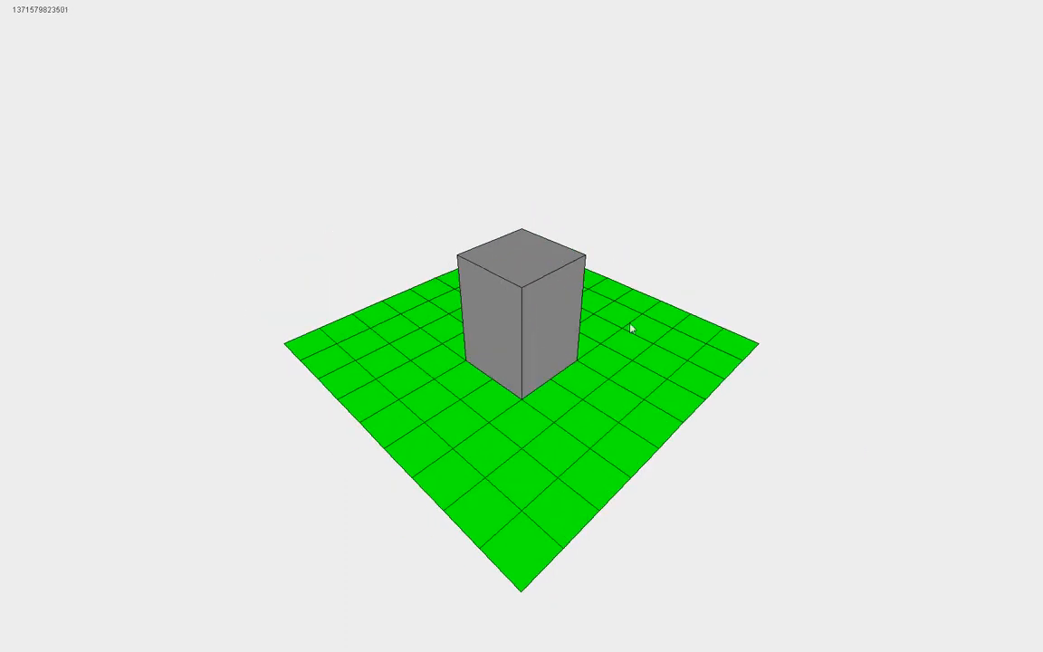
- Turn the view around the box on the green grid in the running 3D window
{"action": "left_click_drag", "start_coordinate": [630, 329], "coordinate": [594, 313]}
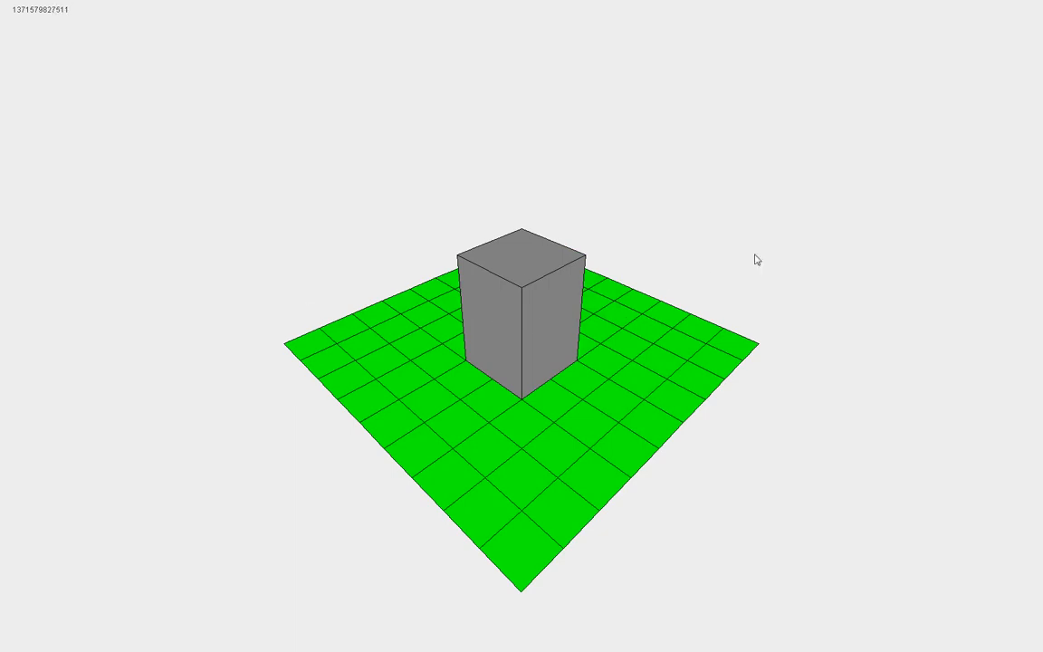
{"action": "left_click_drag", "start_coordinate": [757, 261], "coordinate": [452, 253]}
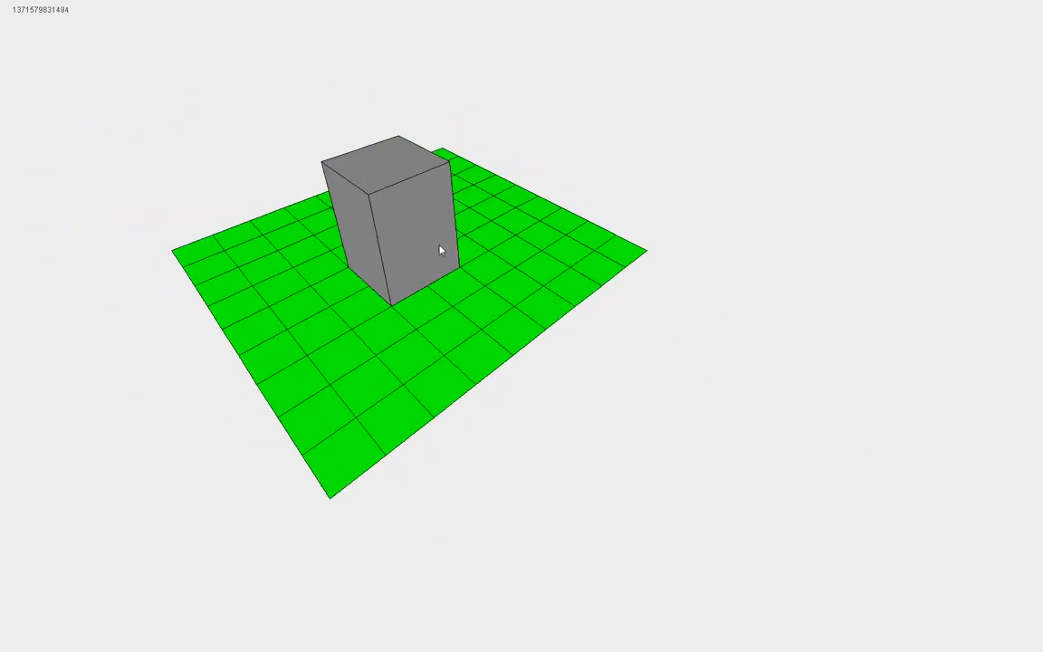
{"action": "left_click_drag", "start_coordinate": [442, 250], "coordinate": [435, 268]}
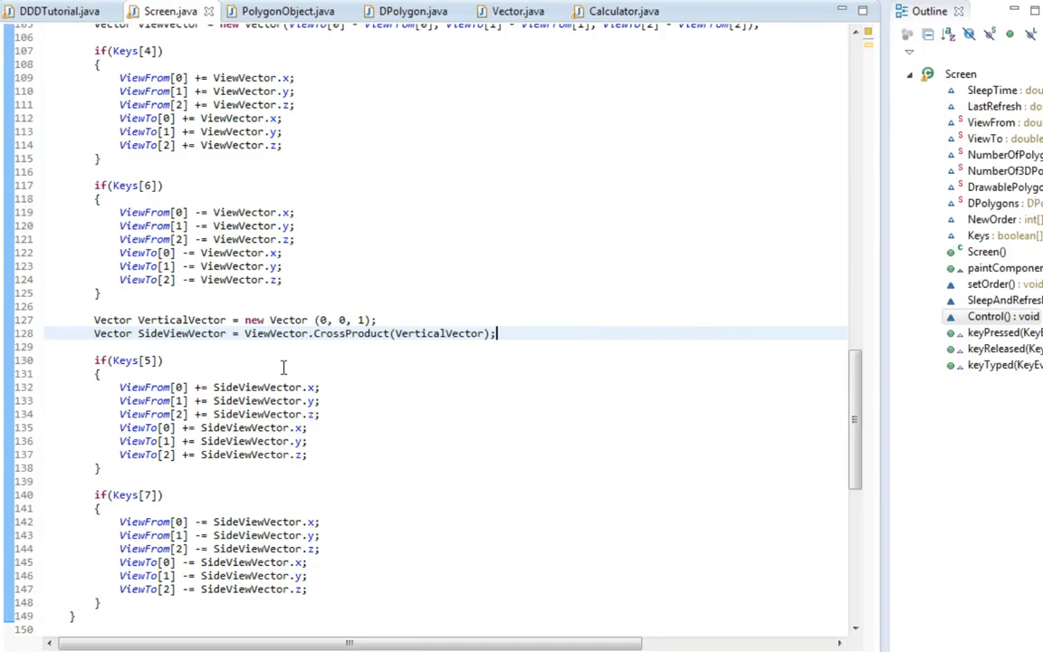
{"action": "left_click", "coordinate": [152, 373]}
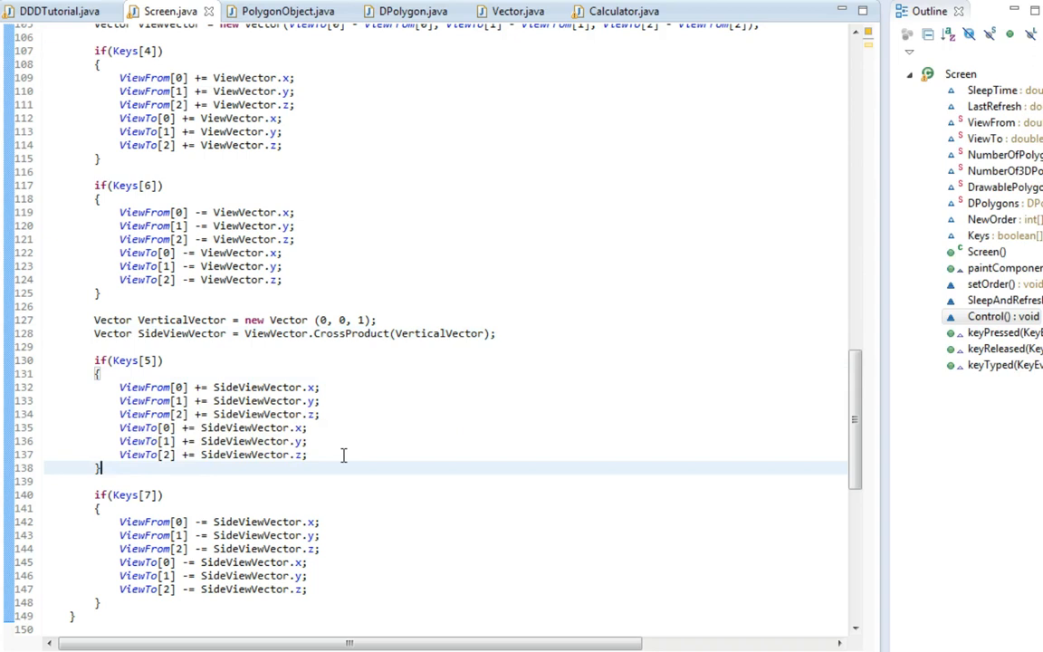
{"action": "mouse_move", "coordinate": [306, 489]}
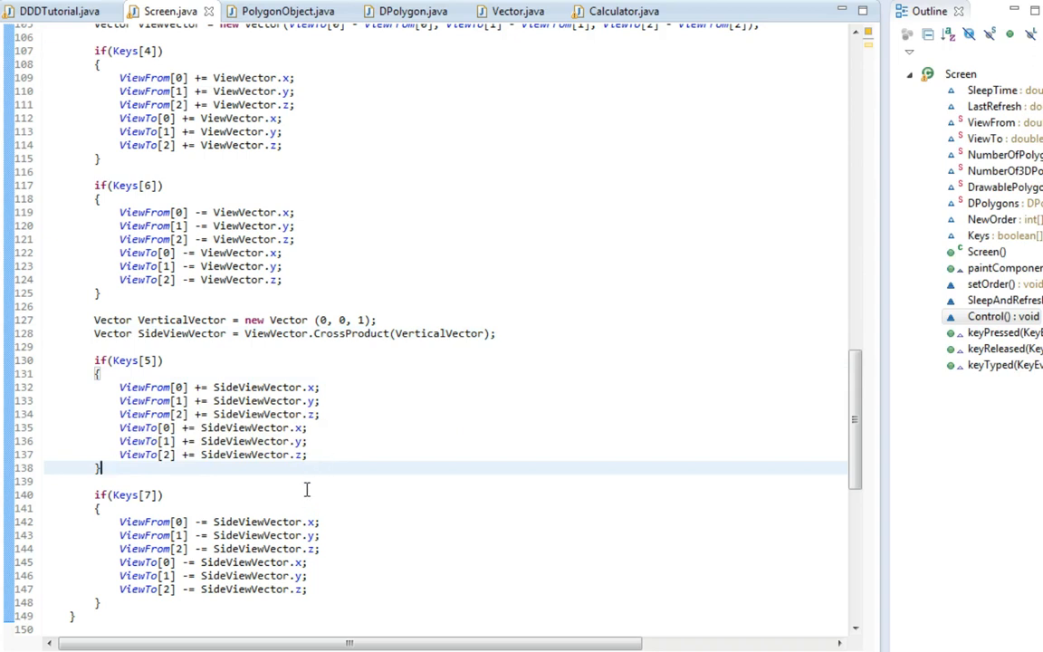